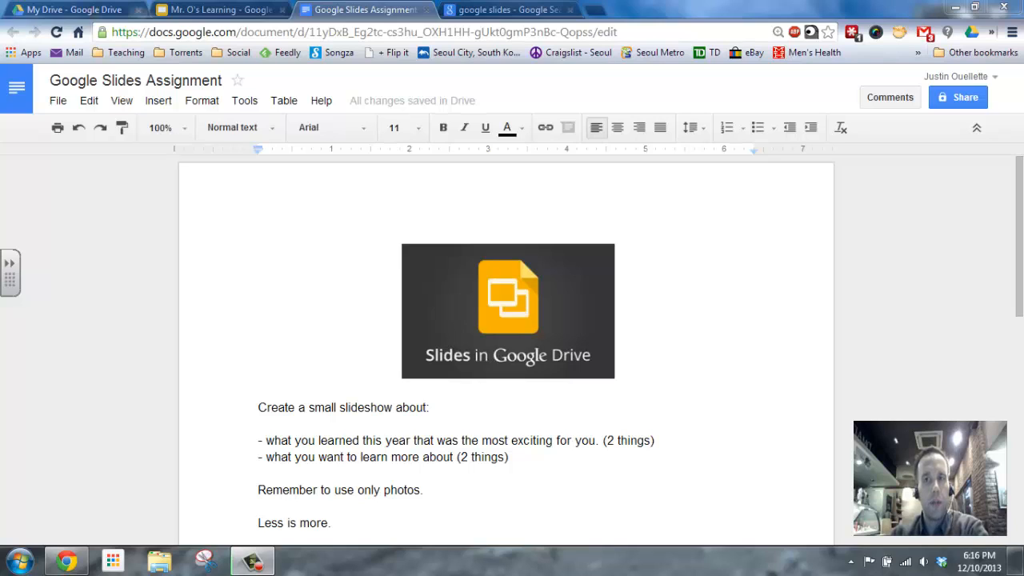
mouse_move(1015, 493)
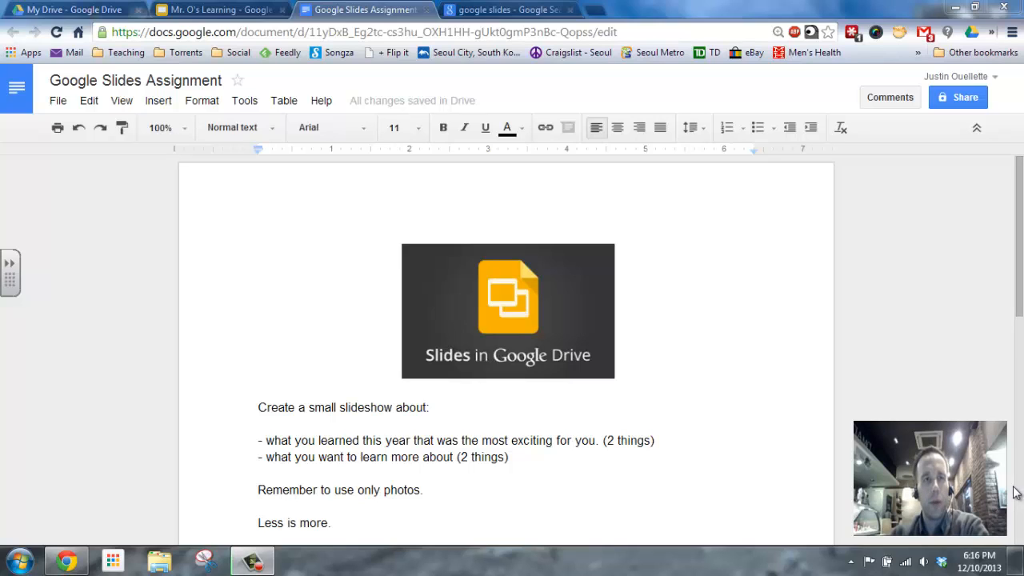
mouse_move(628, 344)
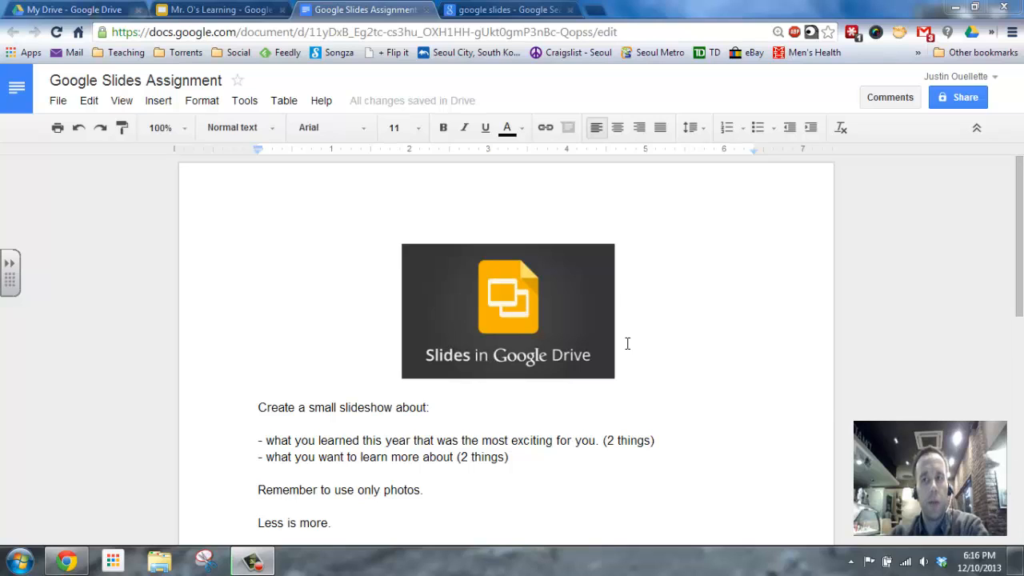
mouse_move(603, 237)
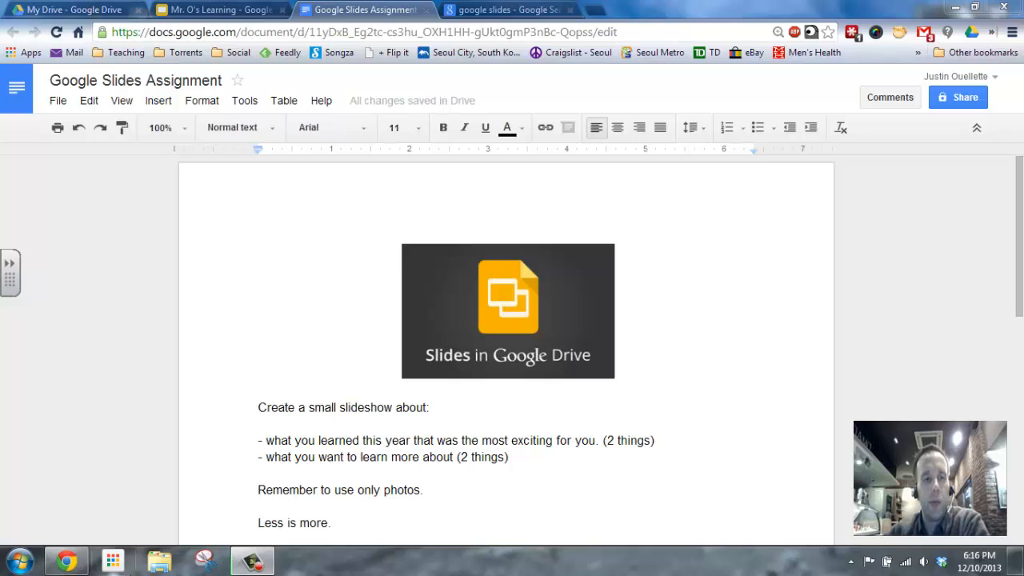
mouse_move(183, 367)
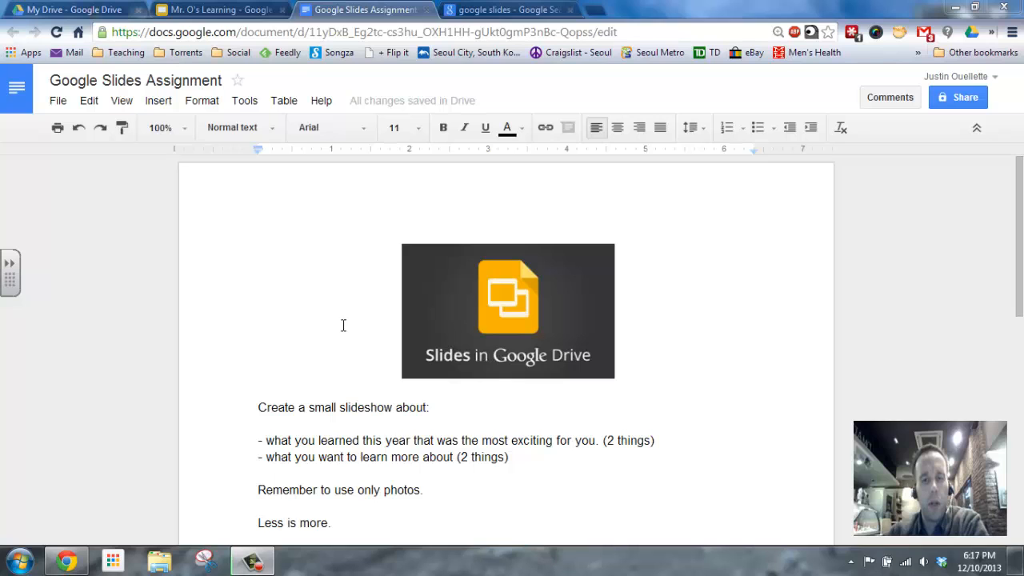
mouse_move(327, 338)
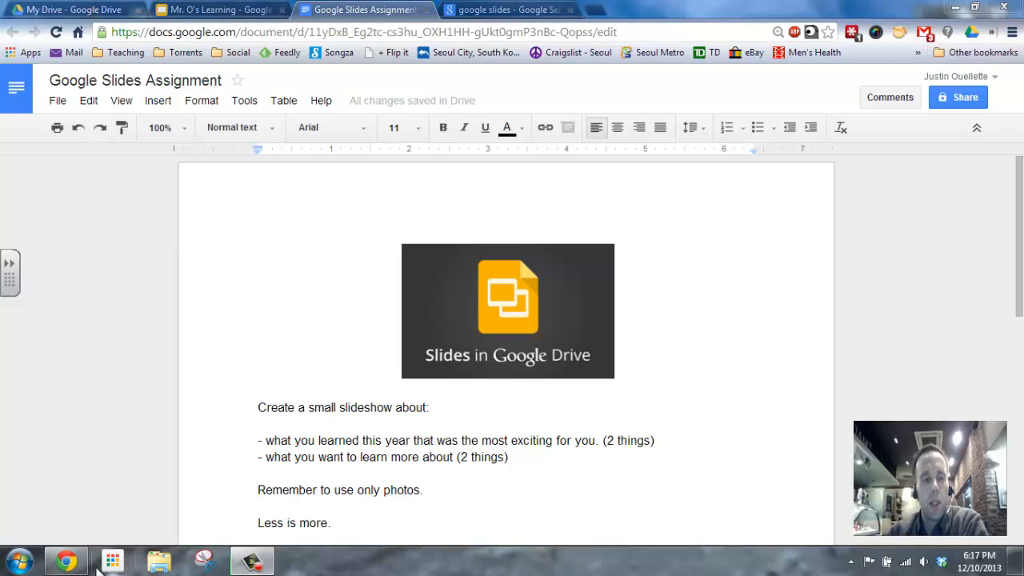
Step: From the apps launcher go to Google Drive and create a new presentation
click(112, 560)
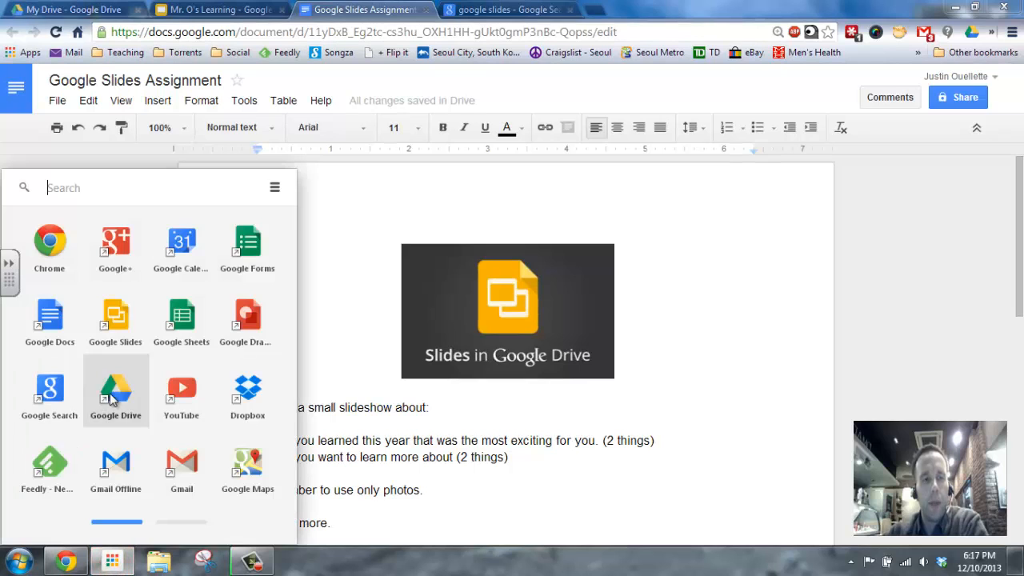
click(115, 389)
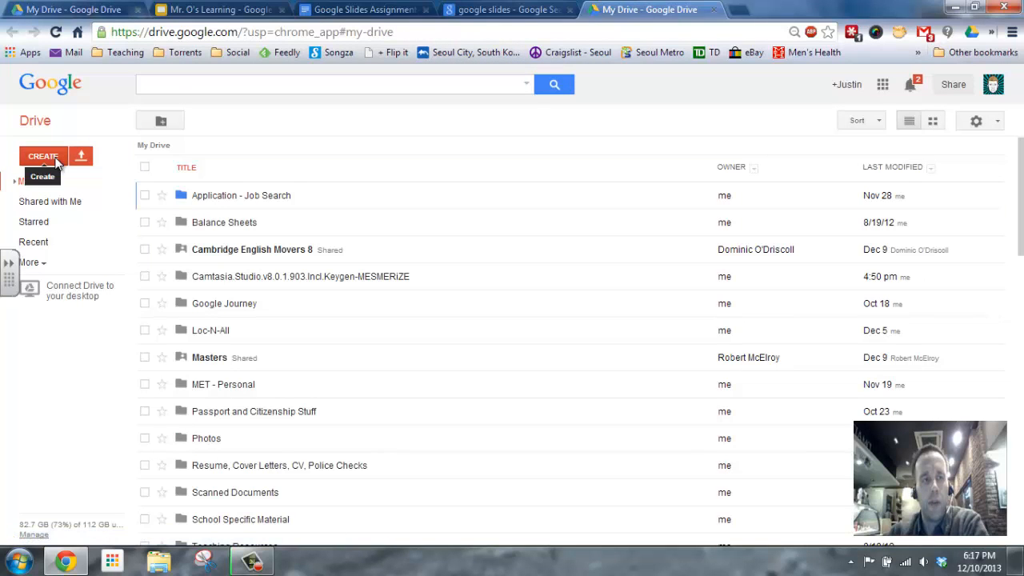
click(43, 157)
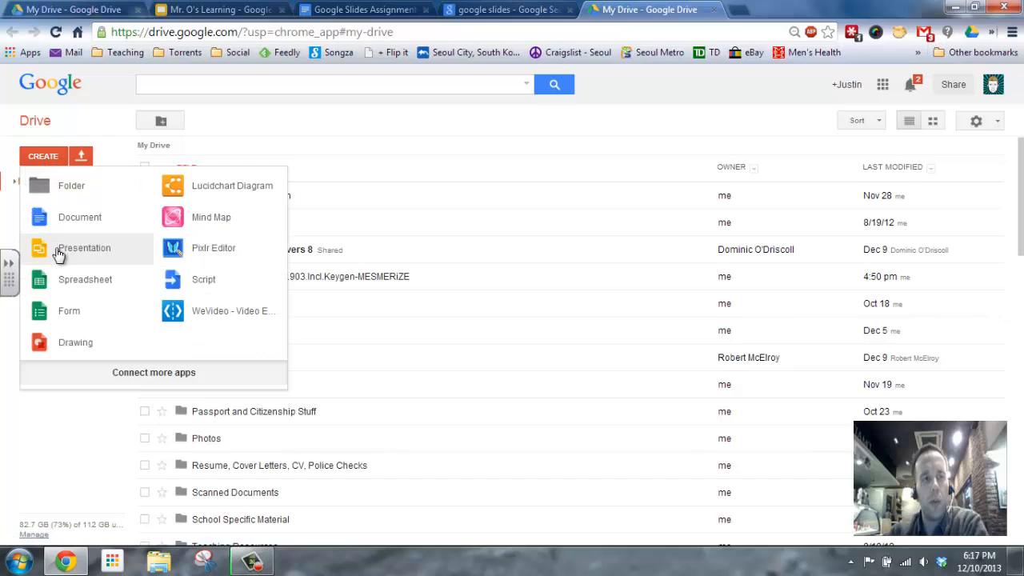
click(84, 247)
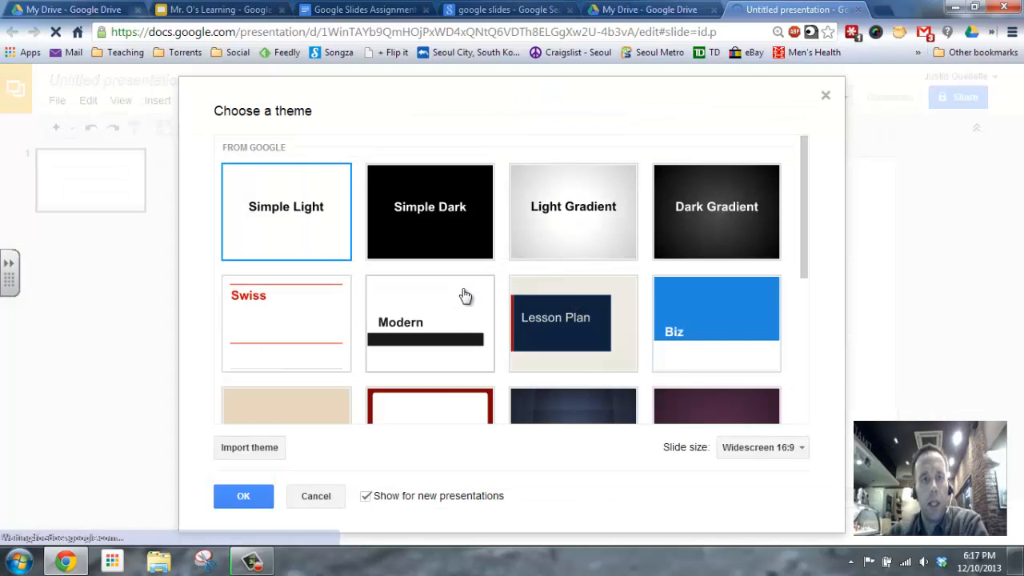
Step: Browse the theme list and apply the Dark Gradient theme to the new presentation
scroll(down, 3)
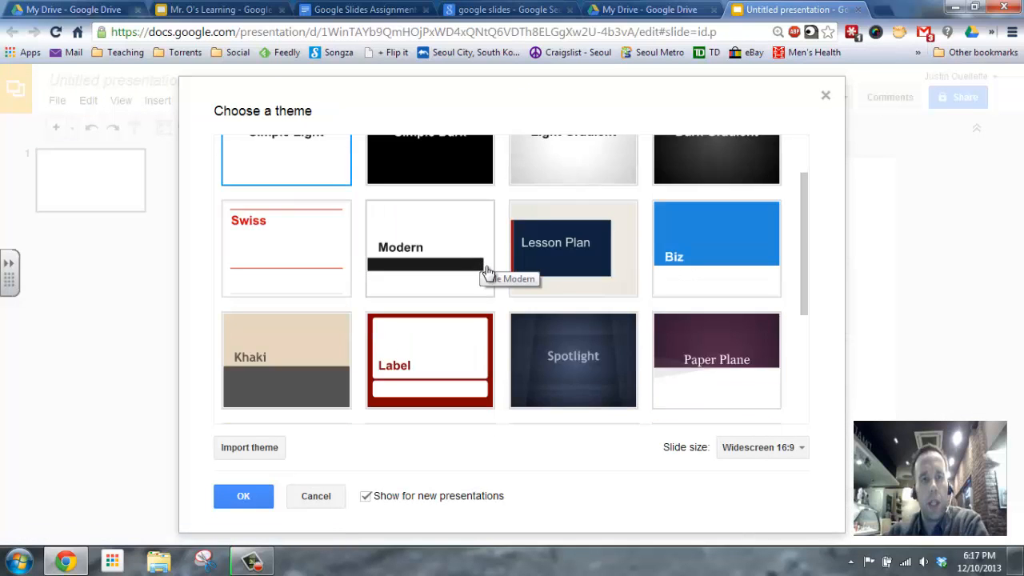
scroll(down, 3)
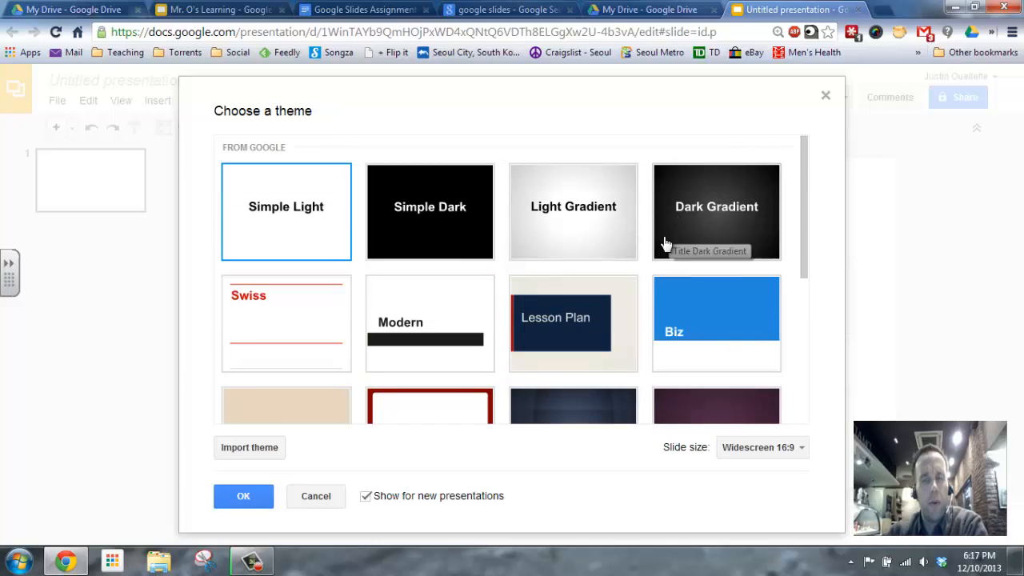
scroll(down, 3)
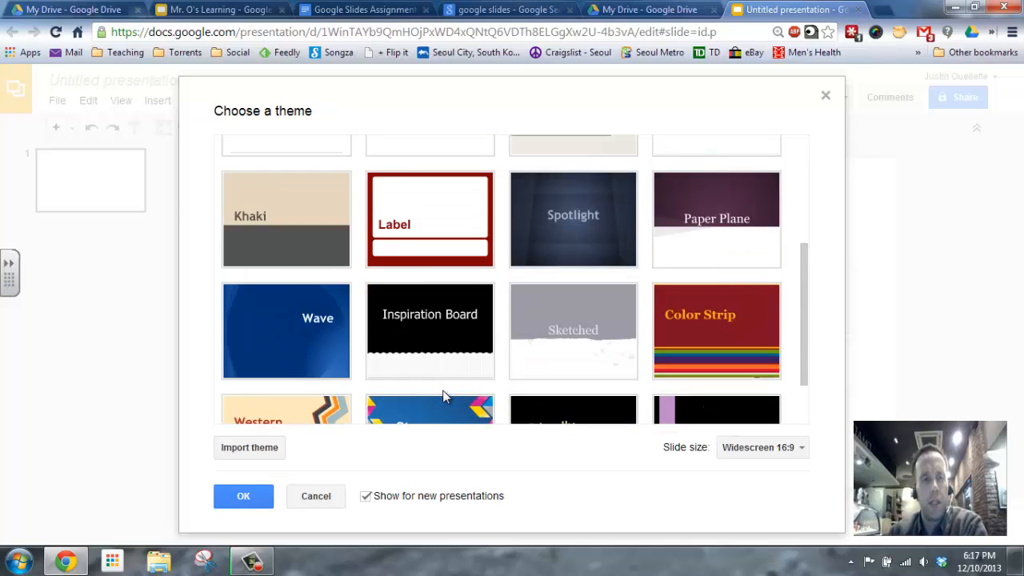
scroll(down, 3)
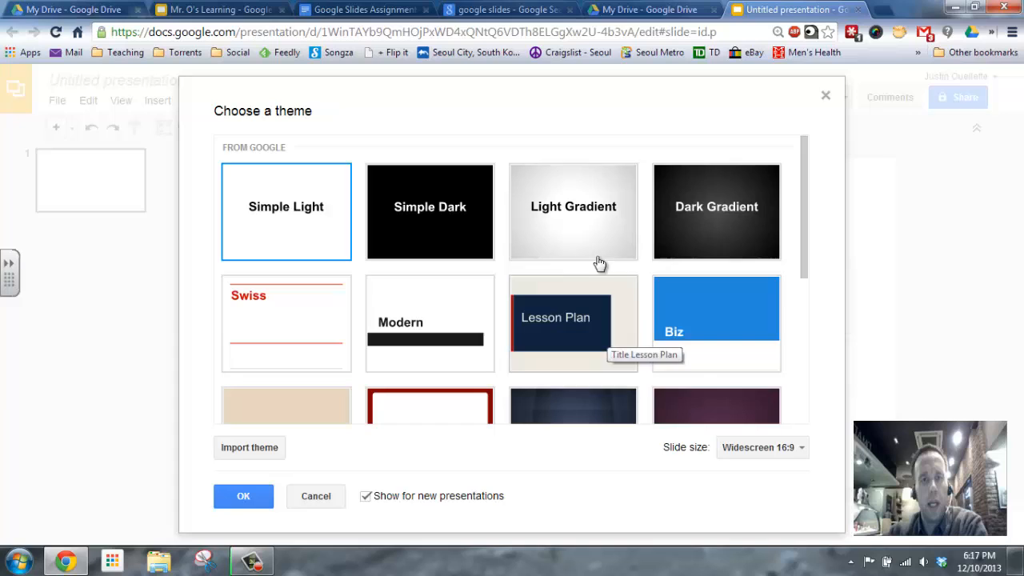
mouse_move(714, 214)
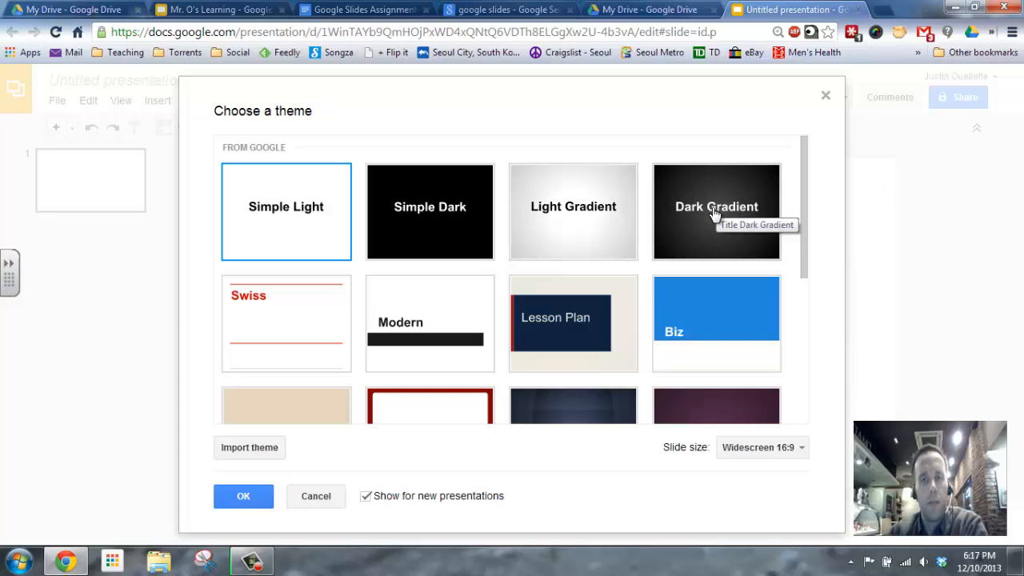
click(717, 211)
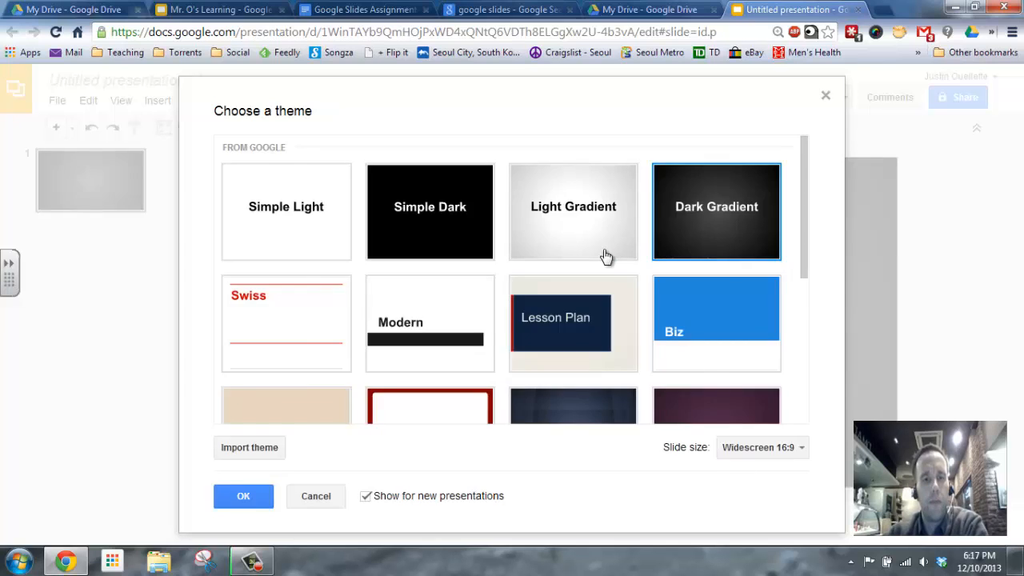
click(243, 496)
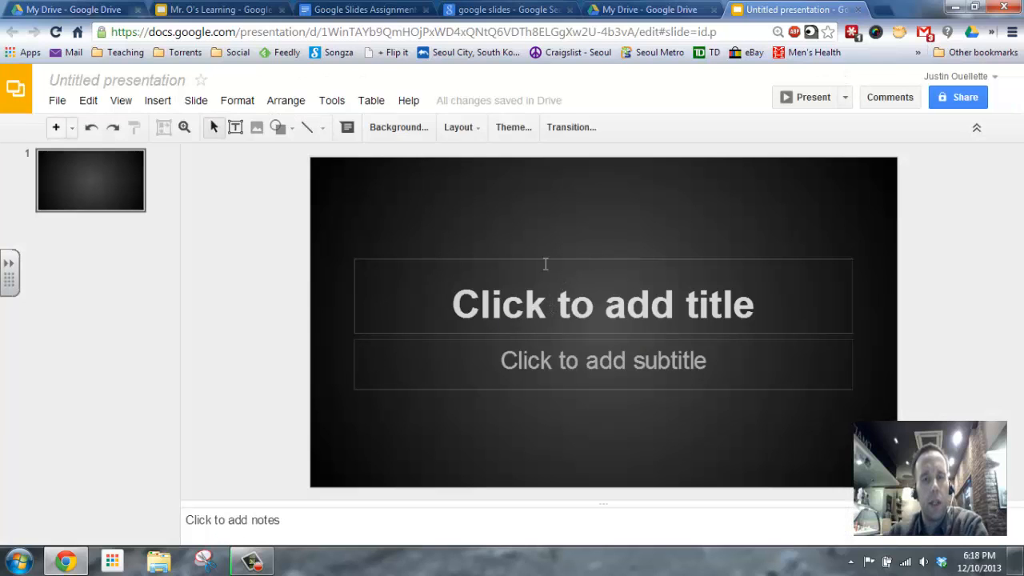
Step: Switch over to the finished Mr. O's Learning example deck
click(217, 10)
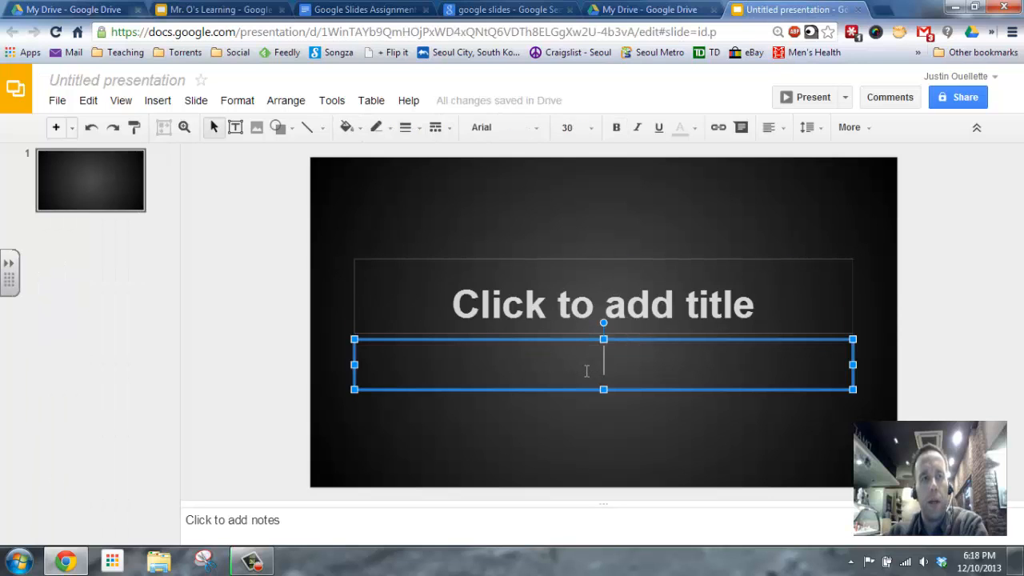
click(216, 9)
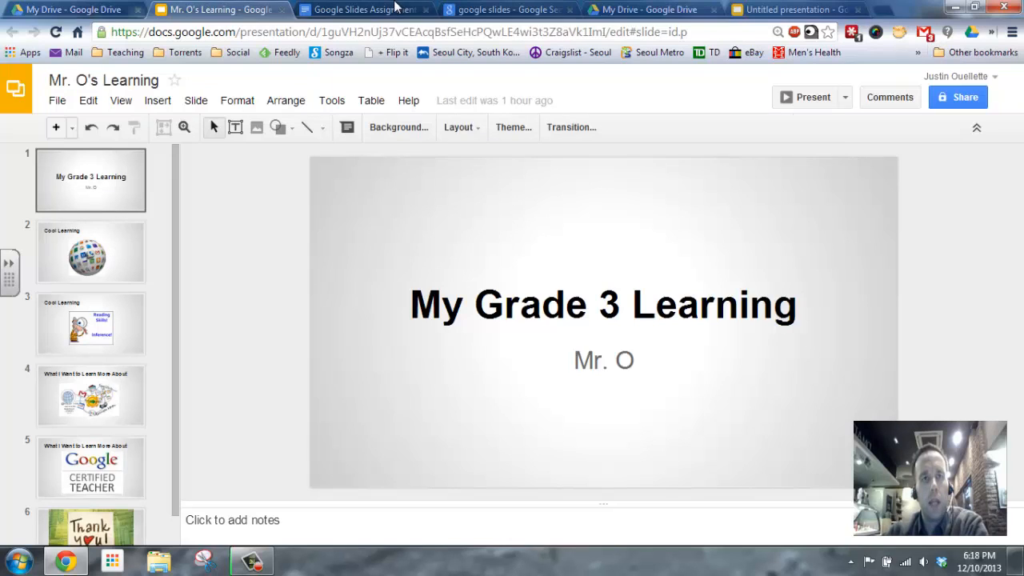
click(362, 10)
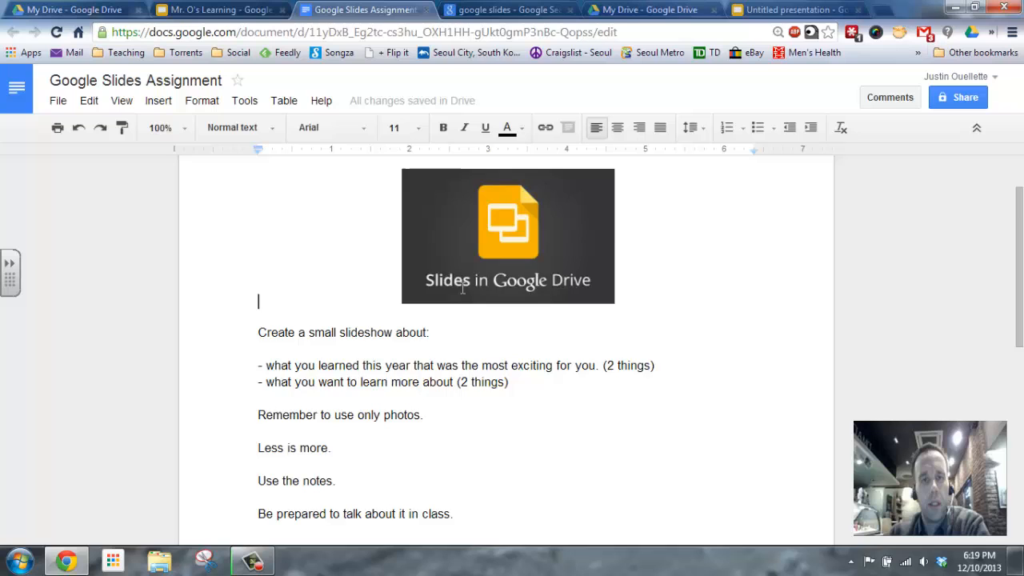
scroll(down, 3)
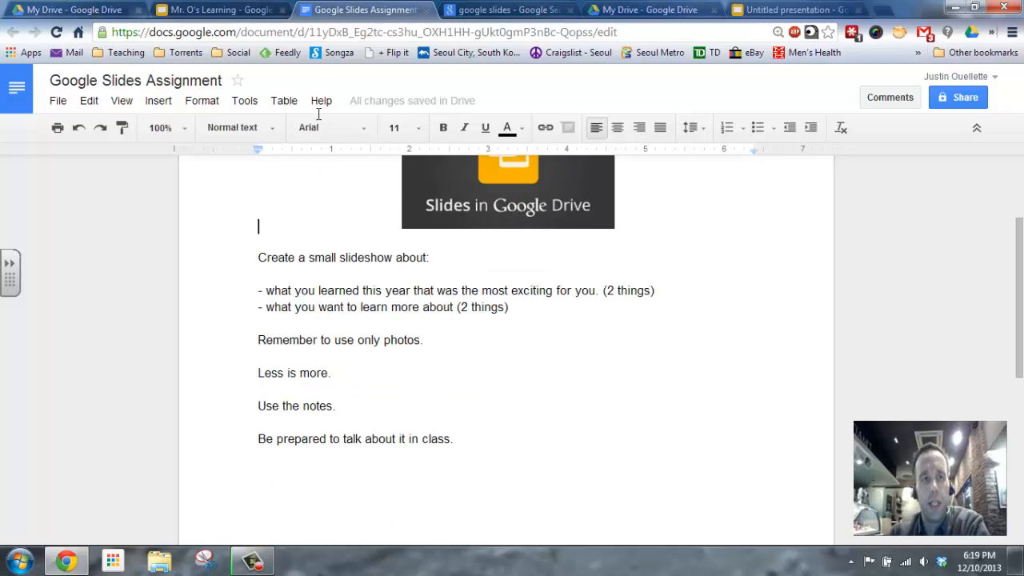
click(216, 10)
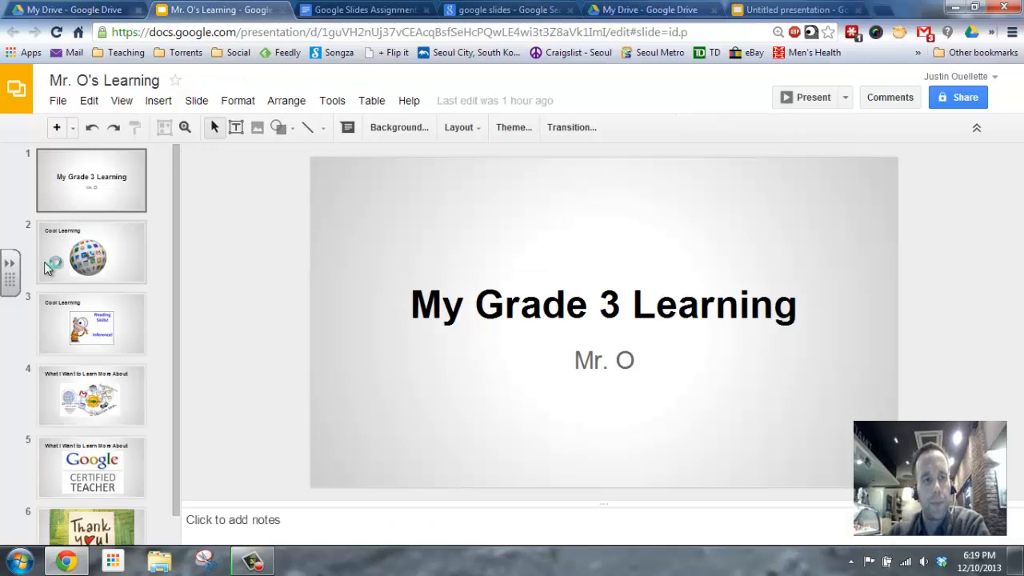
Step: Back in the new deck, title the first slide 'My Grade 3 Learning' with subtitle 'Mr. O'
click(792, 10)
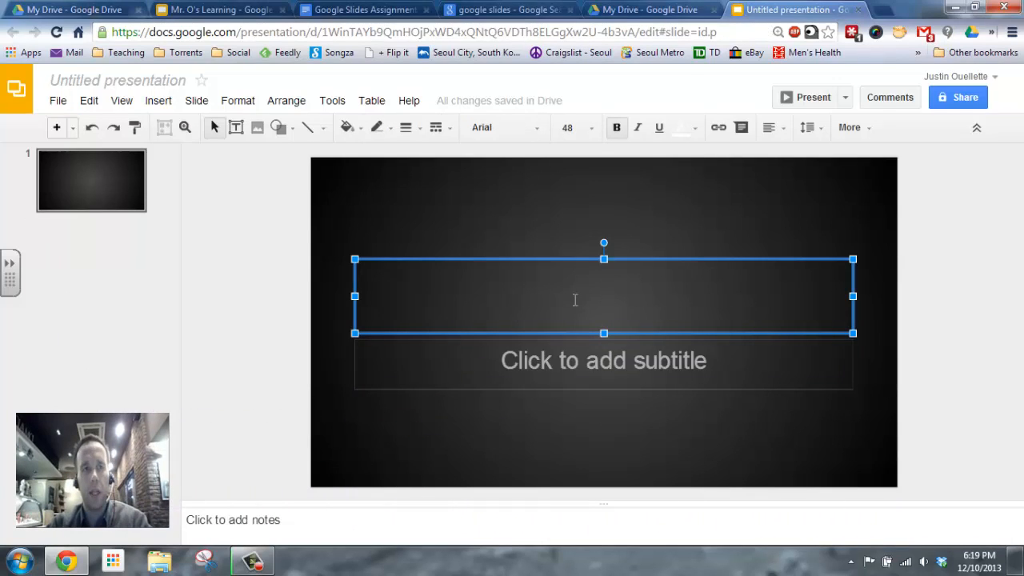
text(M)
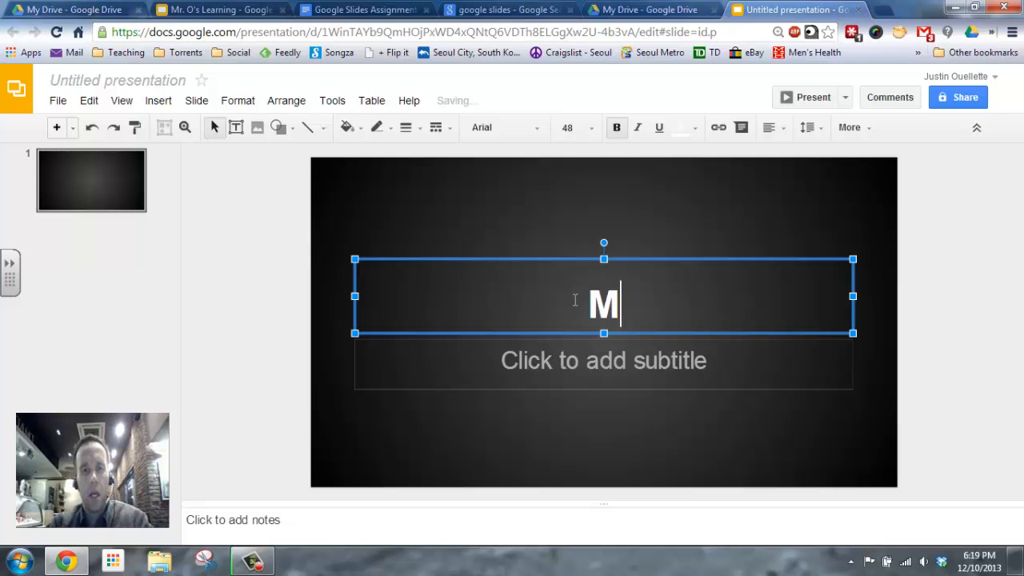
text(y)
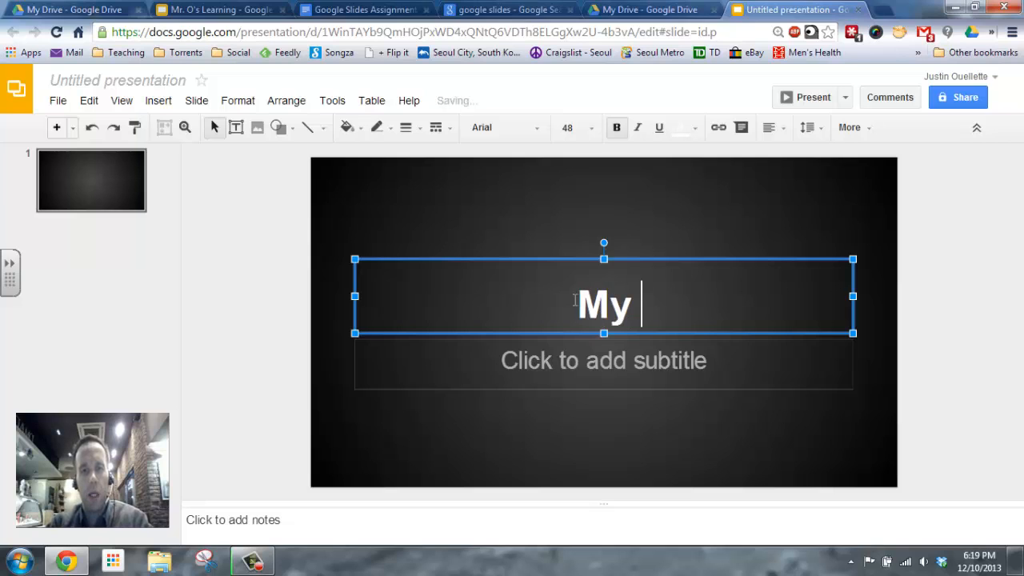
text(Grade)
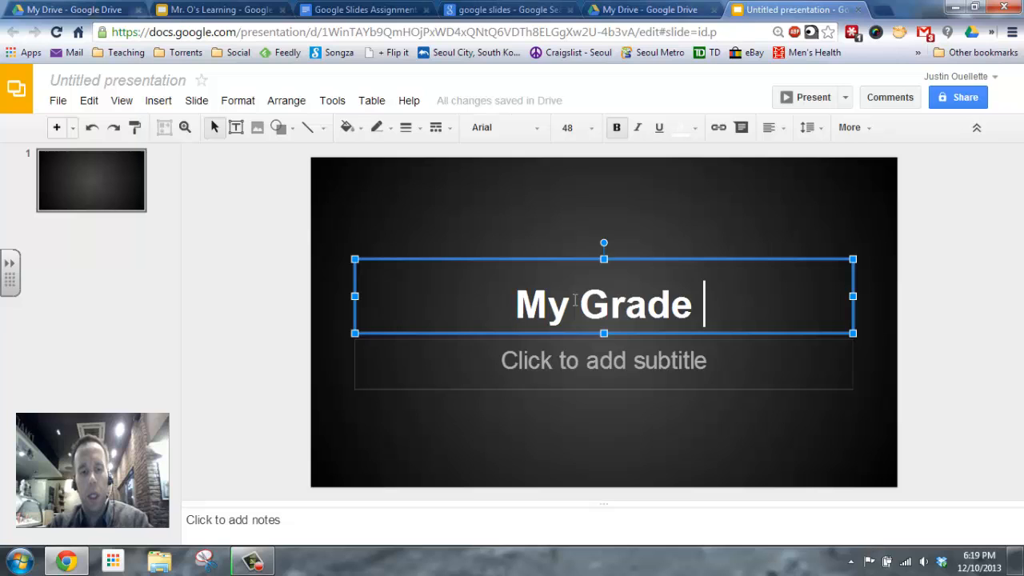
text(3 Learnin)
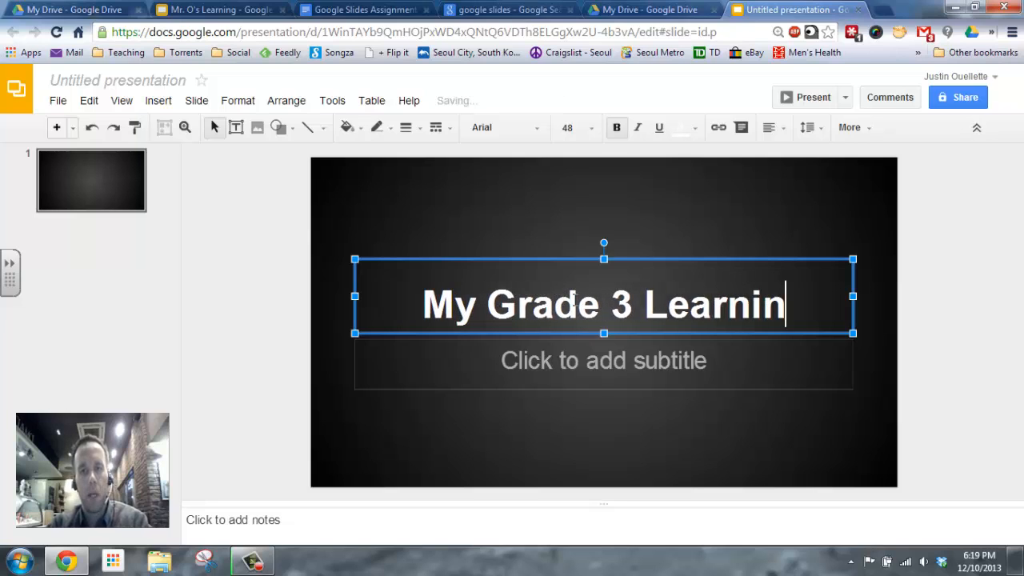
text(g)
click(603, 365)
text(M)
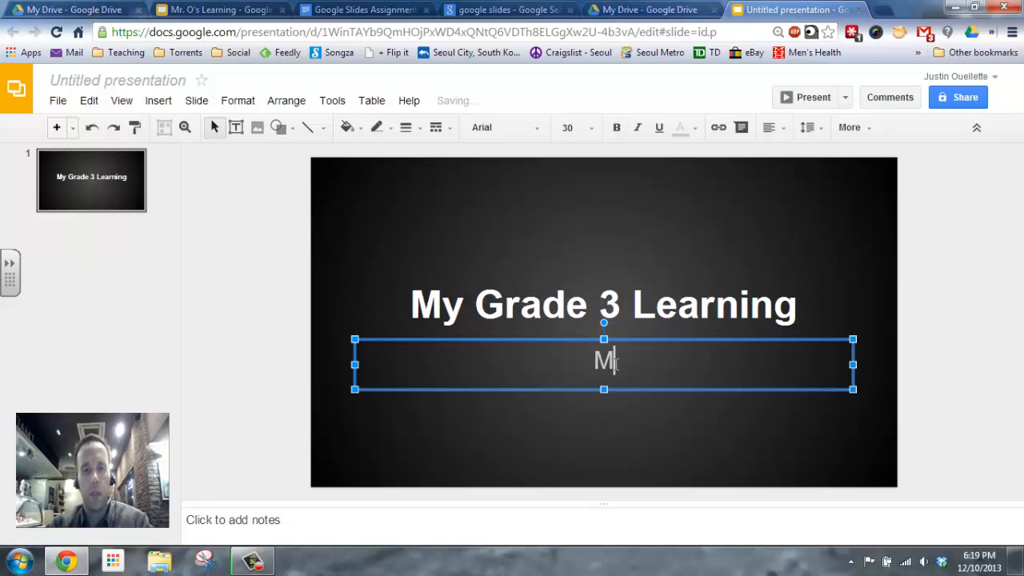
text(r. O)
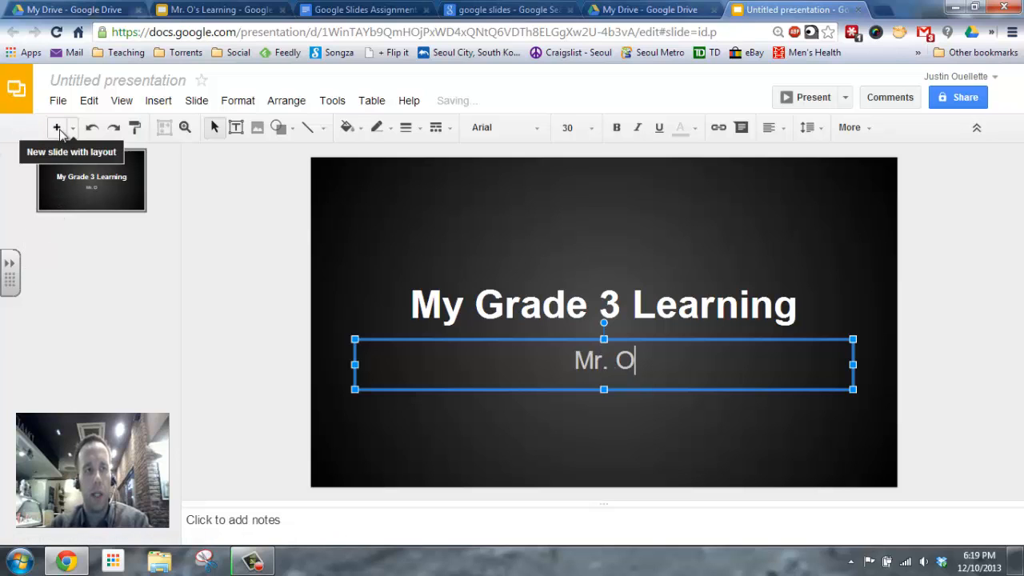
Step: Add a Title Only second slide titled 'Cool things I've learned this year'
click(72, 128)
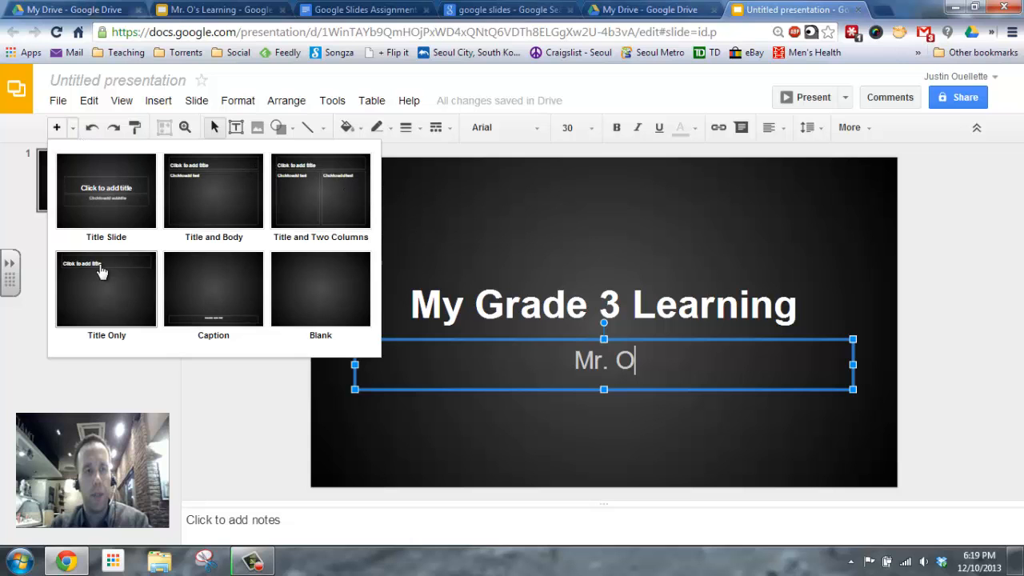
mouse_move(224, 215)
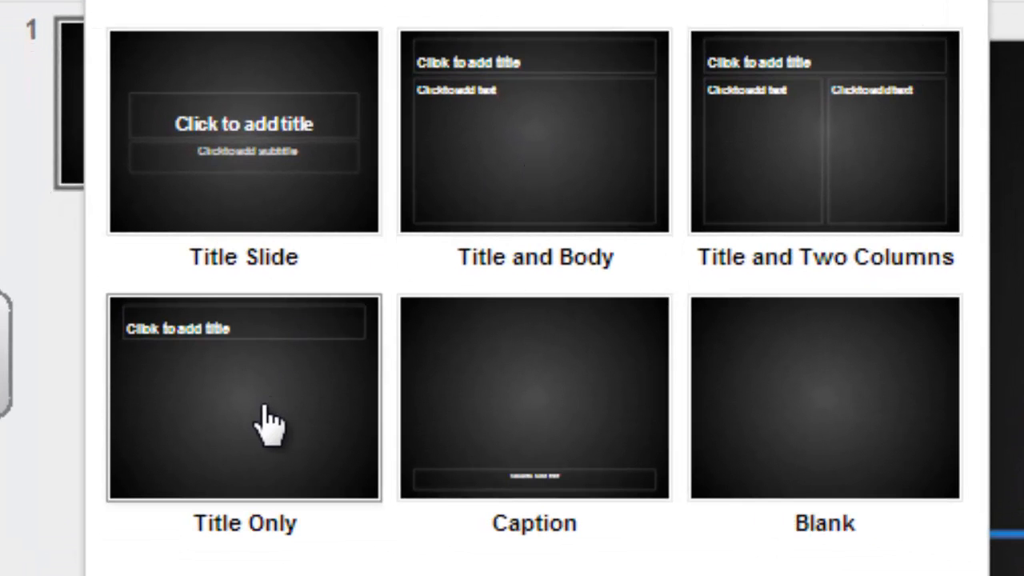
click(243, 397)
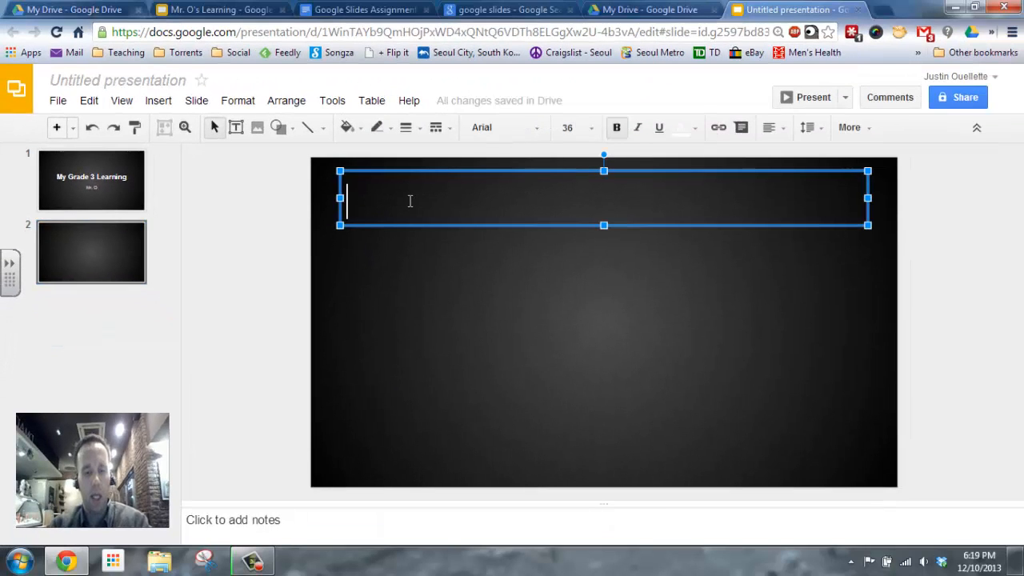
text(Co)
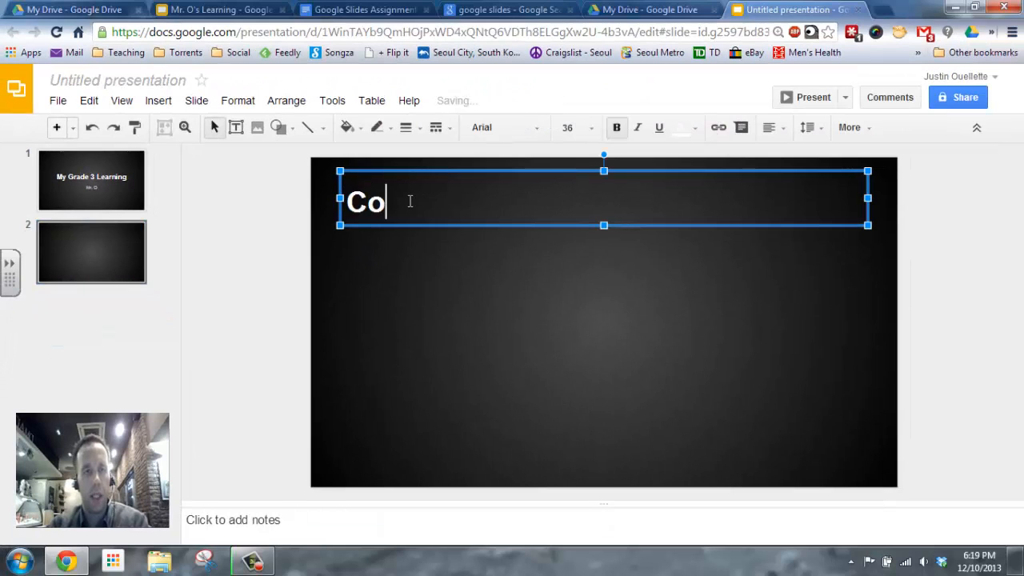
text(ol things I)
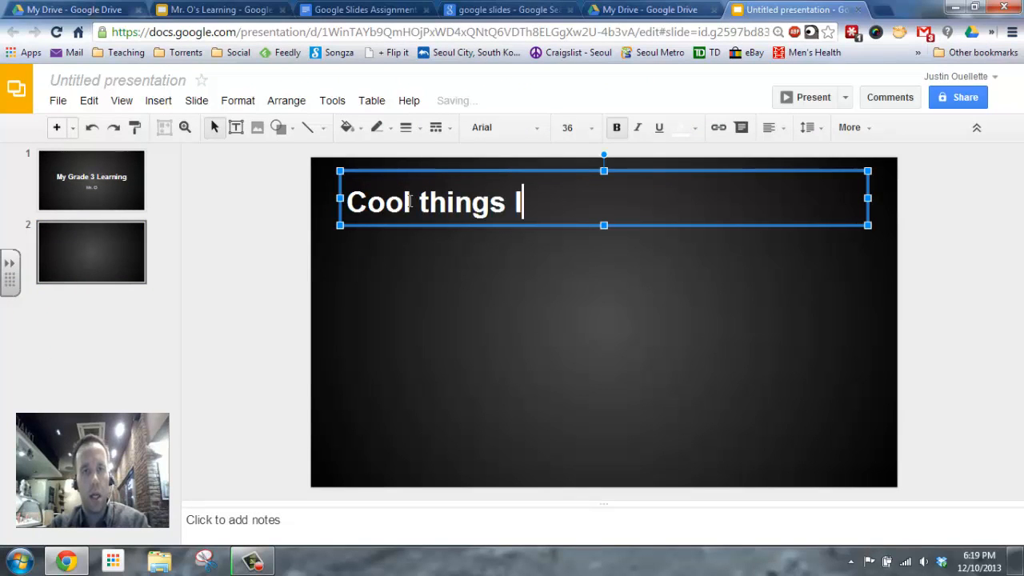
text('ve learned)
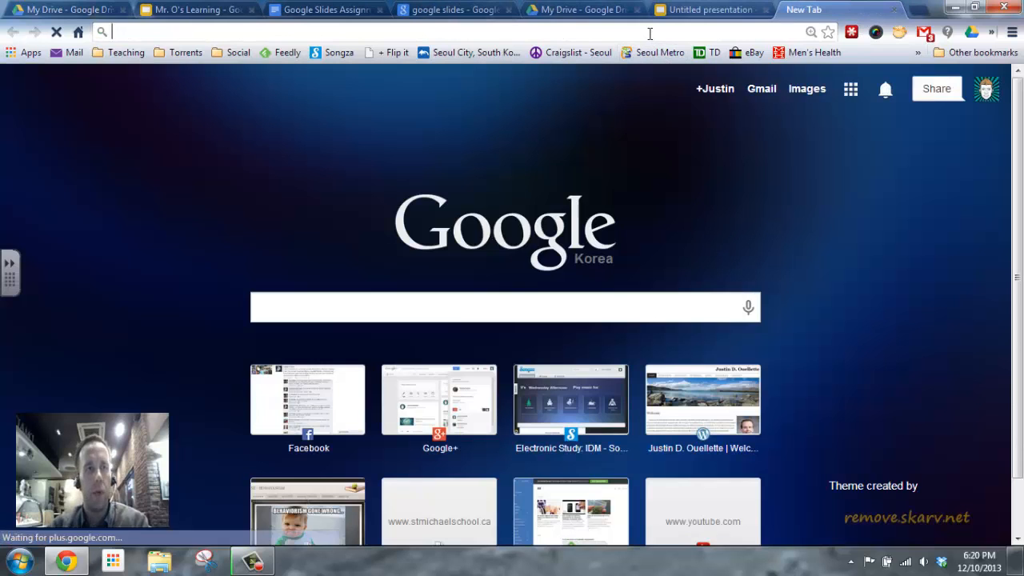
Step: Search Google Images for google apps and copy the app-icon sphere picture's URL
text(google plus community past post)
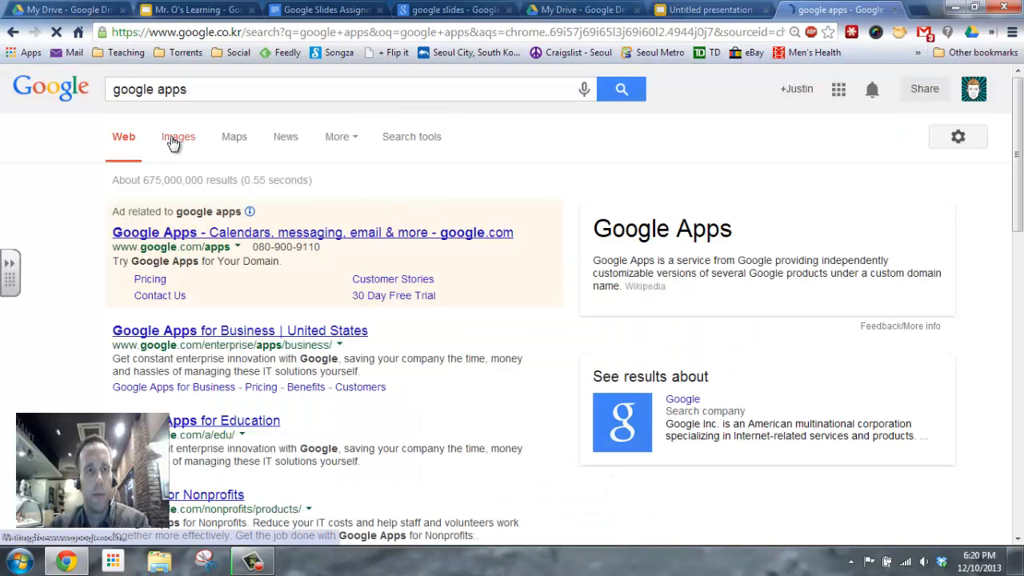
click(179, 136)
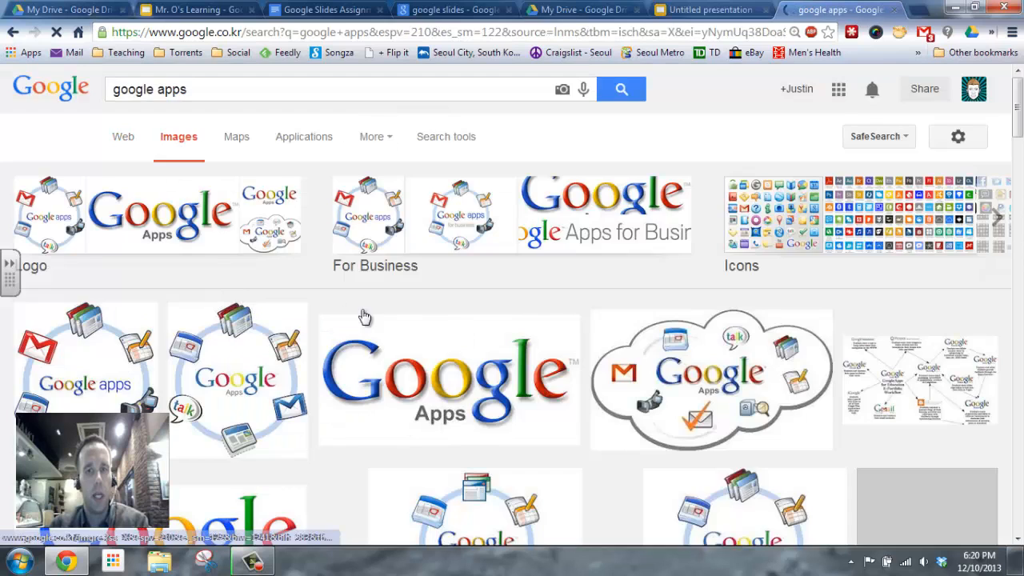
scroll(down, 3)
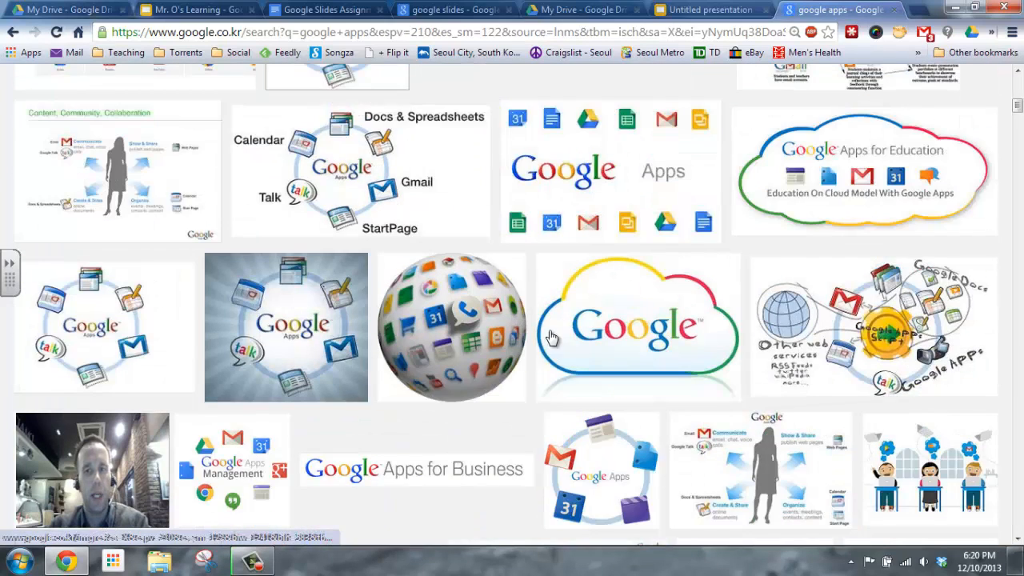
right_click(452, 320)
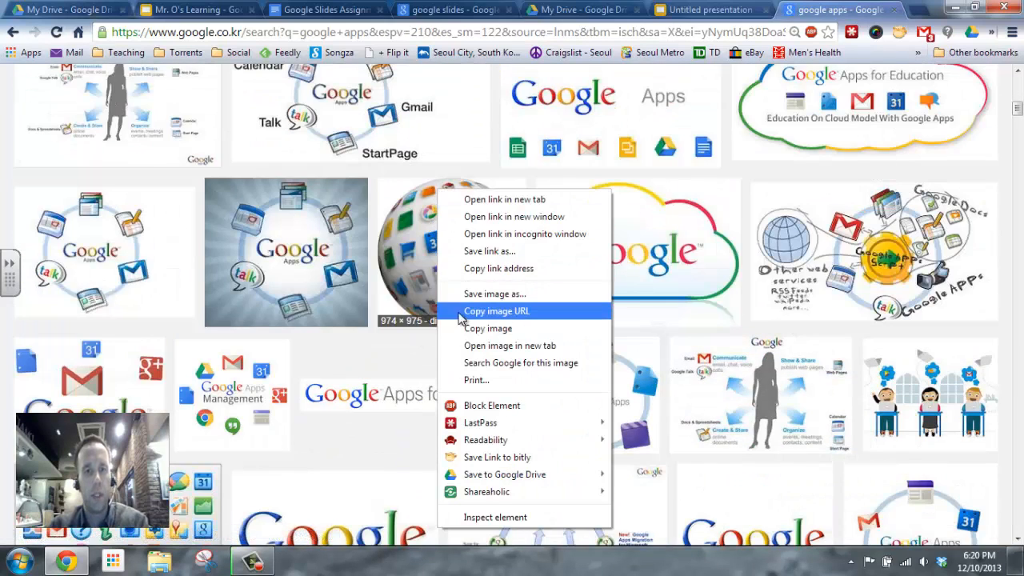
click(708, 9)
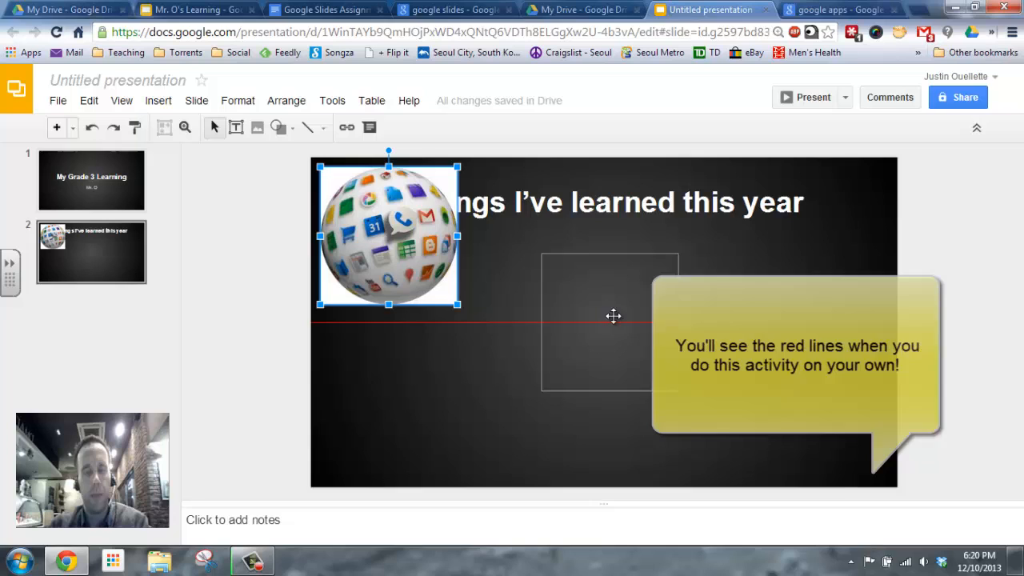
Step: Enlarge the sphere picture and centre it beneath the slide 2 title
drag(614, 317, 605, 310)
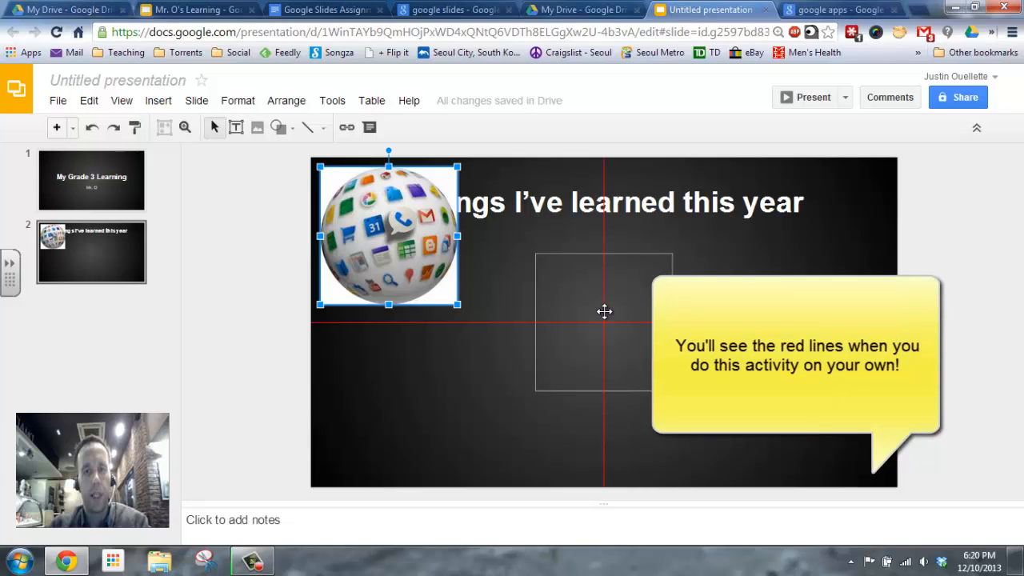
drag(387, 233, 536, 295)
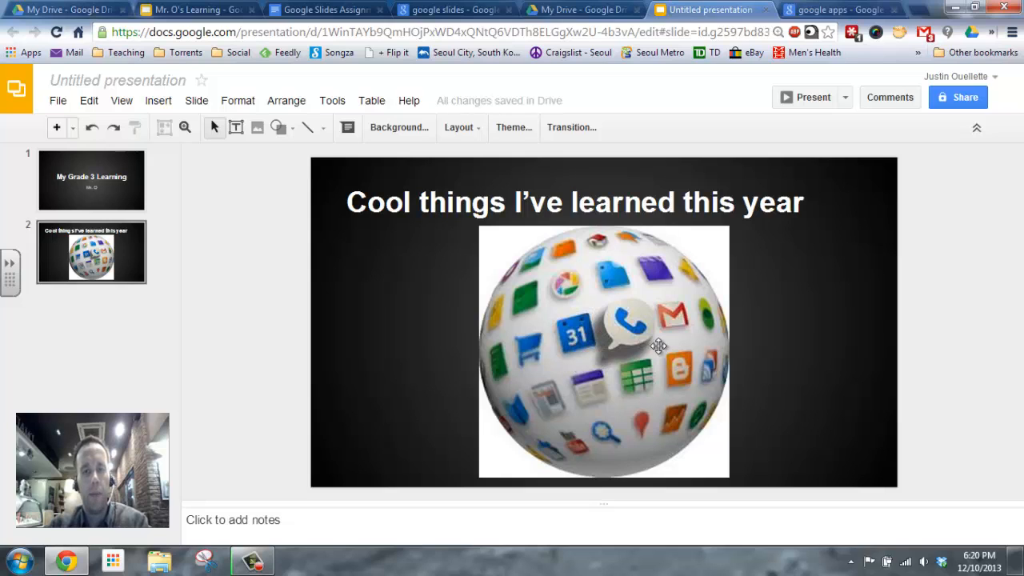
Step: Write 'Google Apps' in slide 2's speaker notes
click(254, 520)
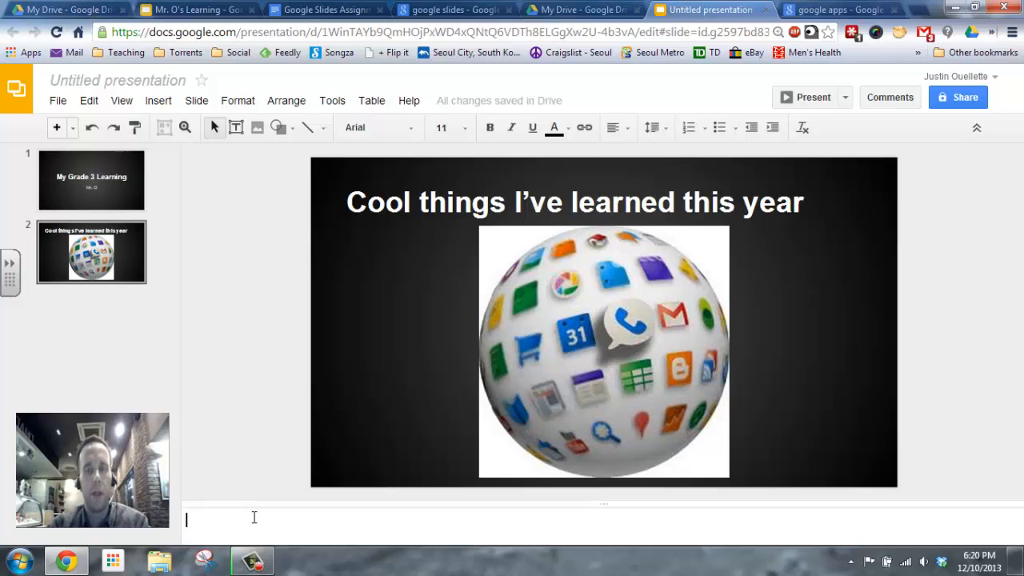
text(Google)
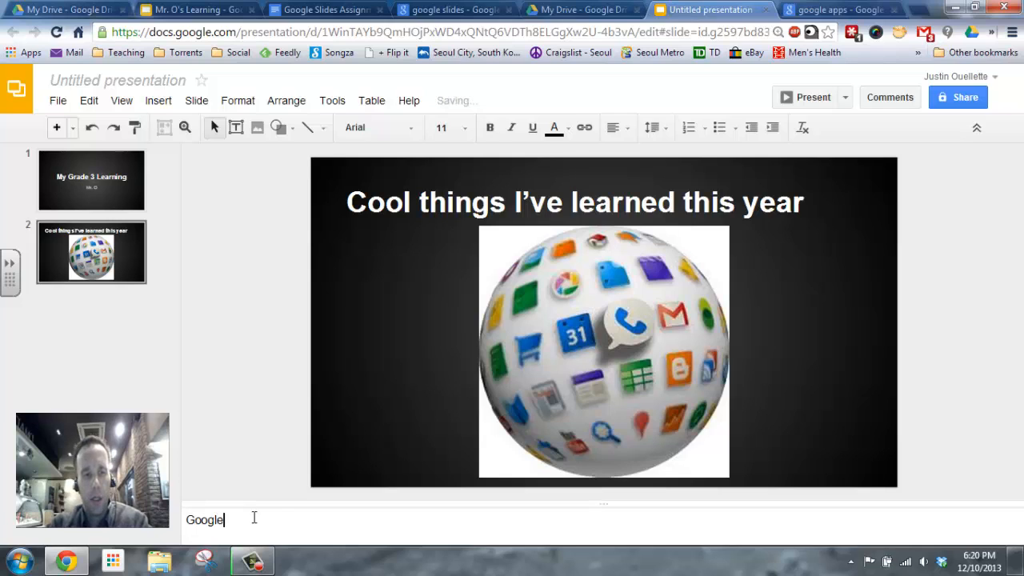
text(Apps)
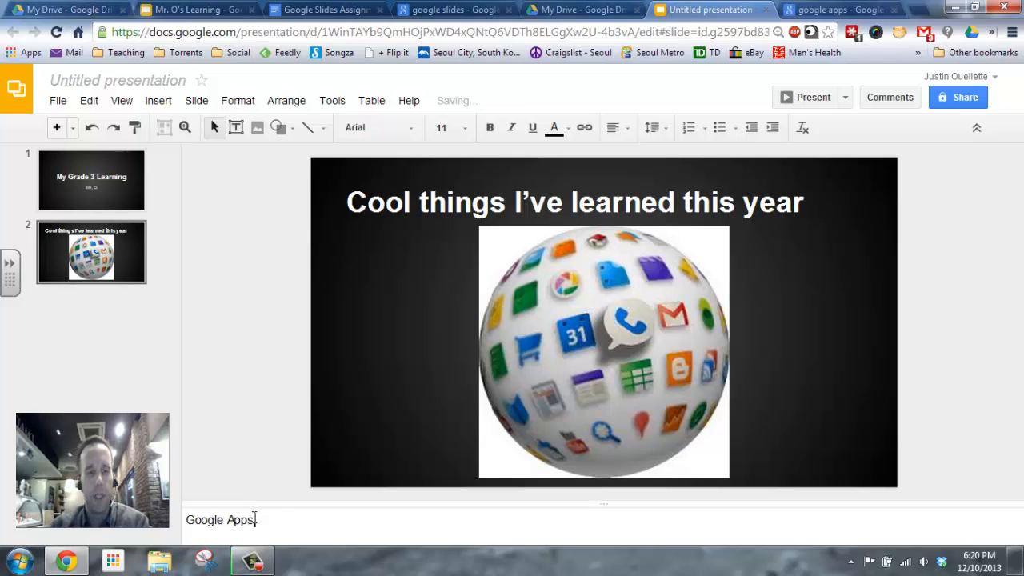
mouse_move(112, 323)
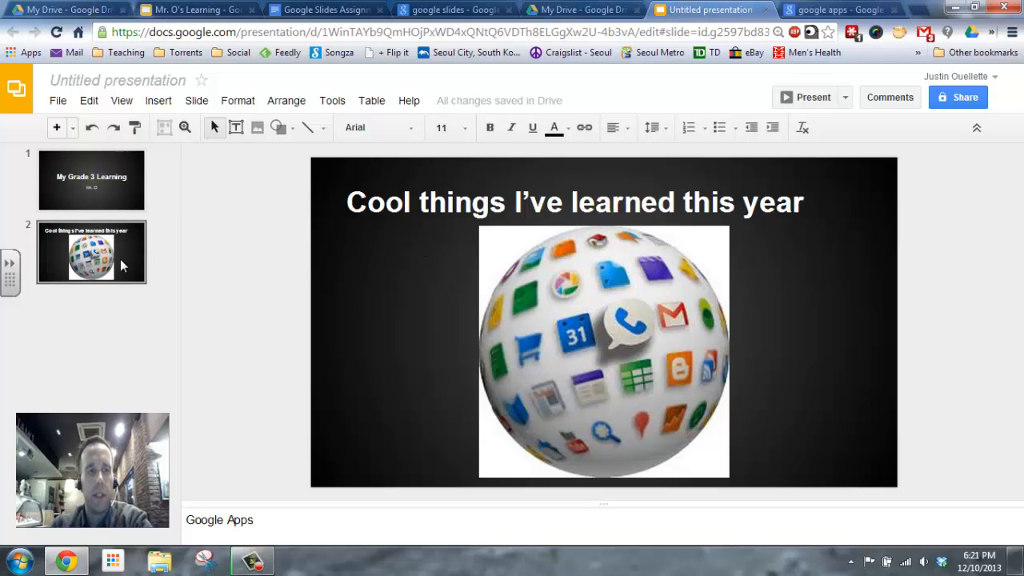
right_click(91, 252)
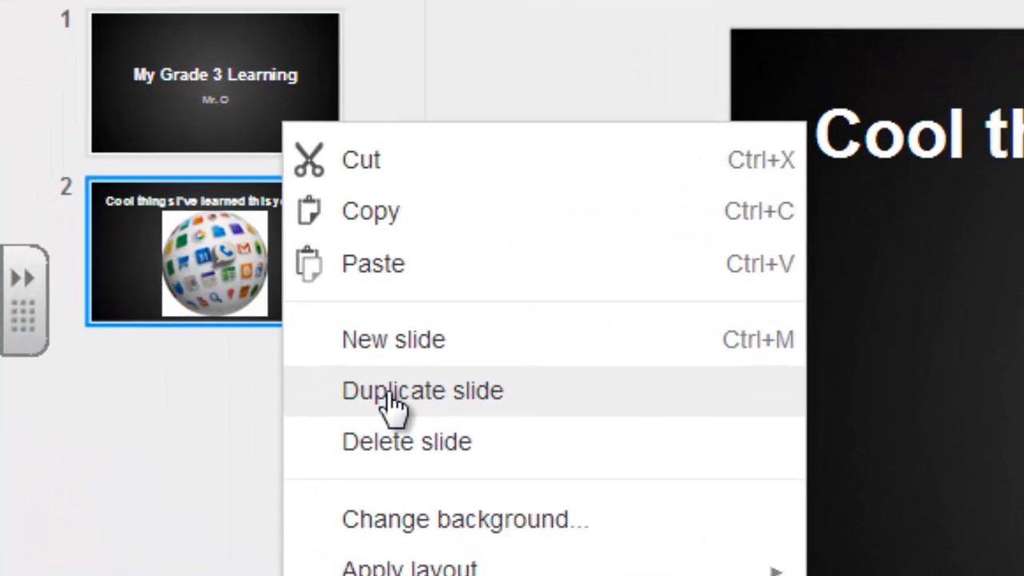
Step: Duplicate slide 2 as slide 3, delete its picture, and return to the example deck
click(423, 390)
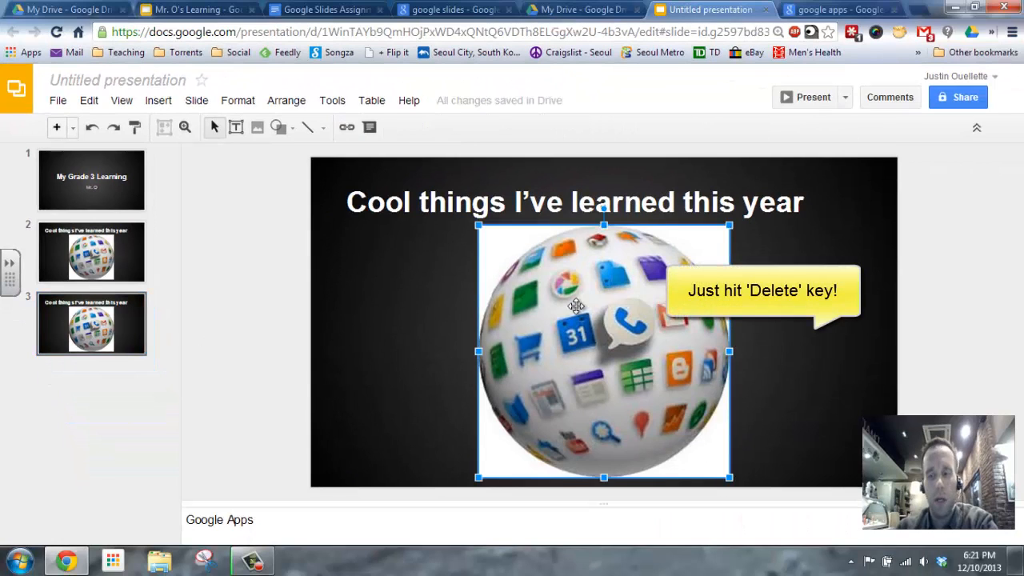
key(Delete)
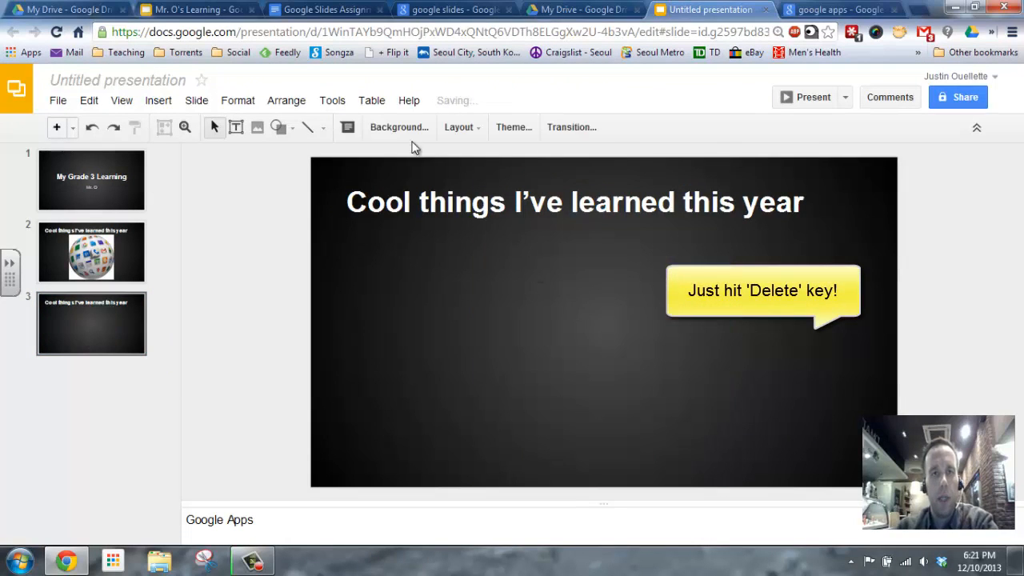
key(Delete)
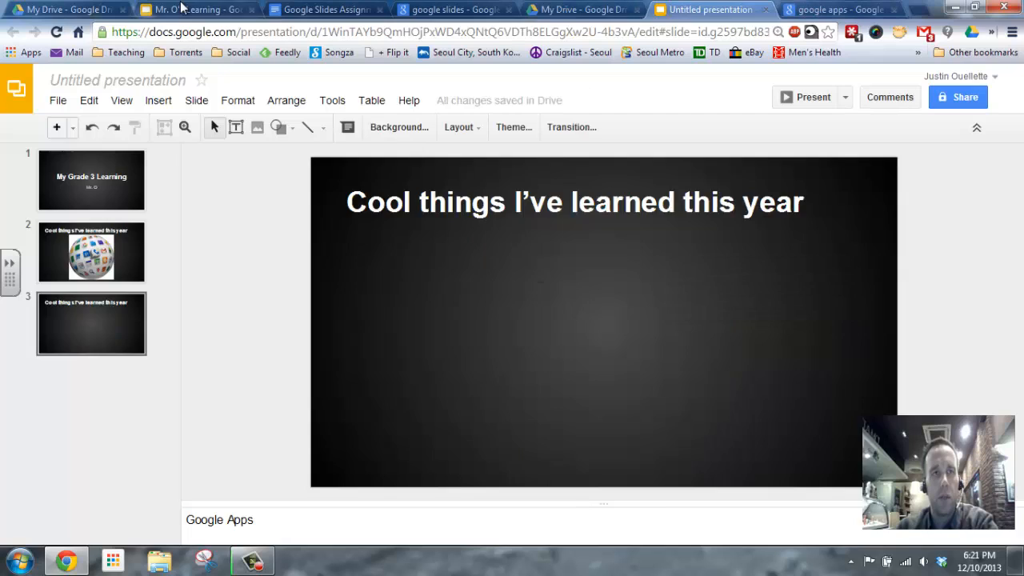
click(195, 9)
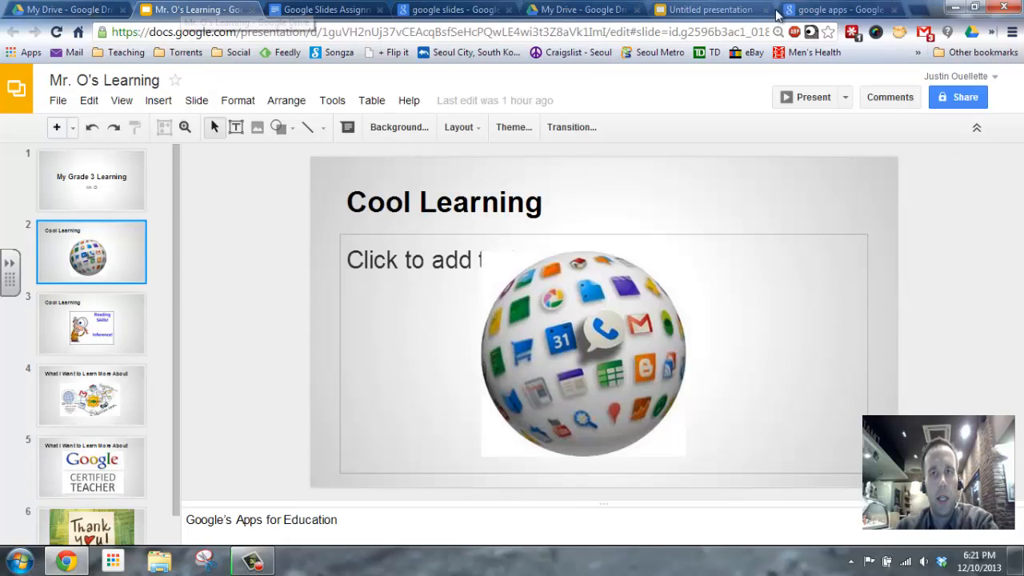
Step: Search Google Images for 'inference' and browse the results for a slide 3 picture
click(840, 10)
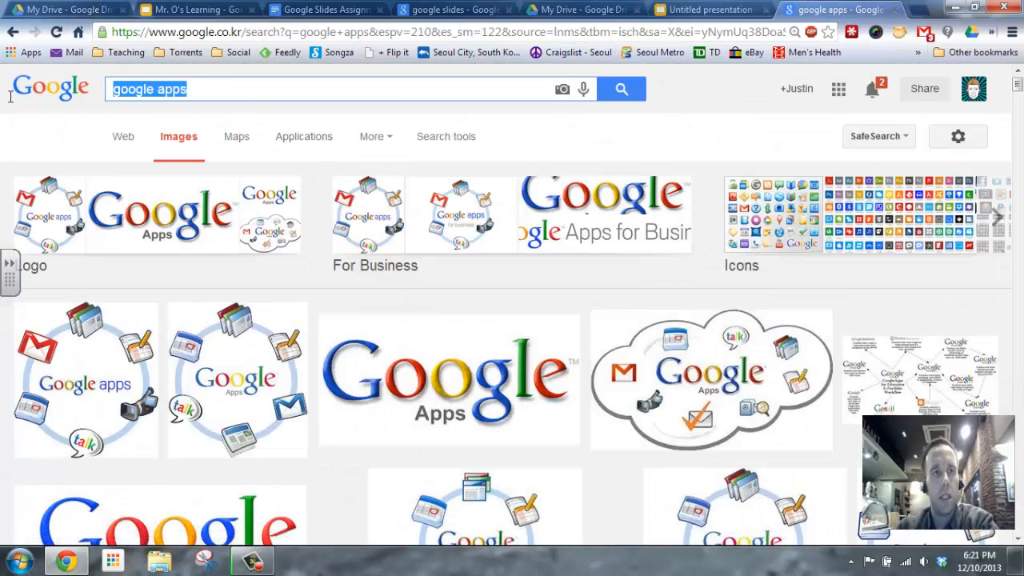
text(in)
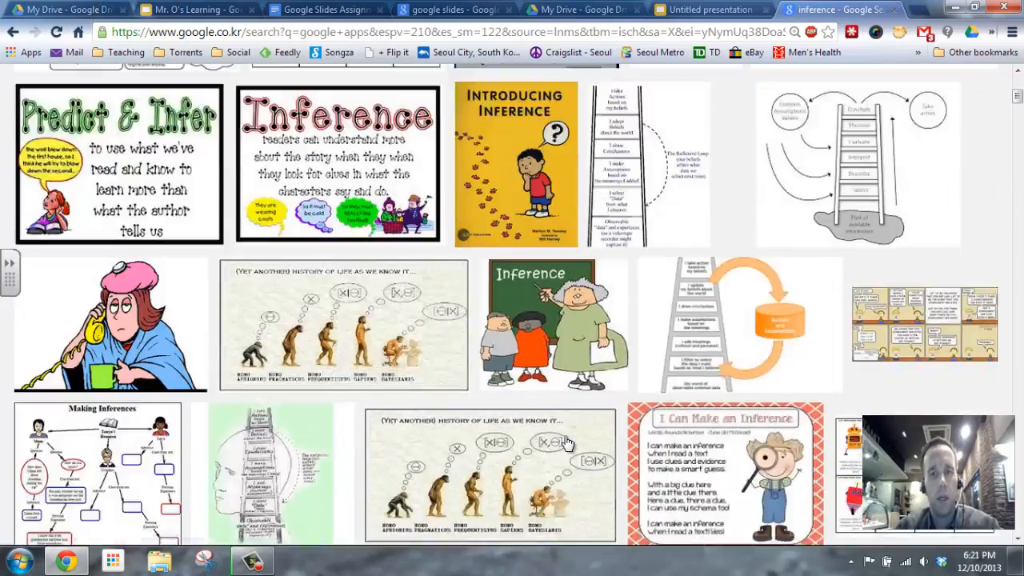
scroll(down, 3)
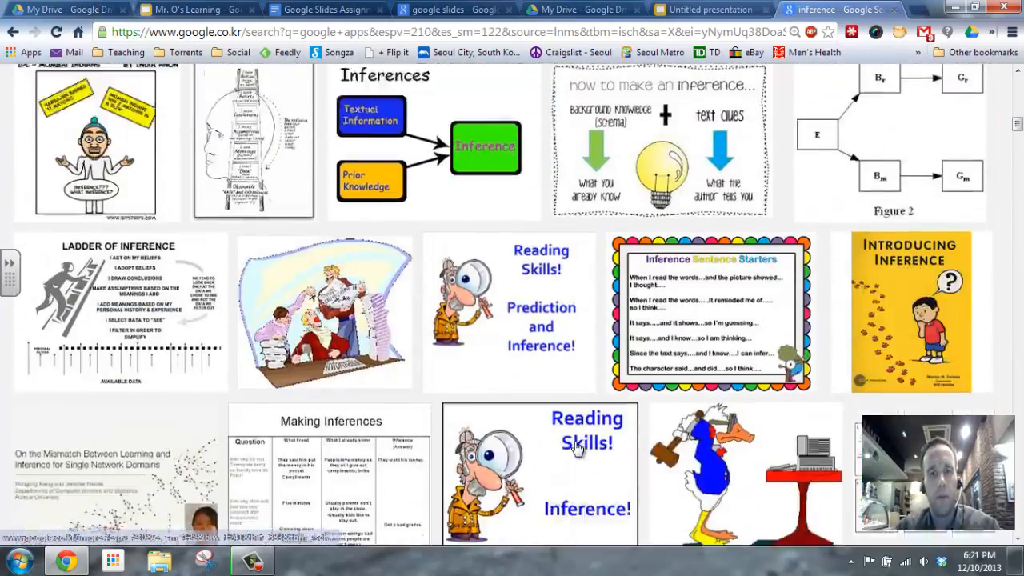
scroll(down, 3)
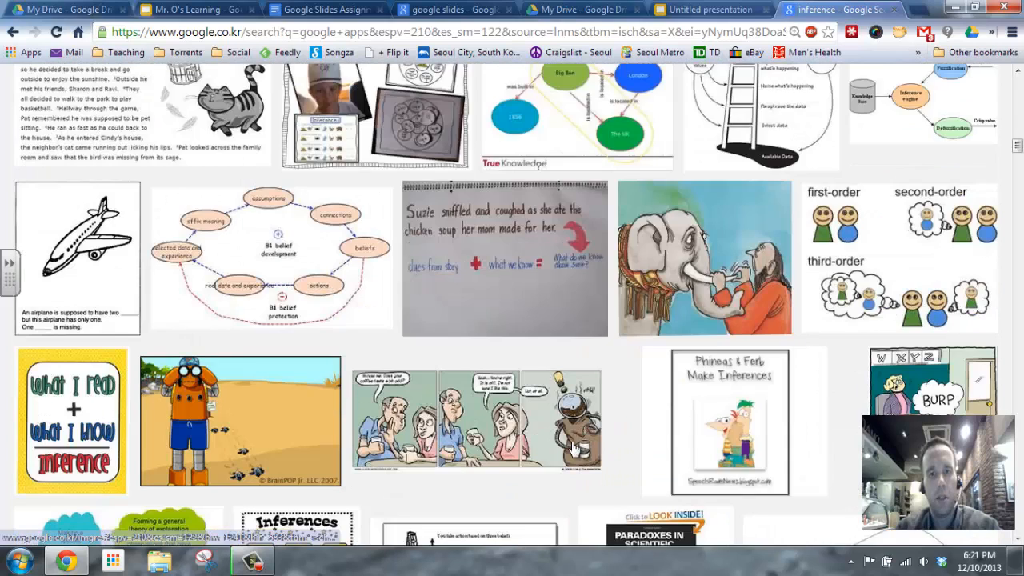
scroll(down, 3)
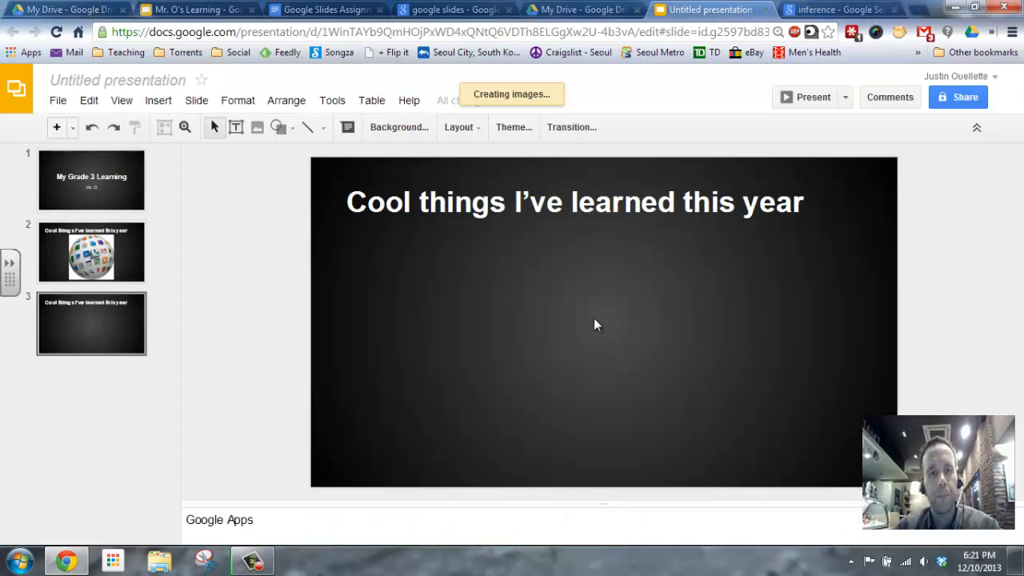
mouse_move(573, 296)
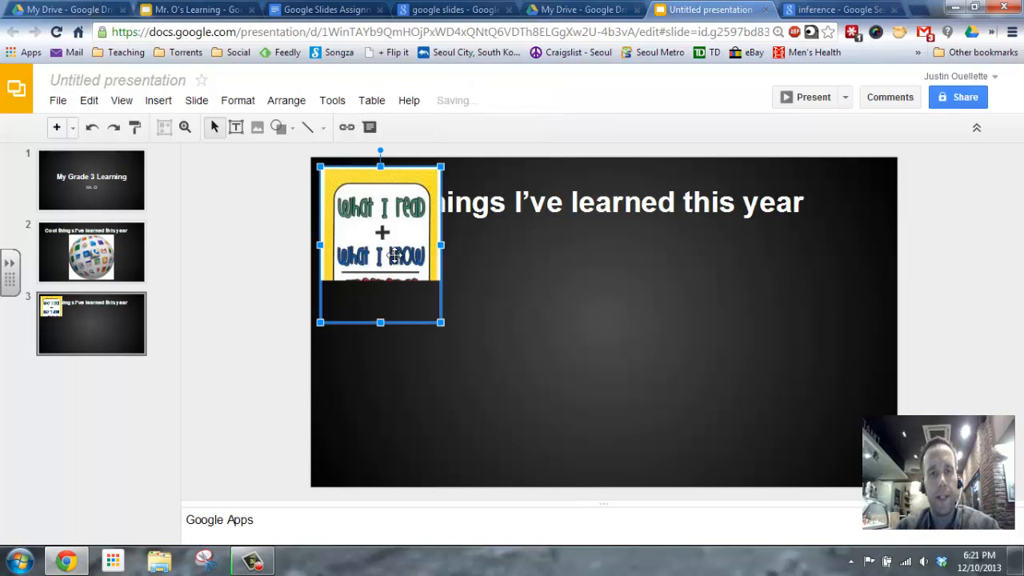
Step: Centre the inference picture below slide 3's title and set its speaker notes to 'Inference'
drag(381, 240, 510, 320)
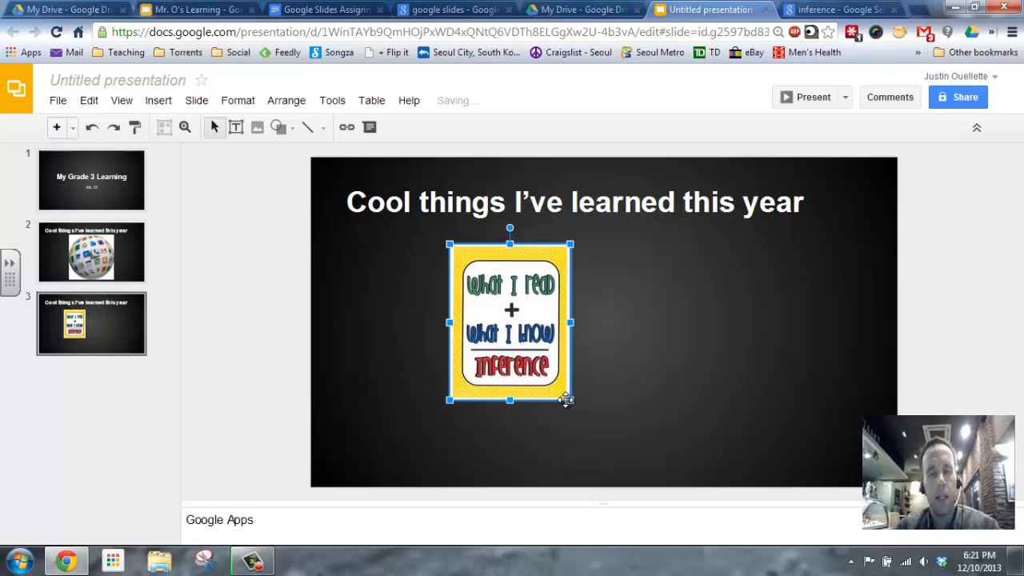
drag(568, 400, 643, 429)
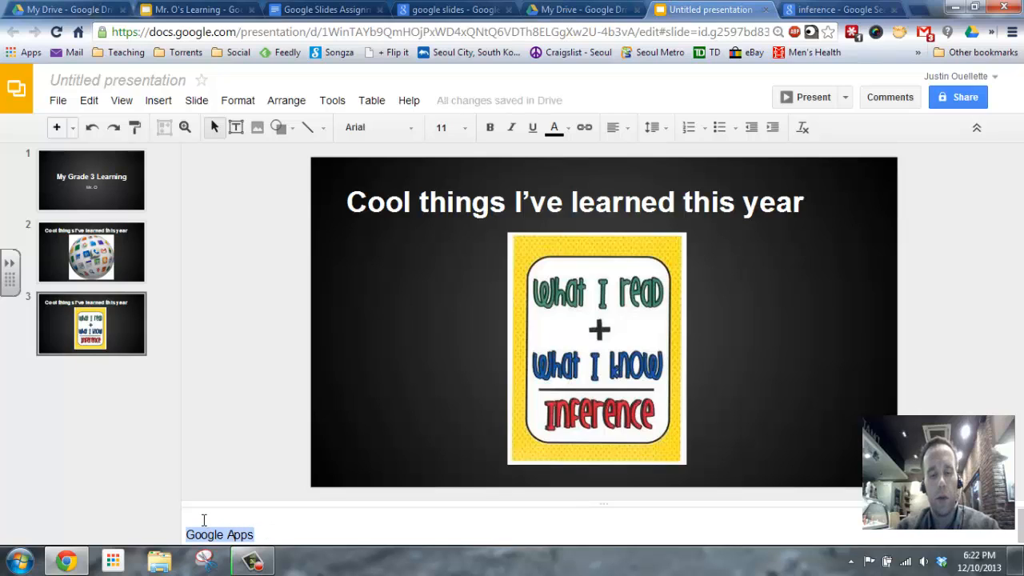
text(Inference)
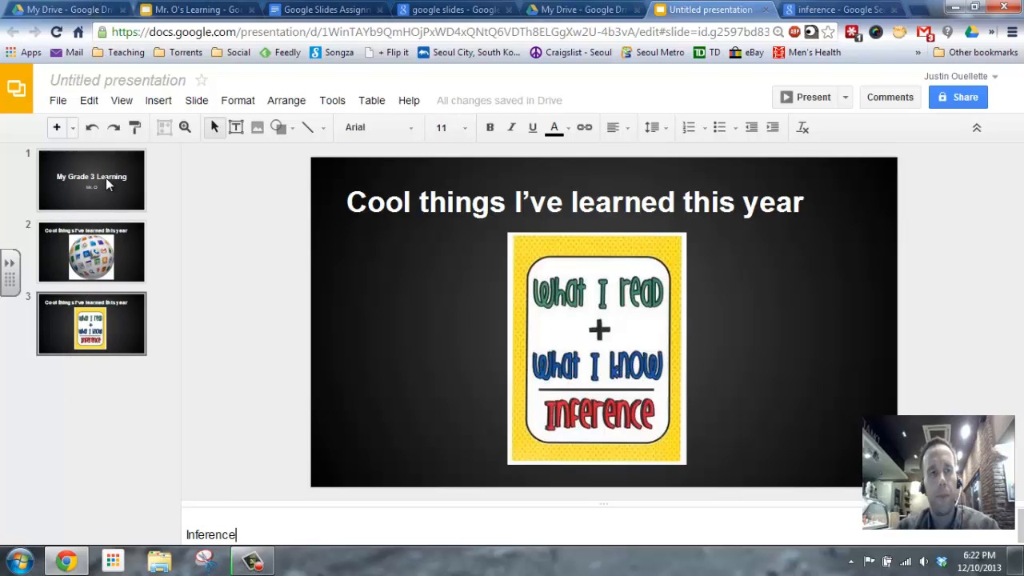
click(324, 9)
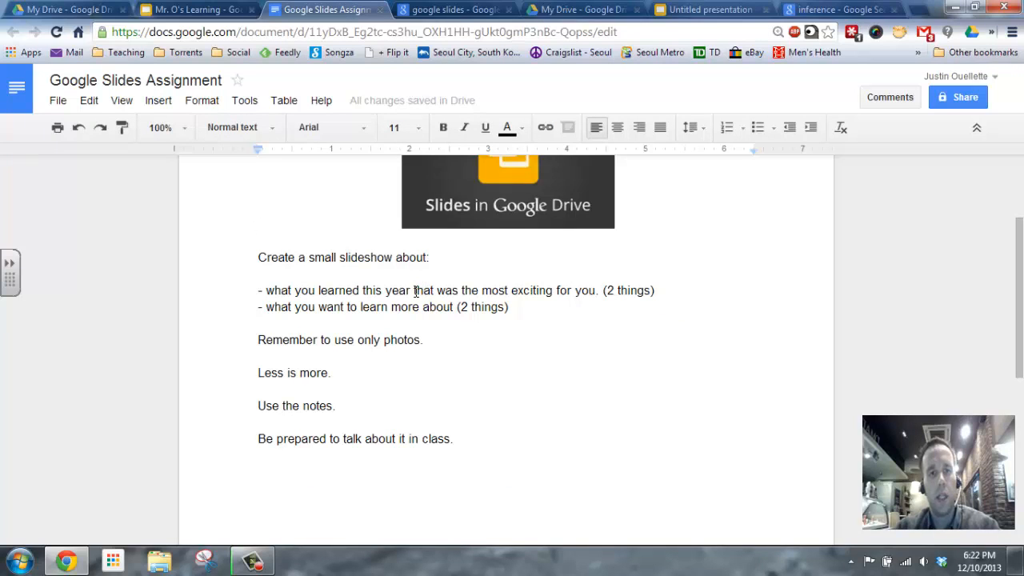
click(196, 9)
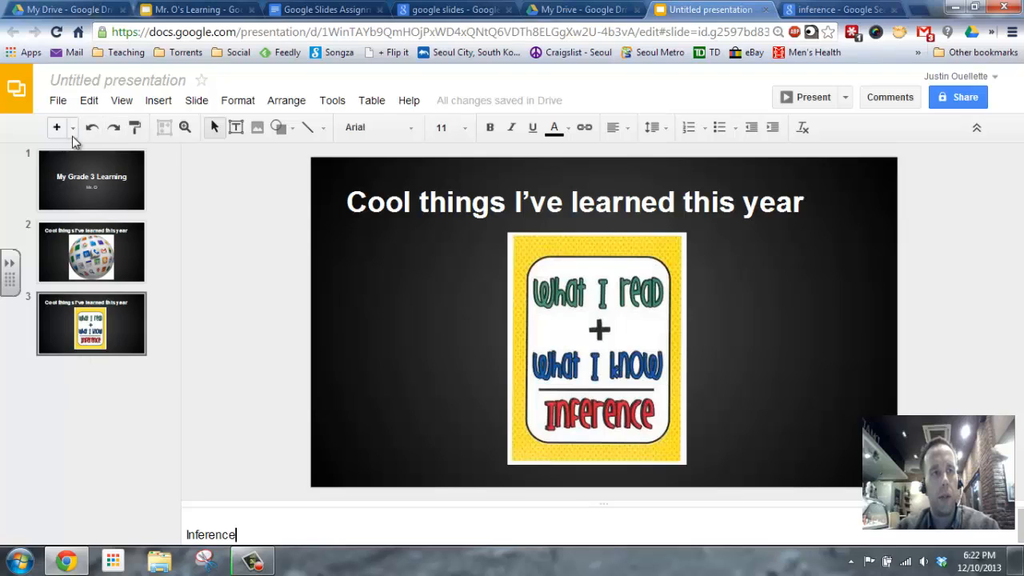
mouse_move(88, 381)
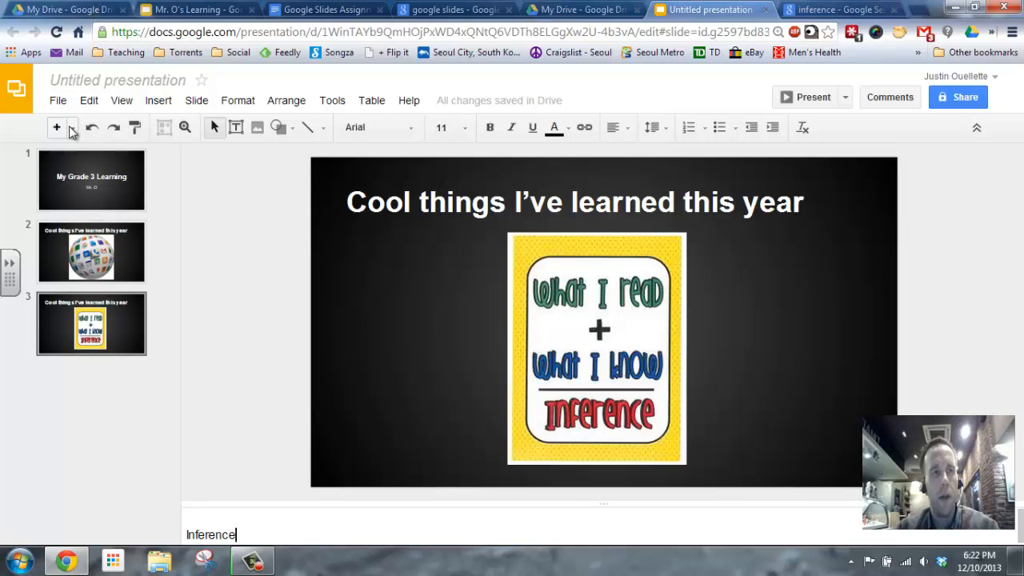
mouse_move(58, 128)
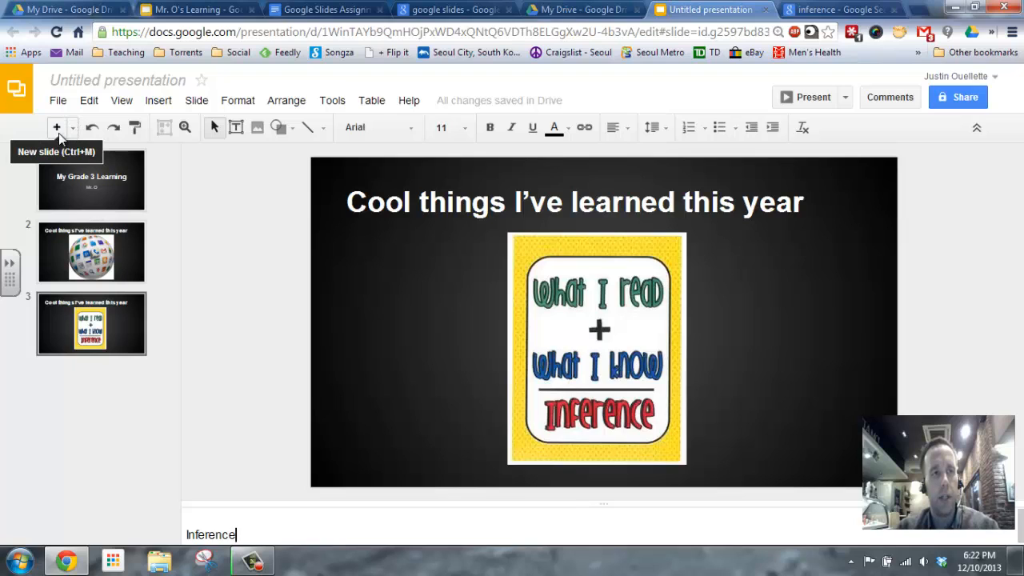
Step: Add a fourth slide titled 'Things I want to learn more about' and return to the image search
click(56, 128)
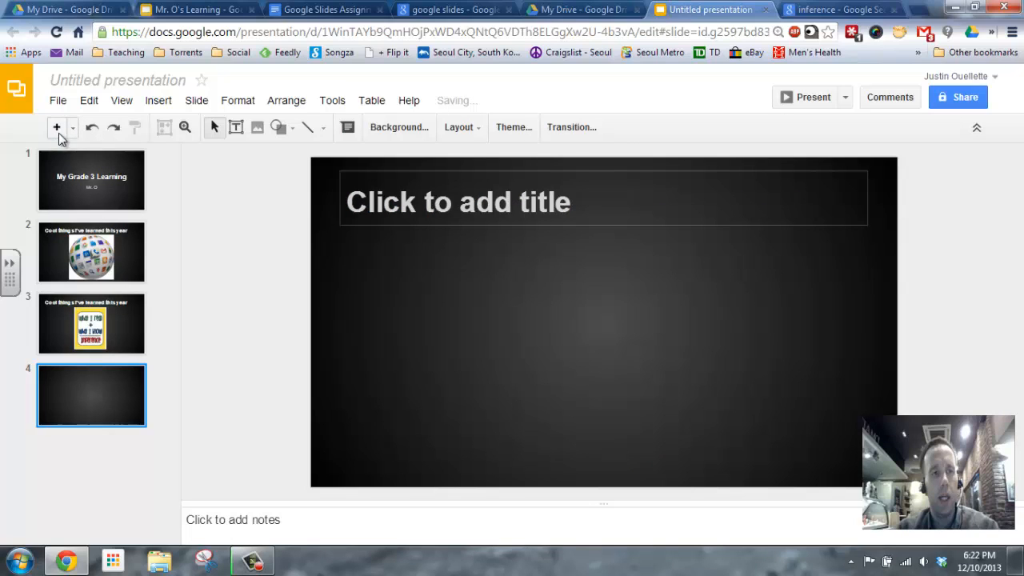
mouse_move(355, 291)
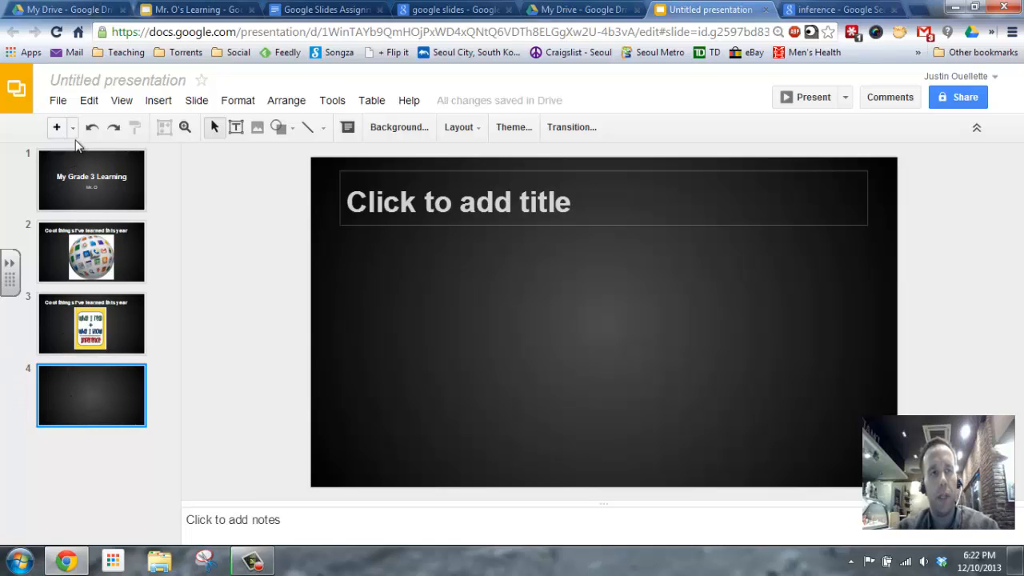
click(72, 128)
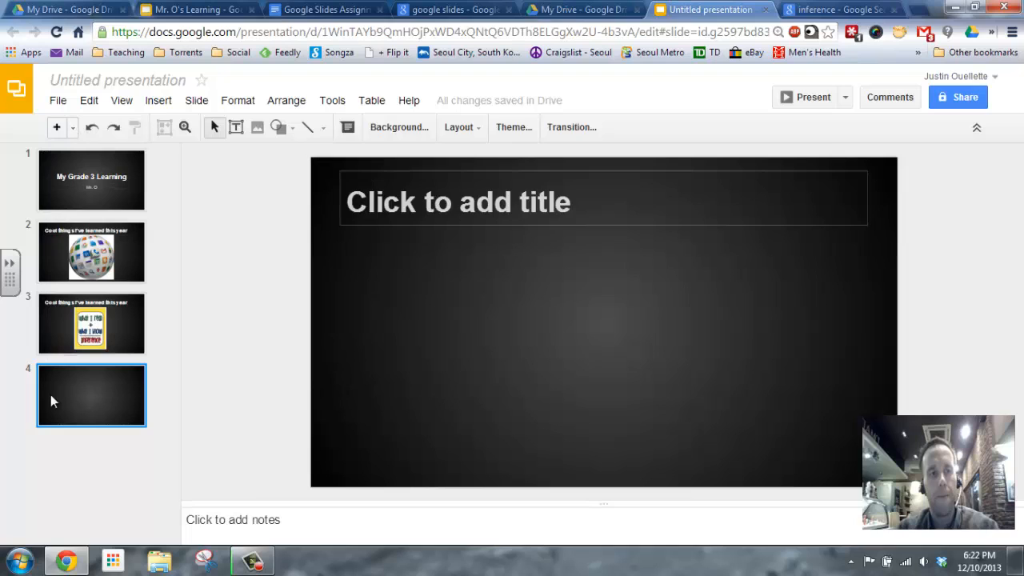
click(458, 201)
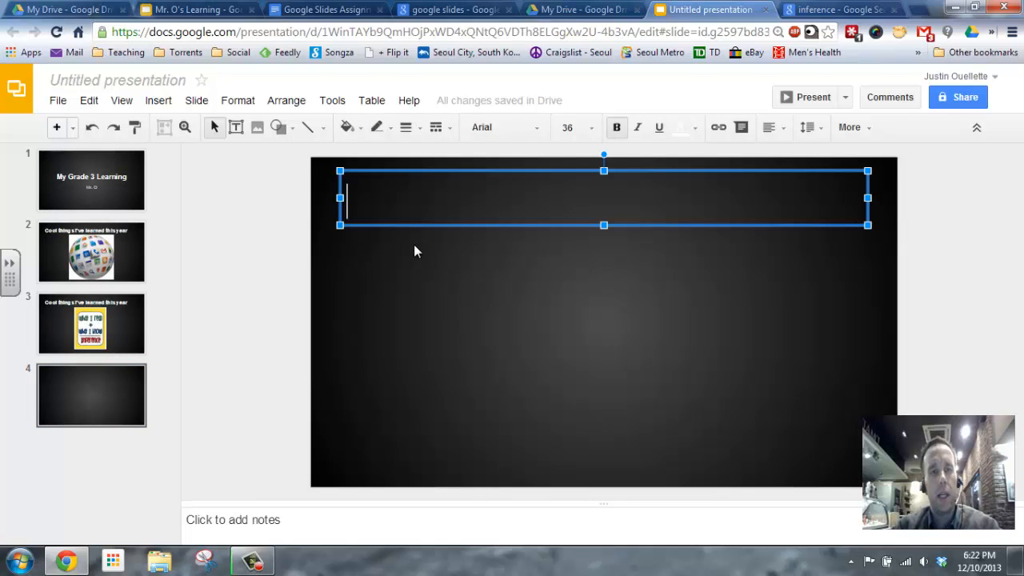
text(Things I w)
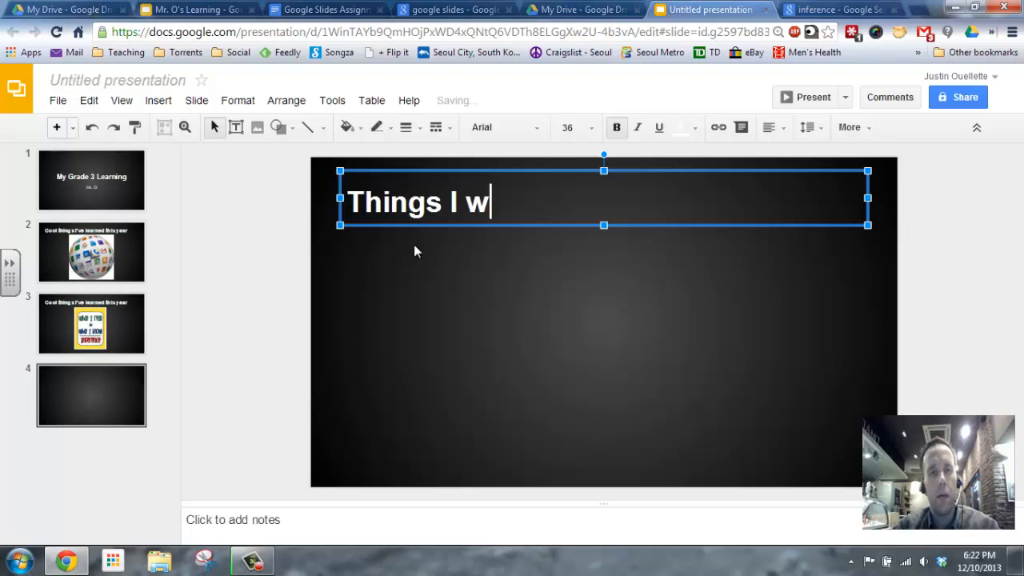
text(ant to learn)
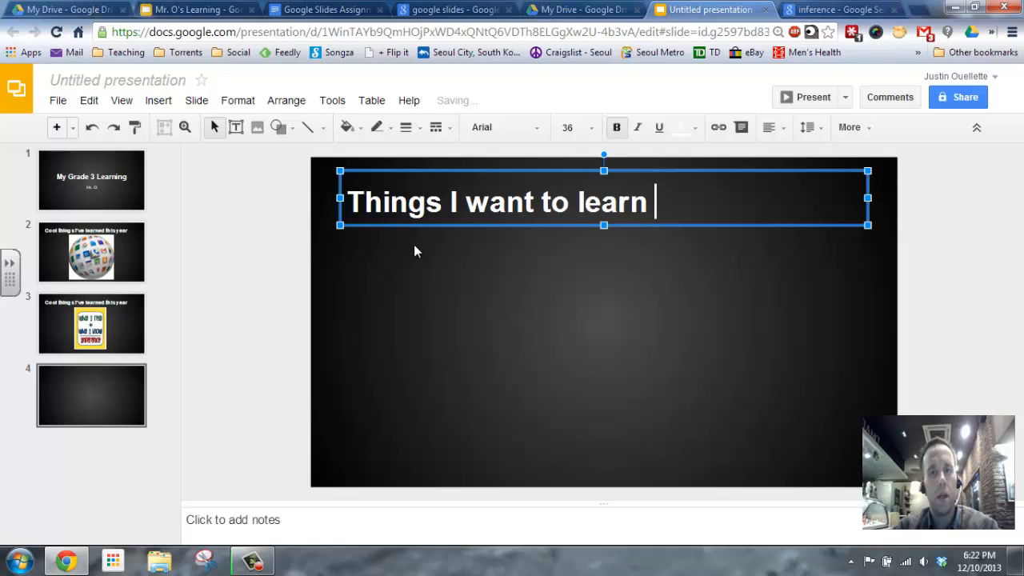
text(more abut)
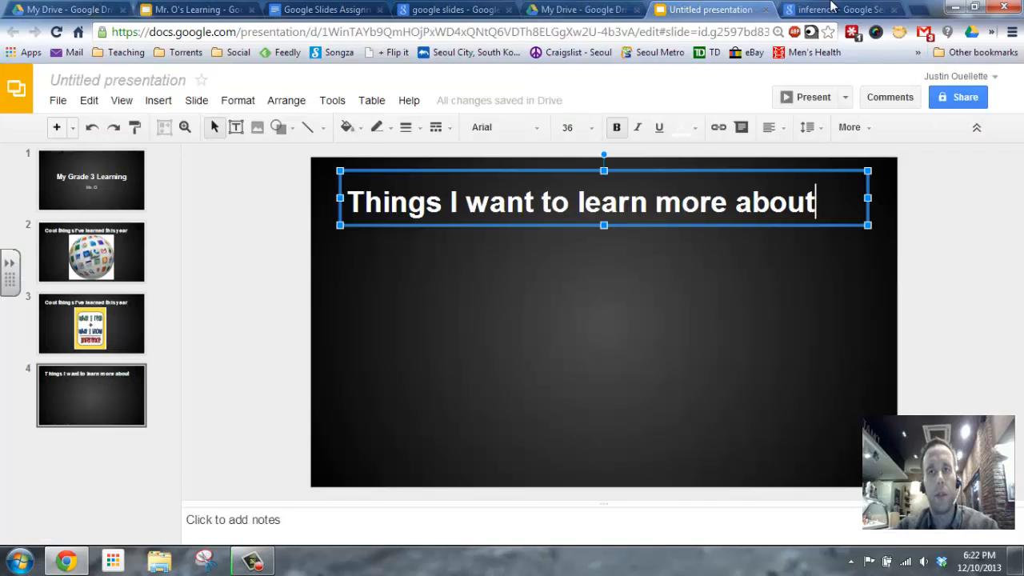
click(838, 10)
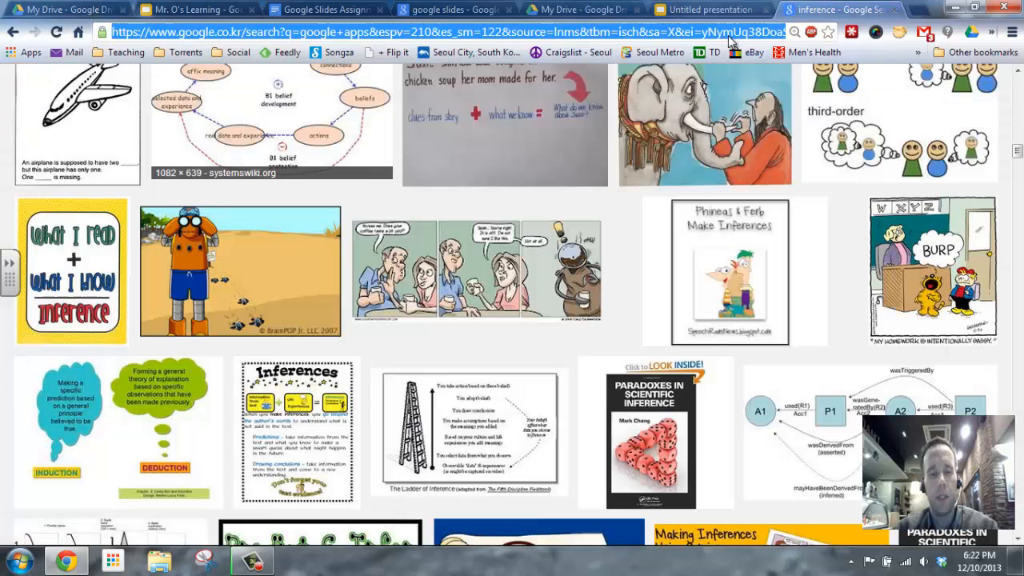
Step: Search images for 'google scripts' and copy the hand-drawn Google Apps diagram
text(google plus community past post)
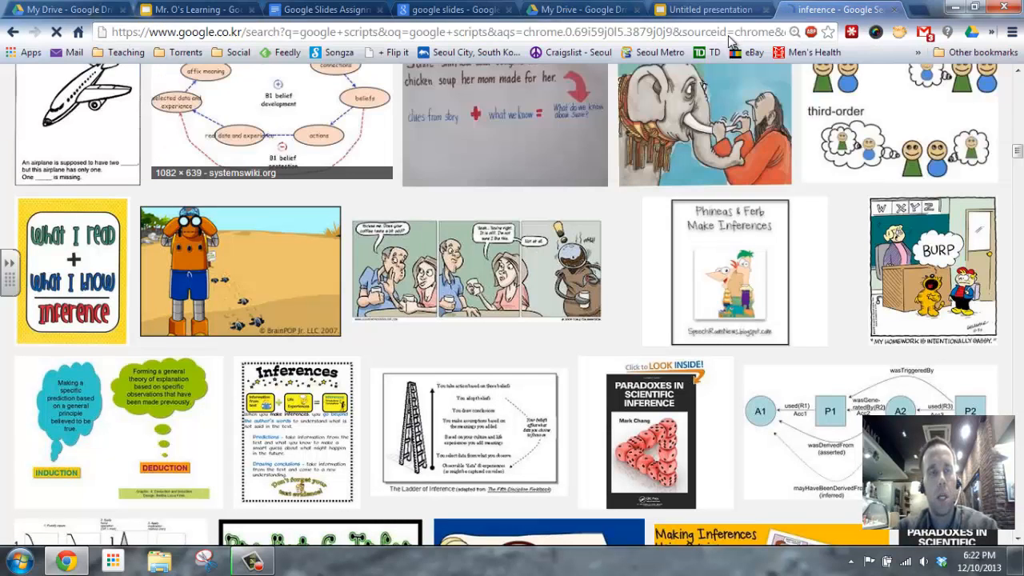
click(123, 137)
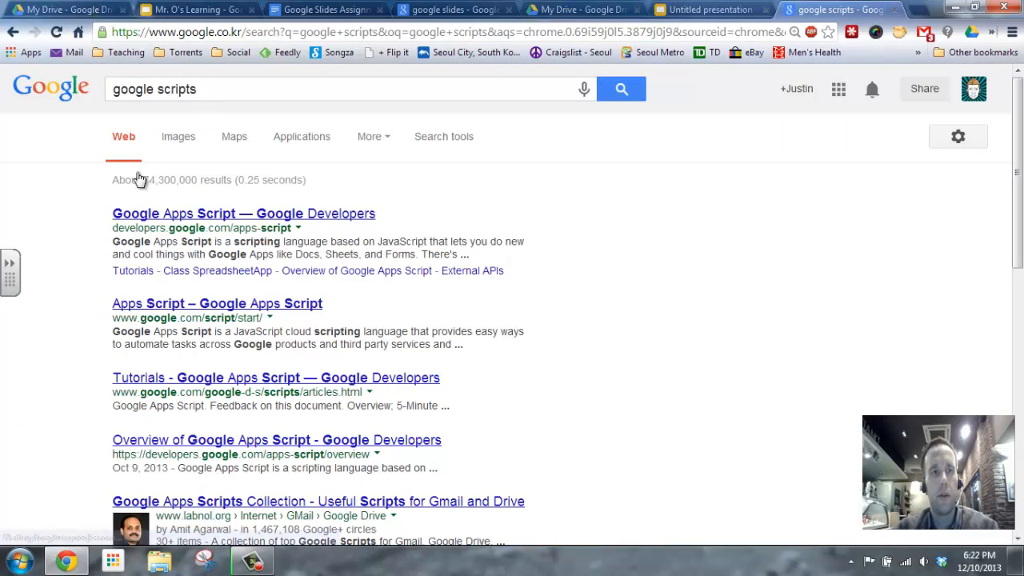
click(179, 136)
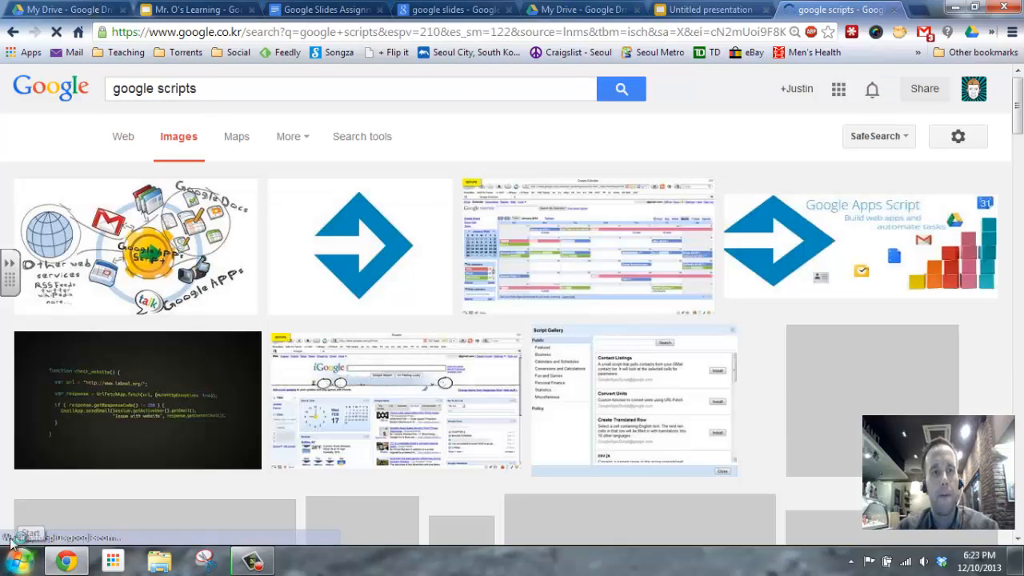
right_click(136, 248)
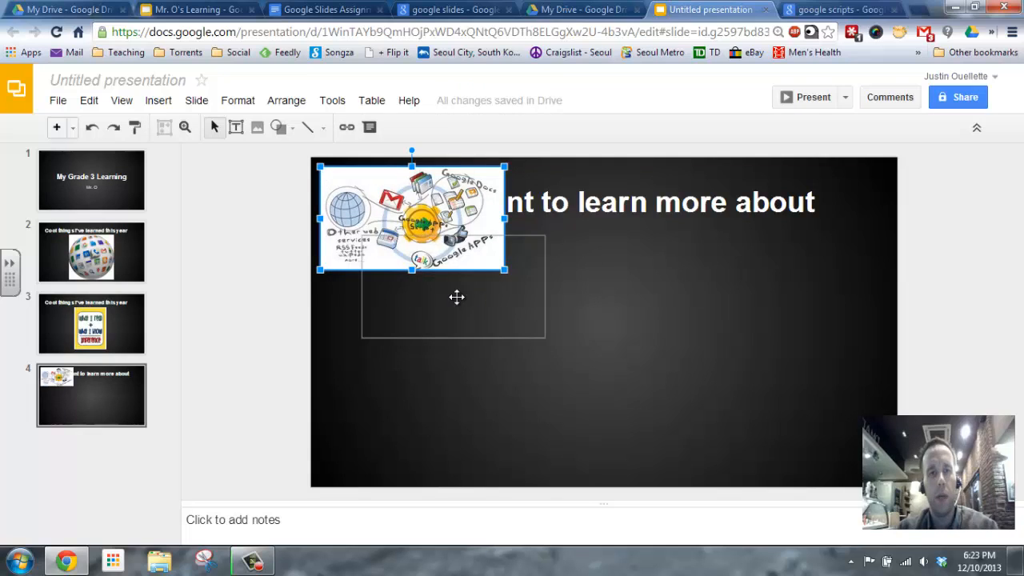
Step: Place and enlarge the Google Apps diagram under slide 4's title, then add a blank fifth slide
drag(410, 216, 438, 291)
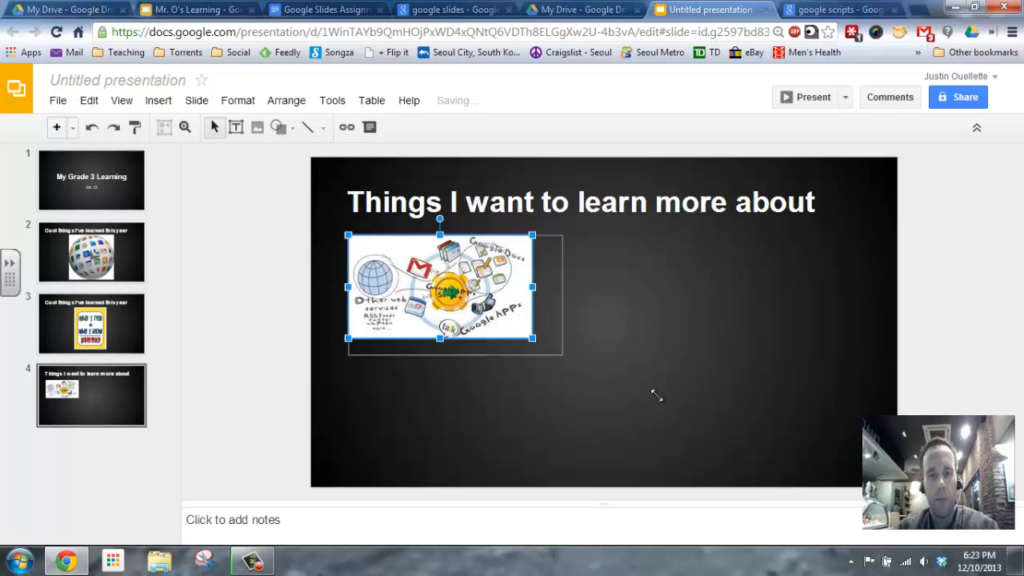
drag(531, 336, 771, 472)
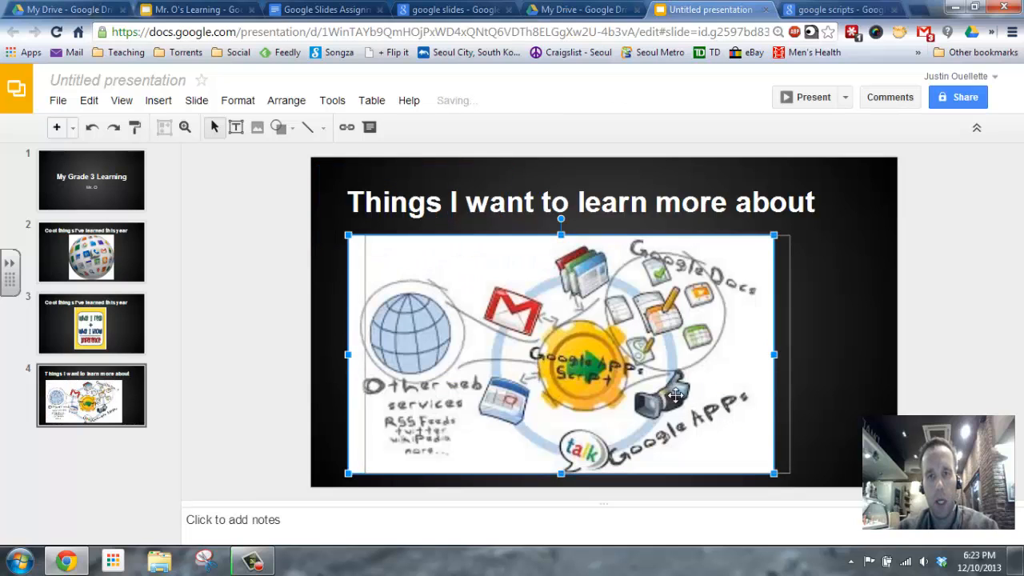
right_click(91, 395)
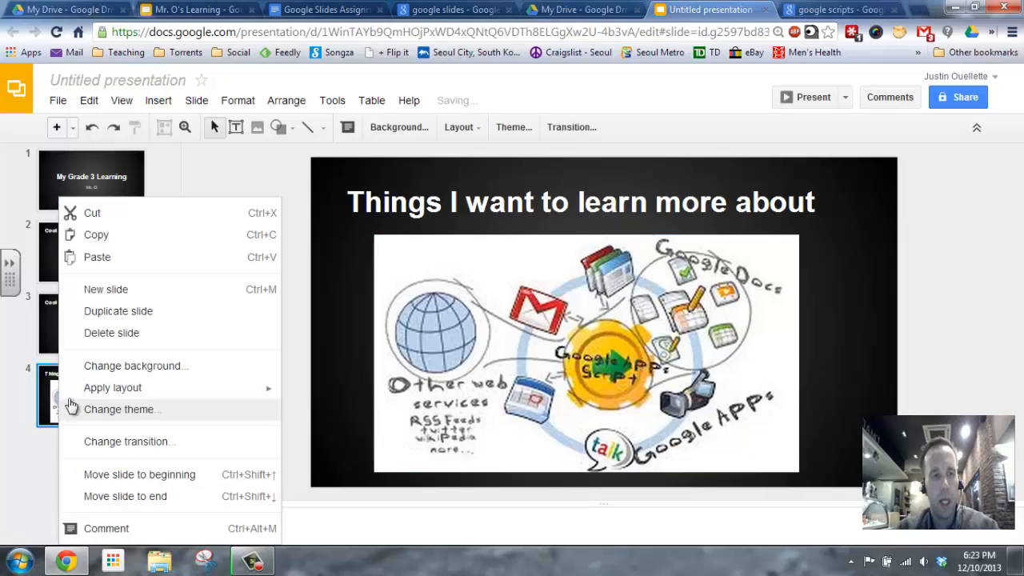
click(106, 288)
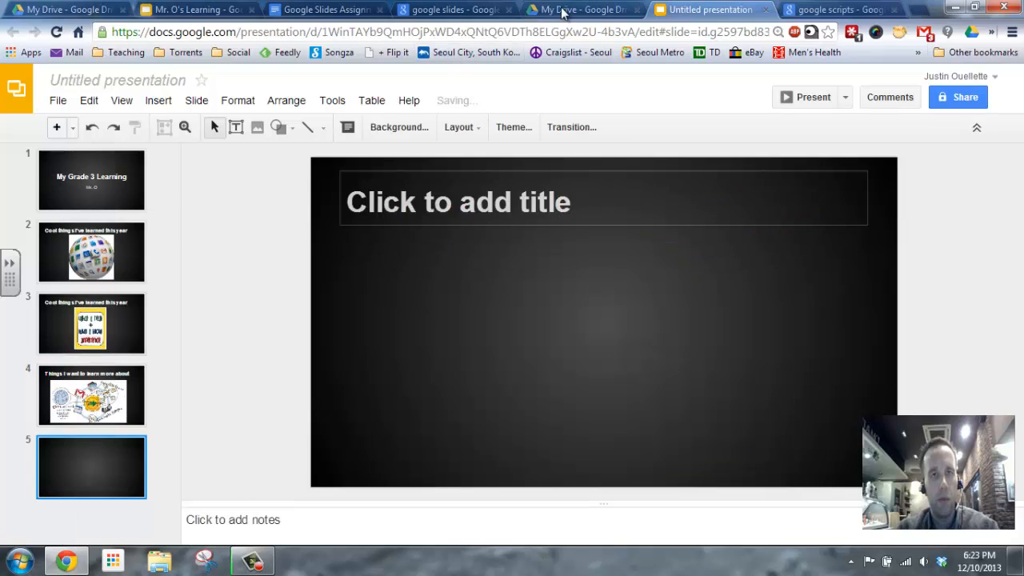
Step: Compare with the finished example presentation and return to slide 5's title placeholder
click(196, 10)
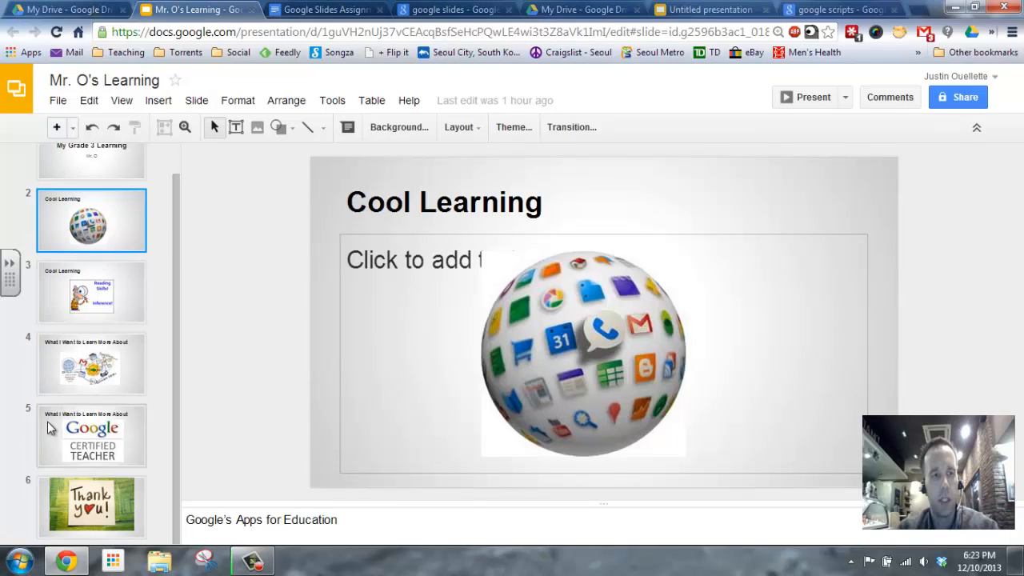
click(707, 10)
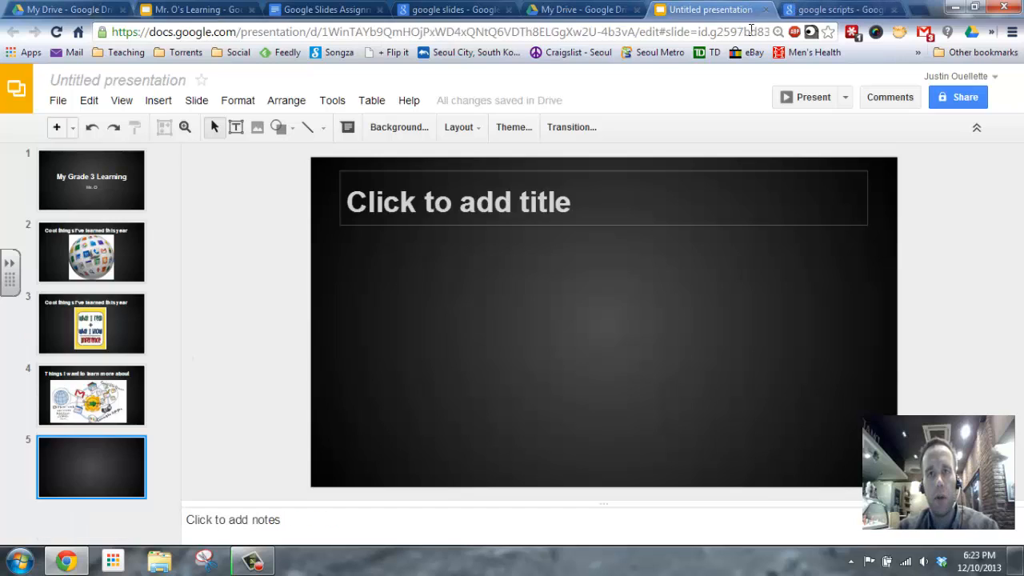
click(458, 202)
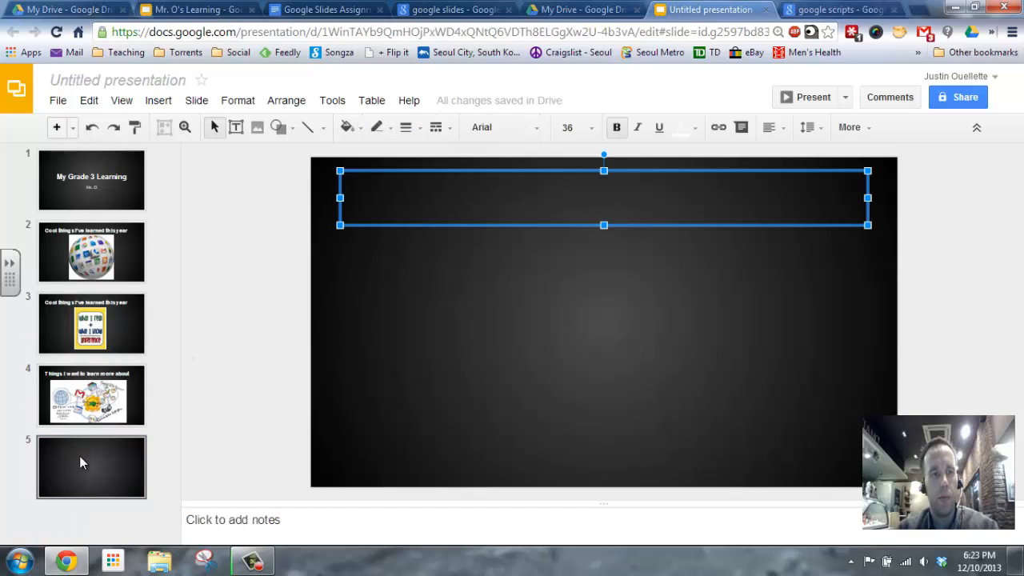
Step: Give slide 5 the title 'Things I want to learn more about' and return to the image search
right_click(92, 467)
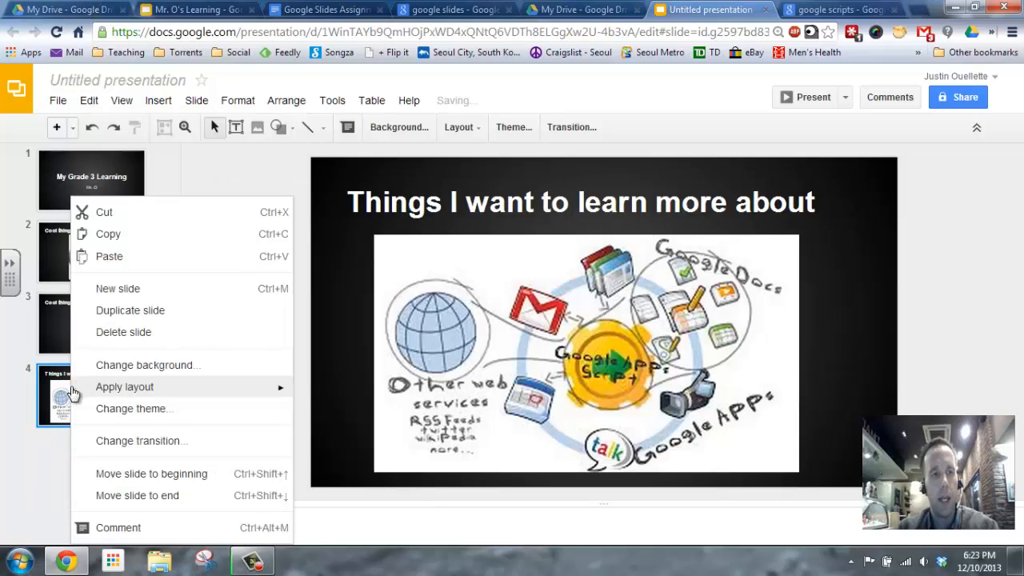
click(129, 311)
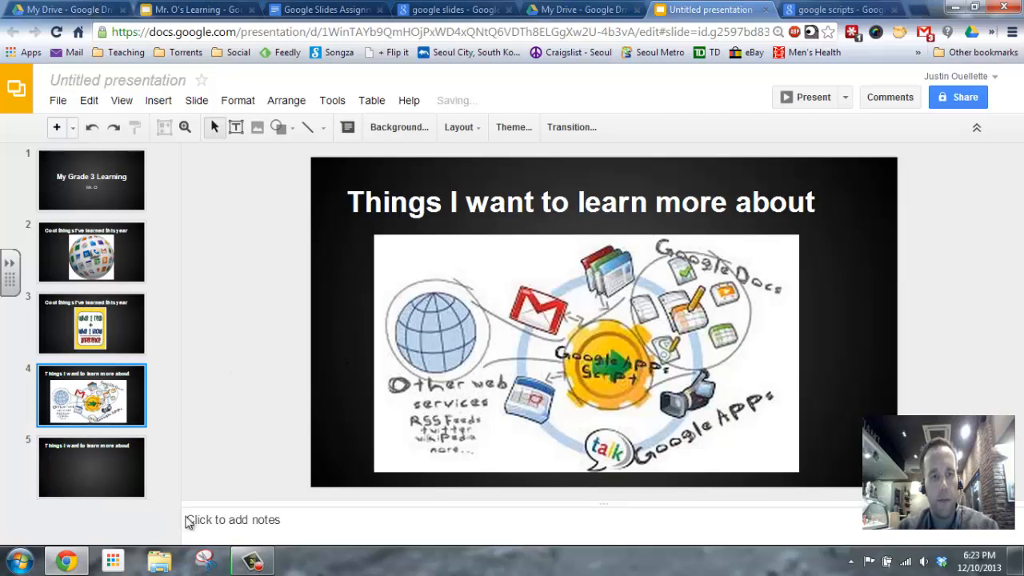
text(Goog)
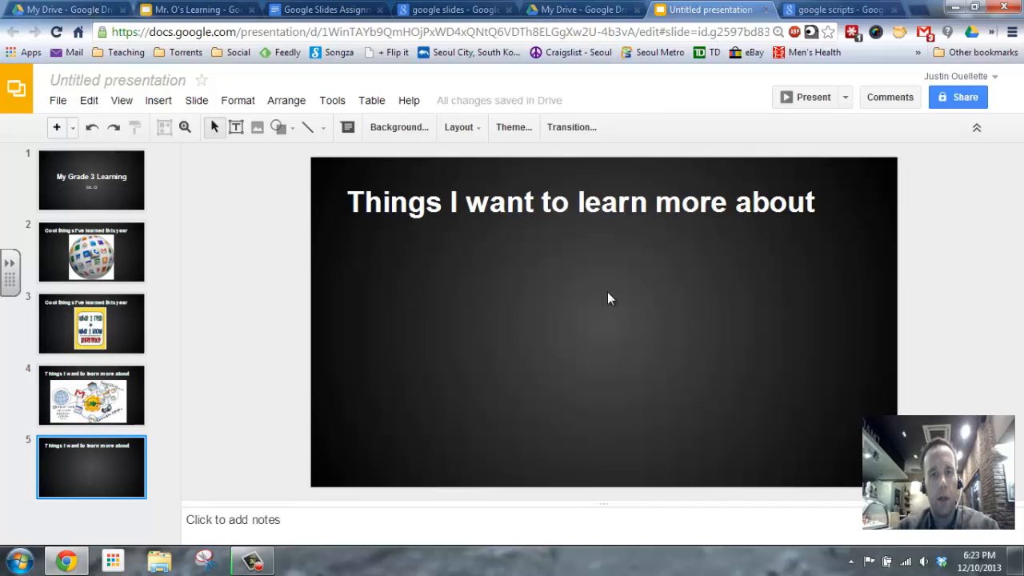
click(840, 9)
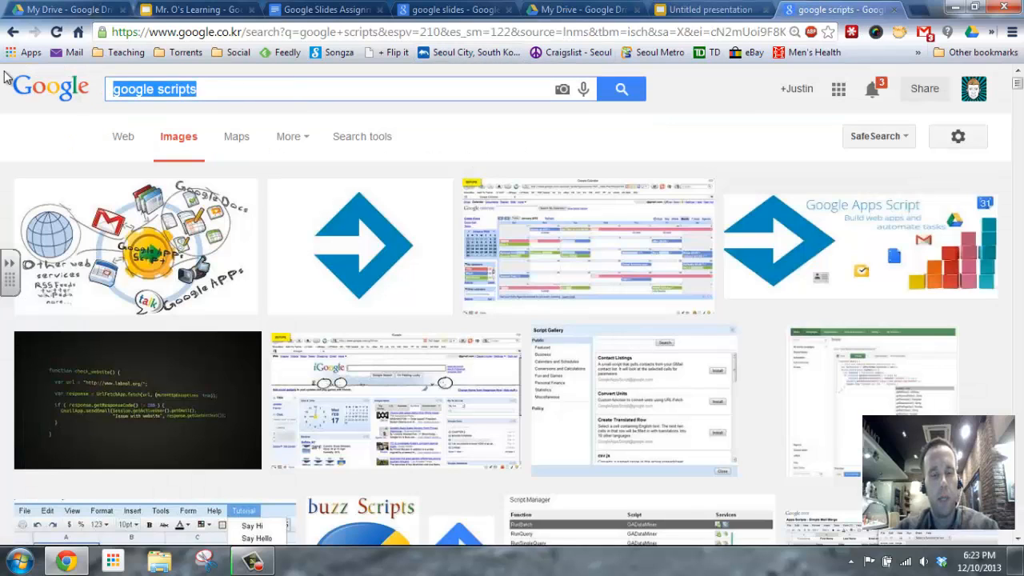
Step: Find a Google Certified Teacher image, paste it on slide 5 and enlarge it beneath the title
text(google c)
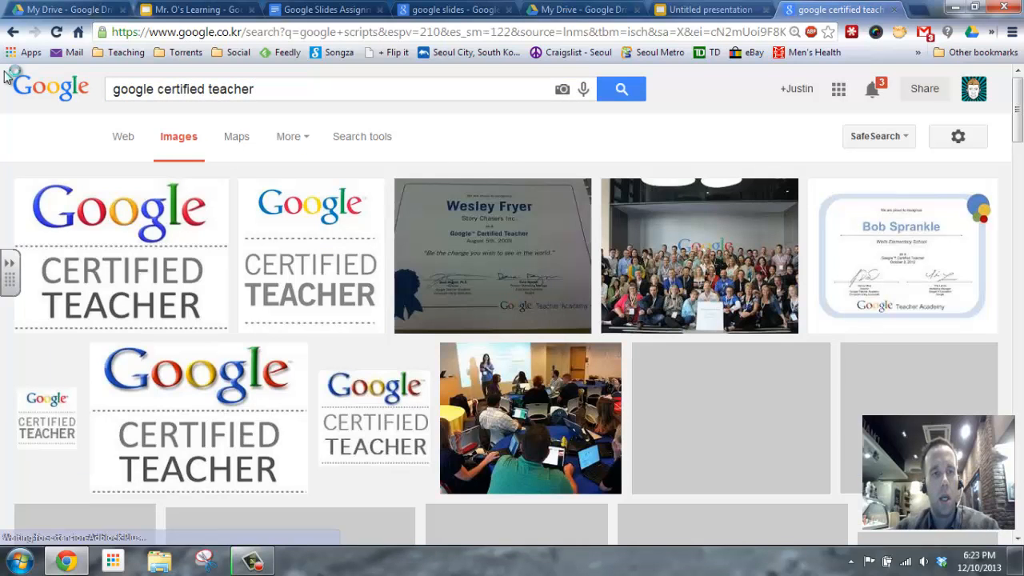
scroll(down, 3)
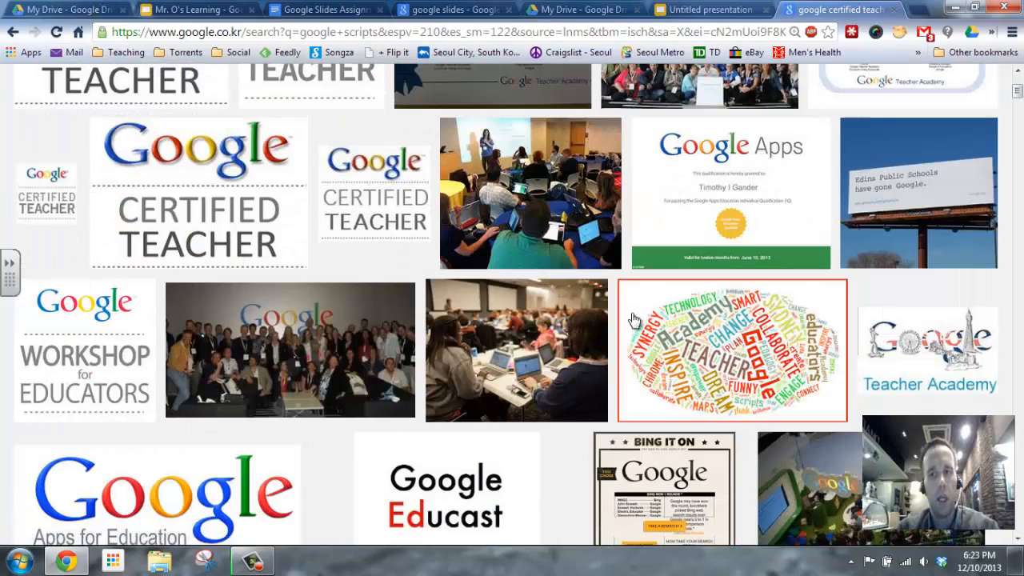
scroll(down, 3)
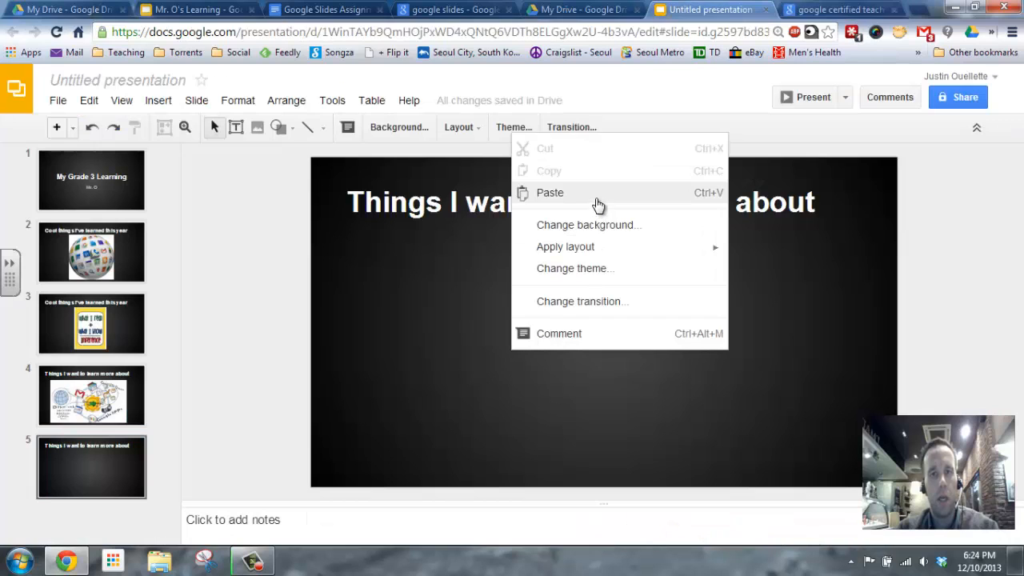
click(550, 192)
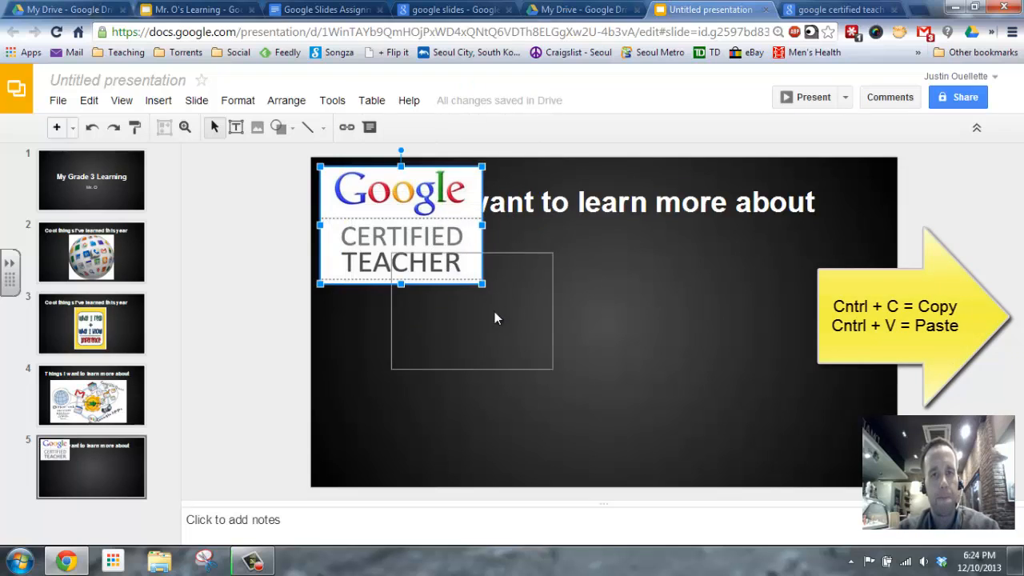
drag(400, 225, 472, 312)
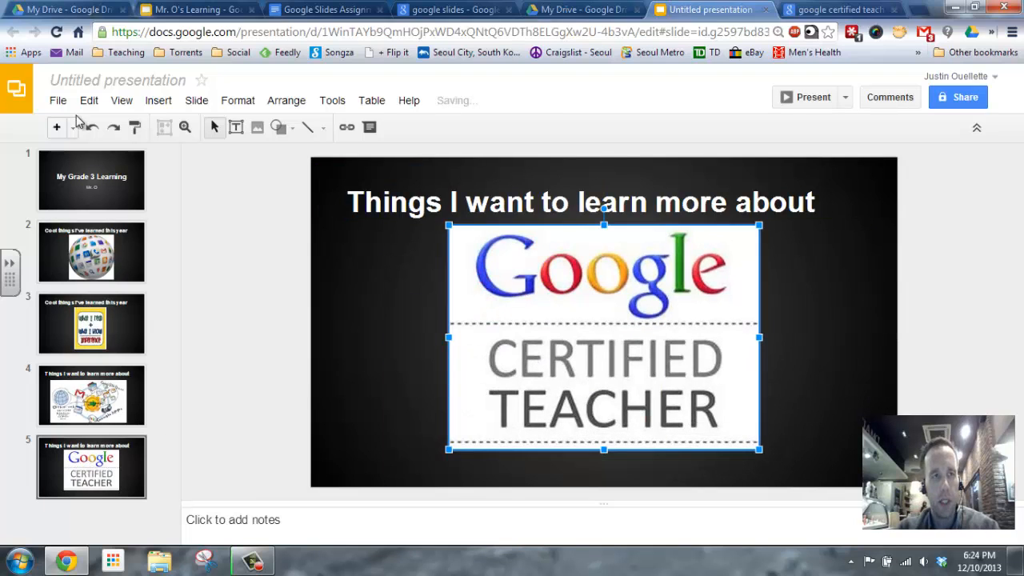
Step: Add a blank sixth slide and search images for 'thank you'
click(70, 128)
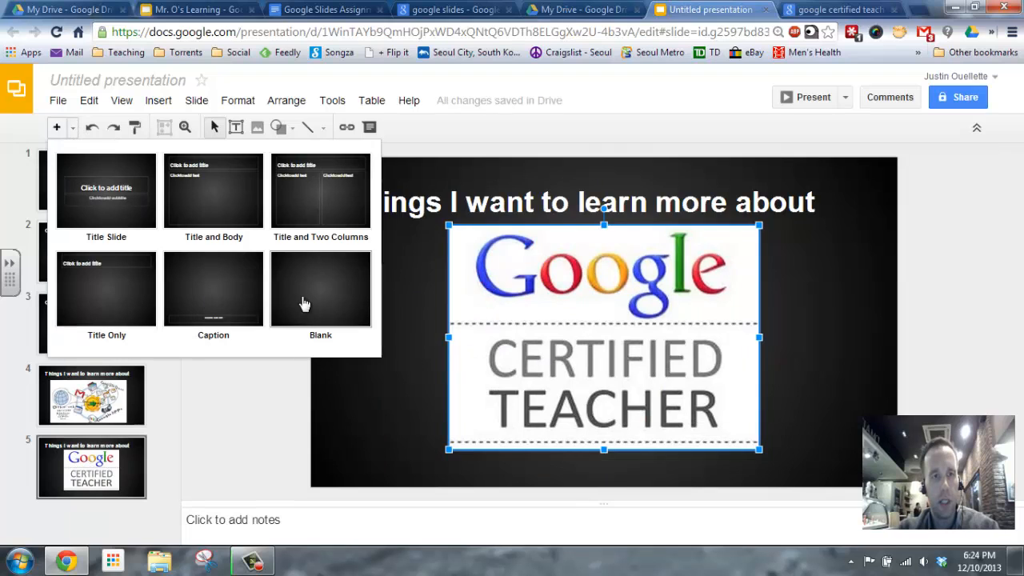
click(320, 288)
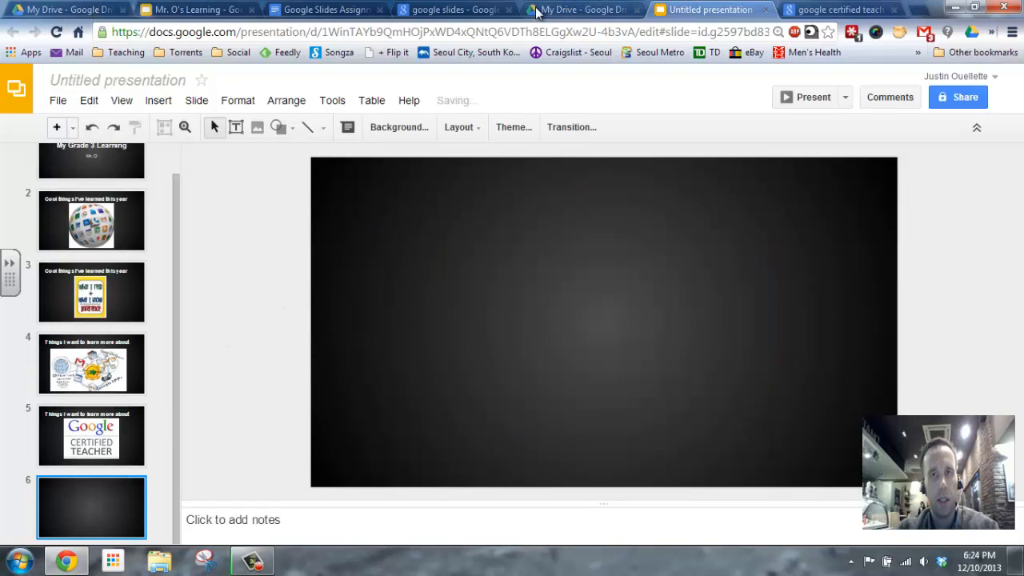
click(836, 9)
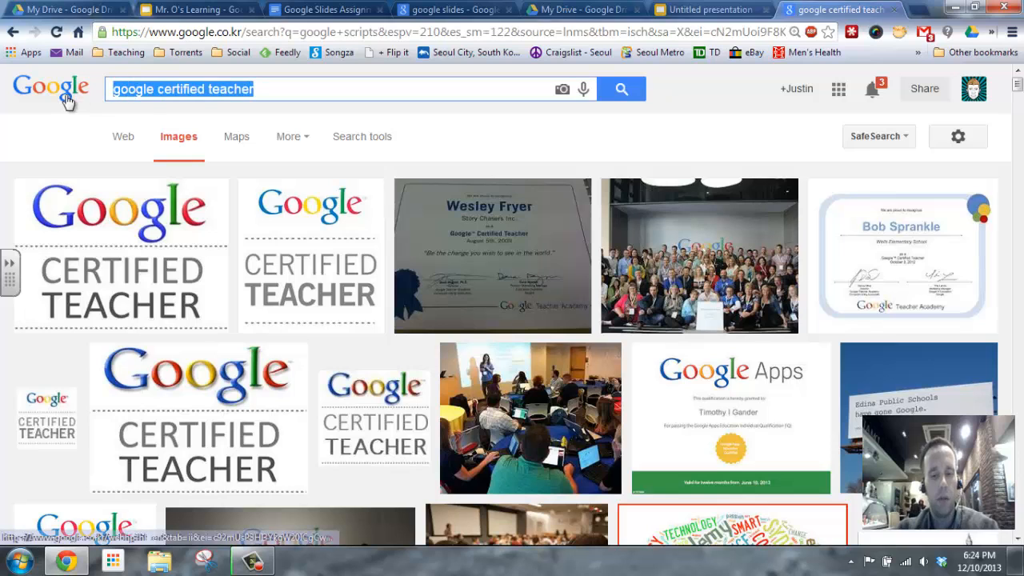
text(thank you)
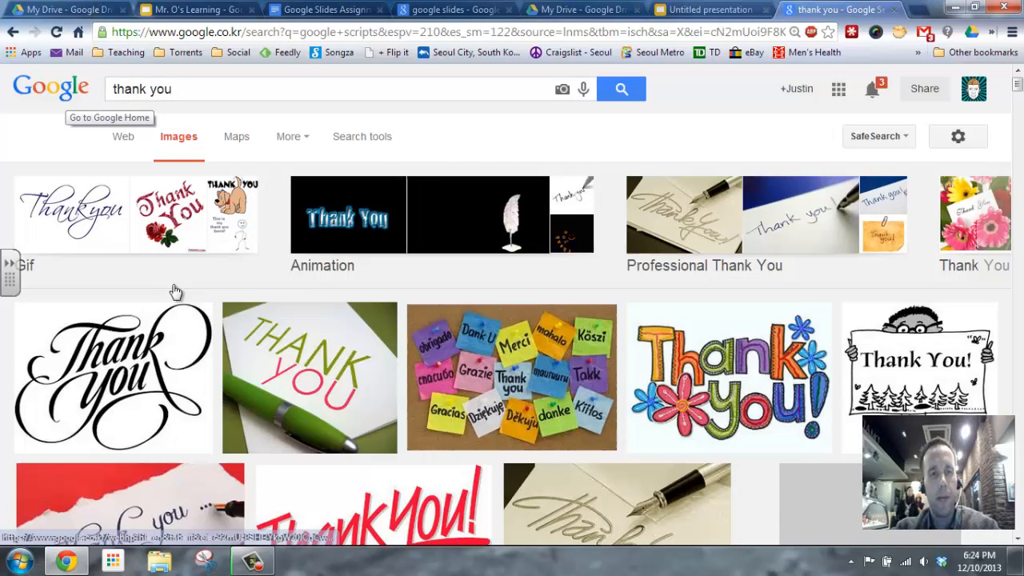
scroll(down, 3)
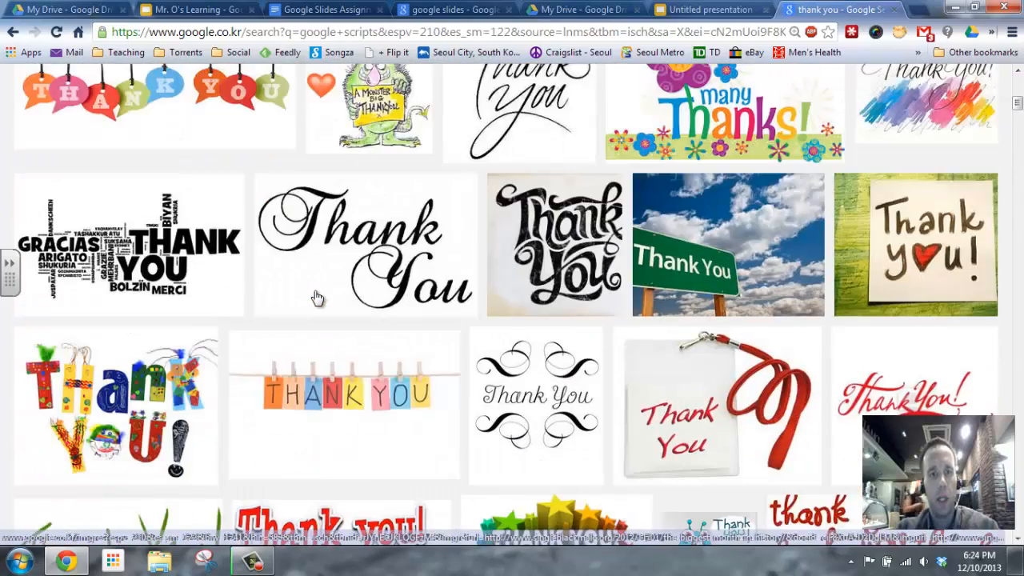
scroll(down, 3)
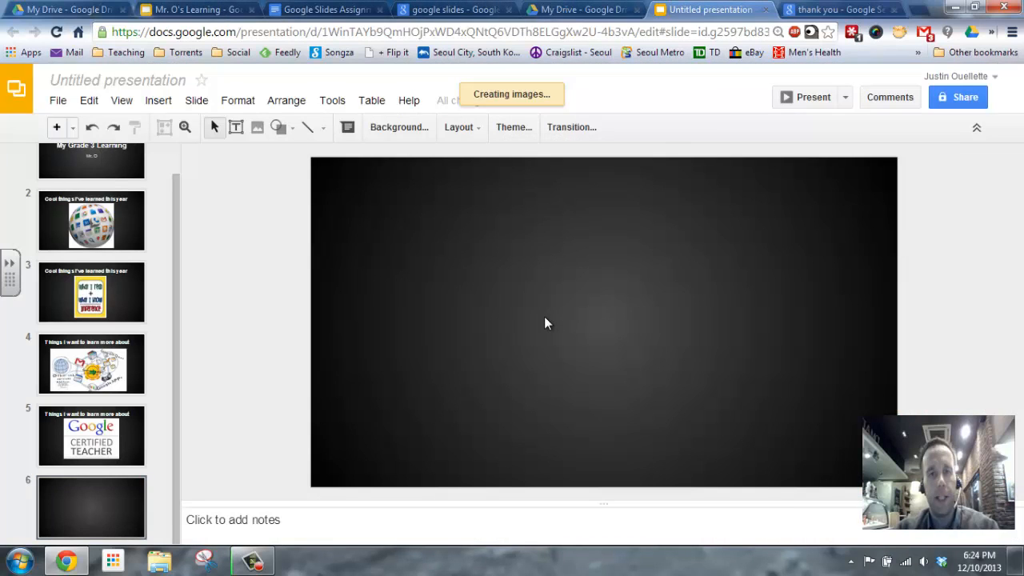
Step: Place the colourful Thank You picture on slide 6 and enlarge it to fill the slide
drag(320, 168, 493, 277)
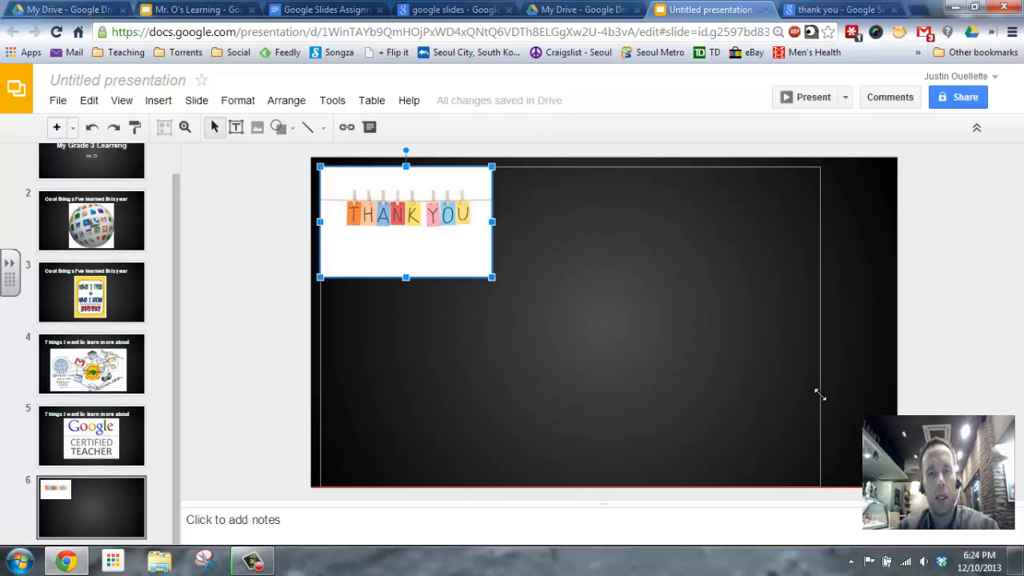
drag(493, 276, 784, 464)
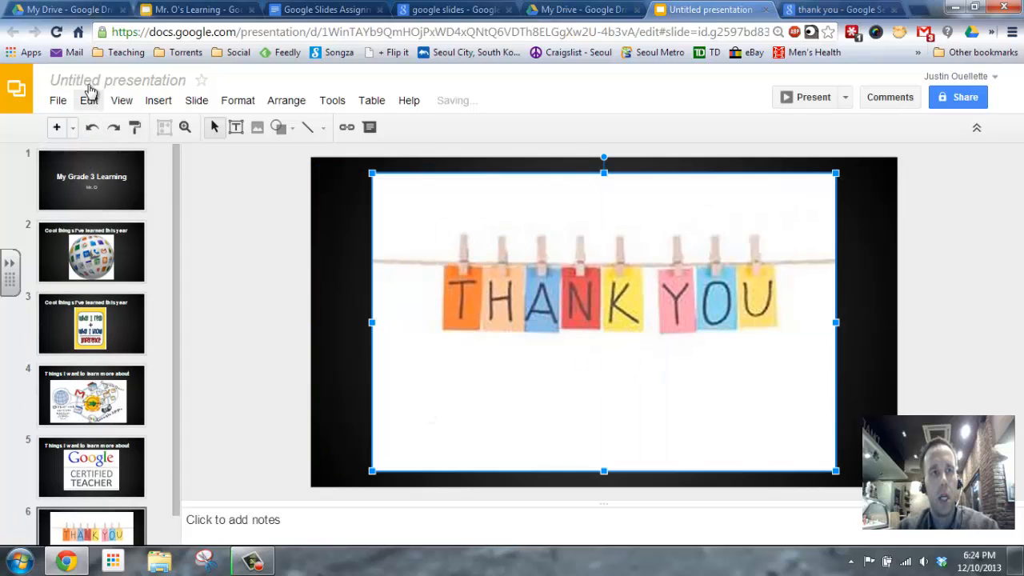
Step: Rename the presentation from 'Untitled presentation' to 'Mr. O's Learning Journey'
click(117, 80)
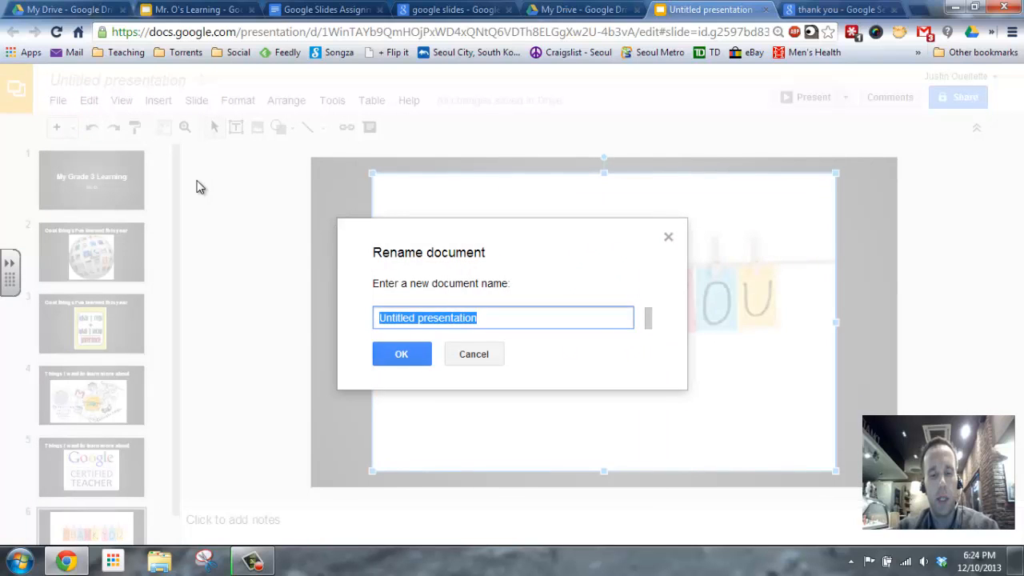
text(Mr. O's Learn)
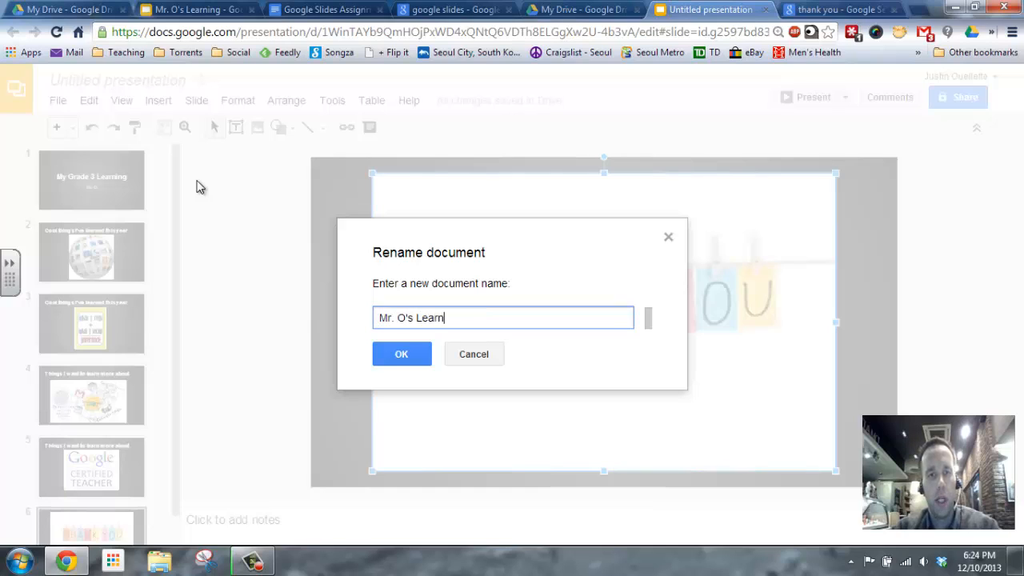
text(ing Joun)
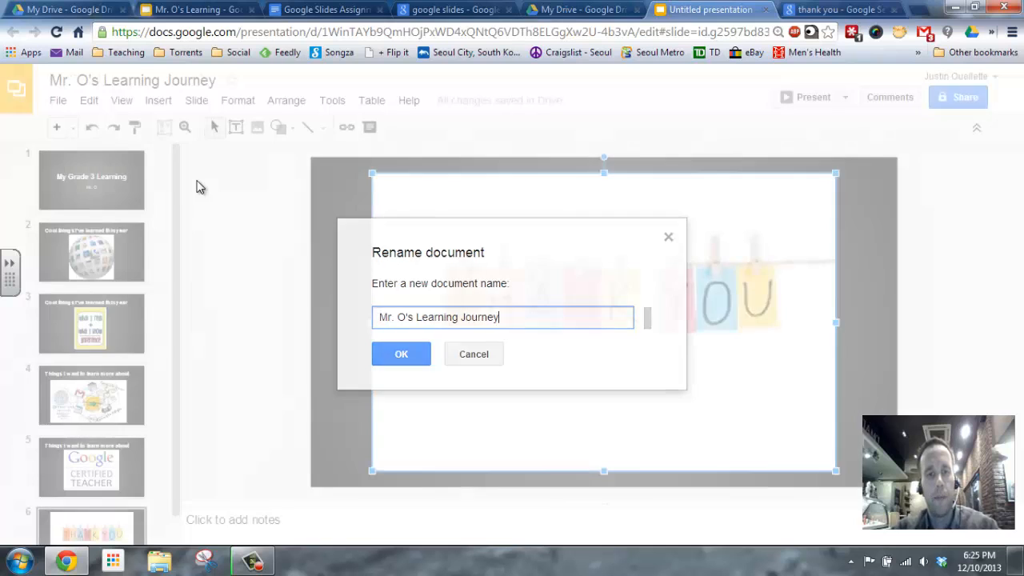
click(400, 353)
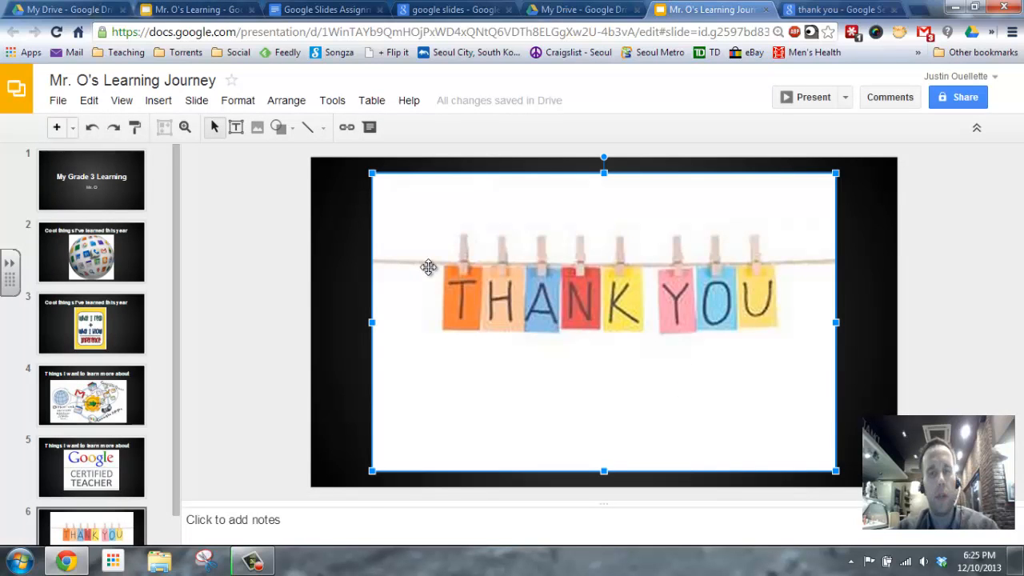
mouse_move(803, 102)
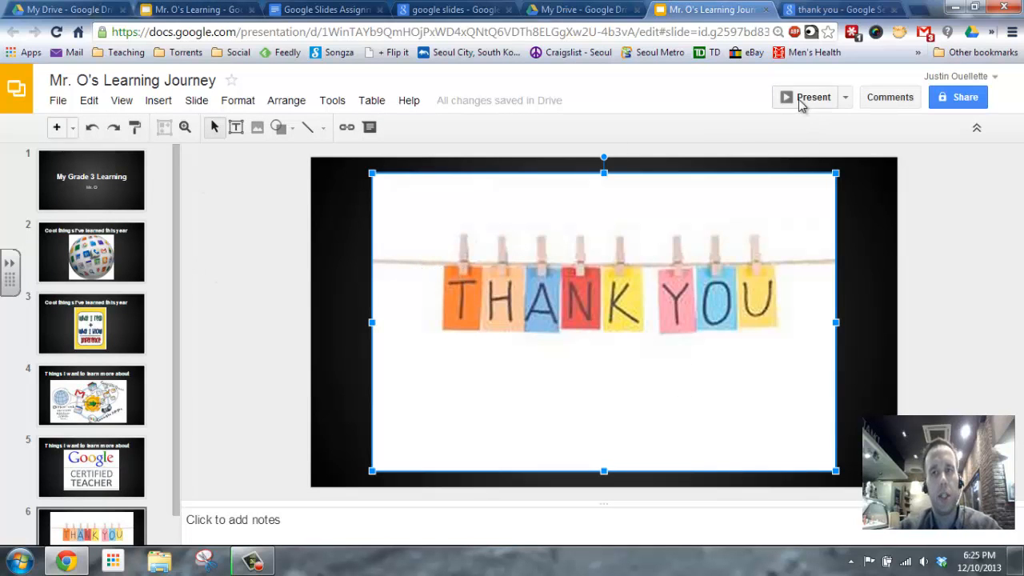
click(807, 98)
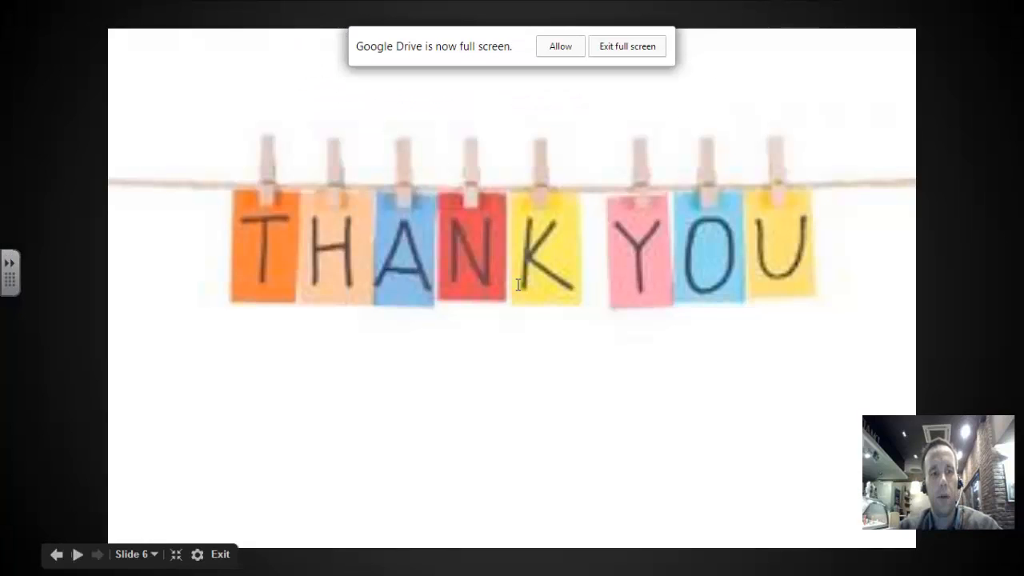
mouse_move(931, 320)
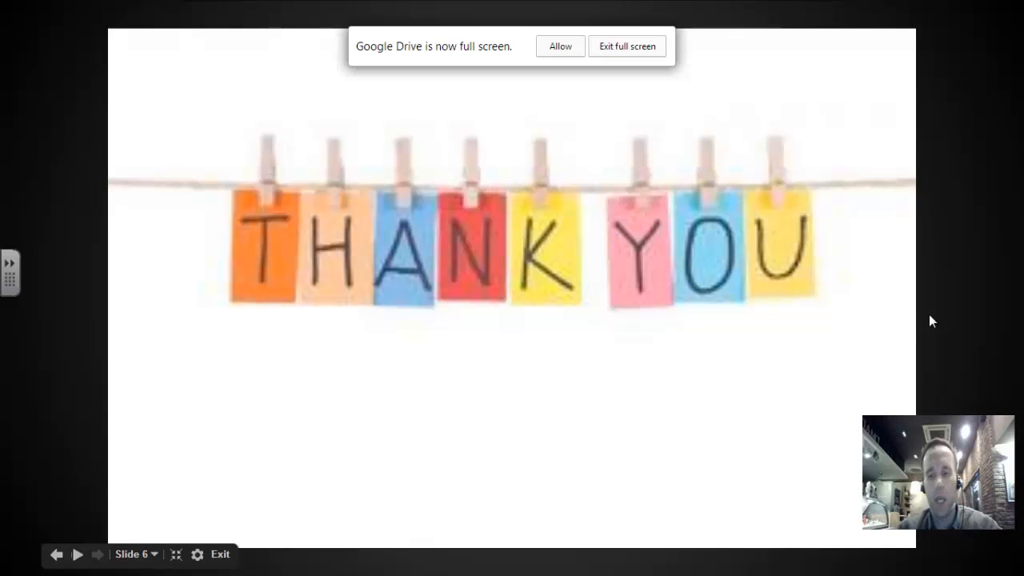
click(56, 554)
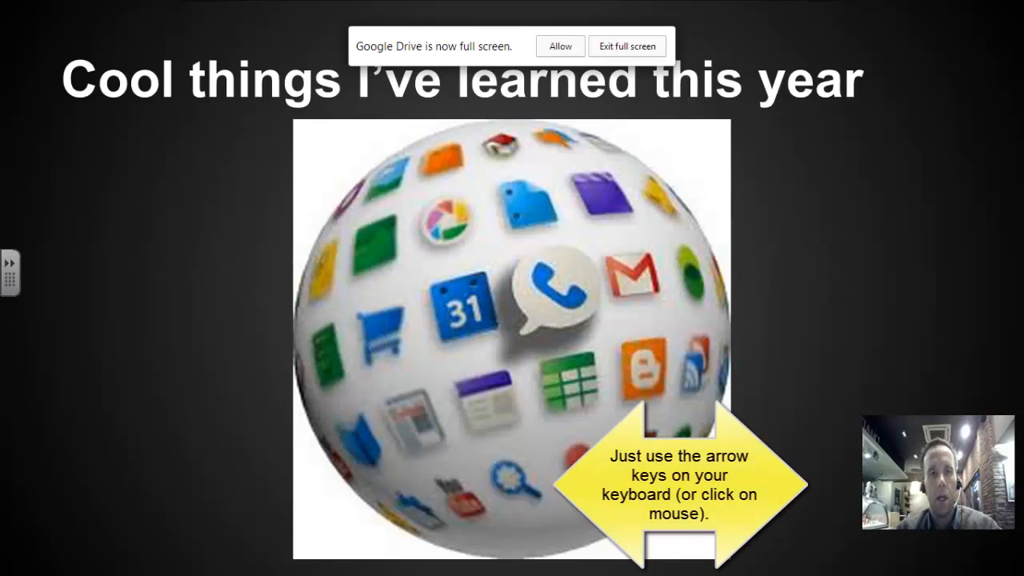
key(Right)
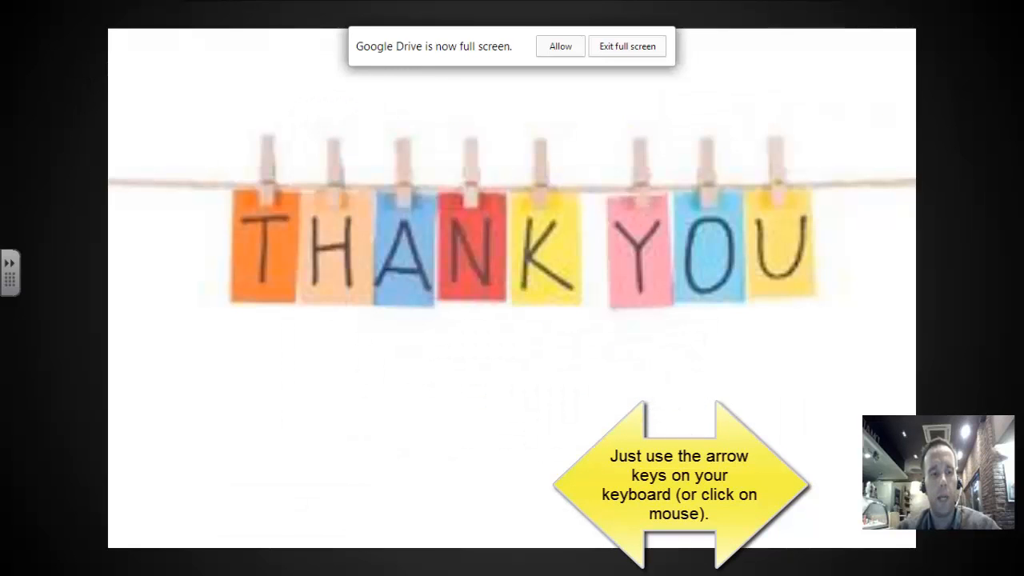
click(627, 44)
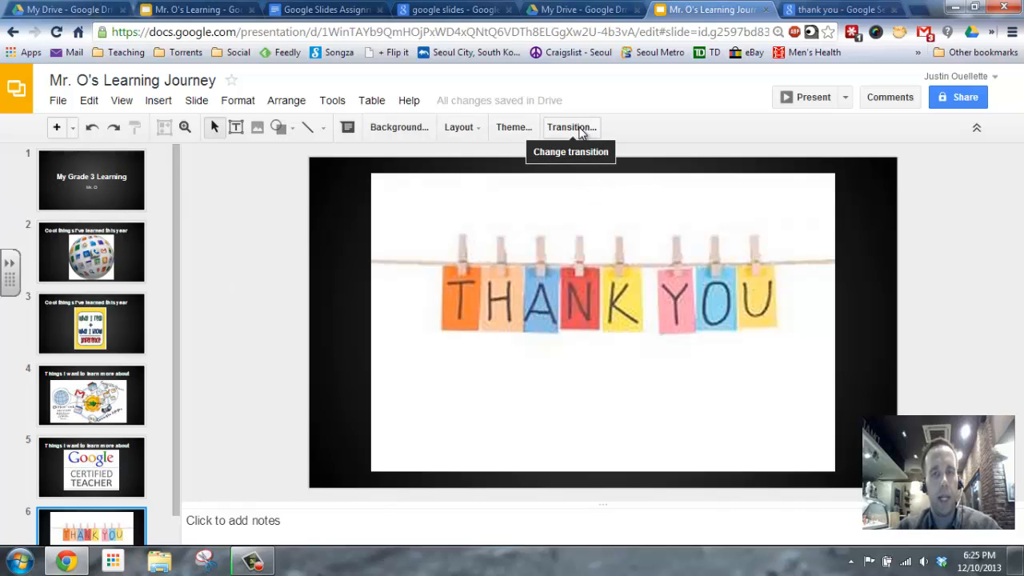
Step: Apply a fast Fade transition, preview it, and check it on the Thank You and Cool things slides
click(570, 128)
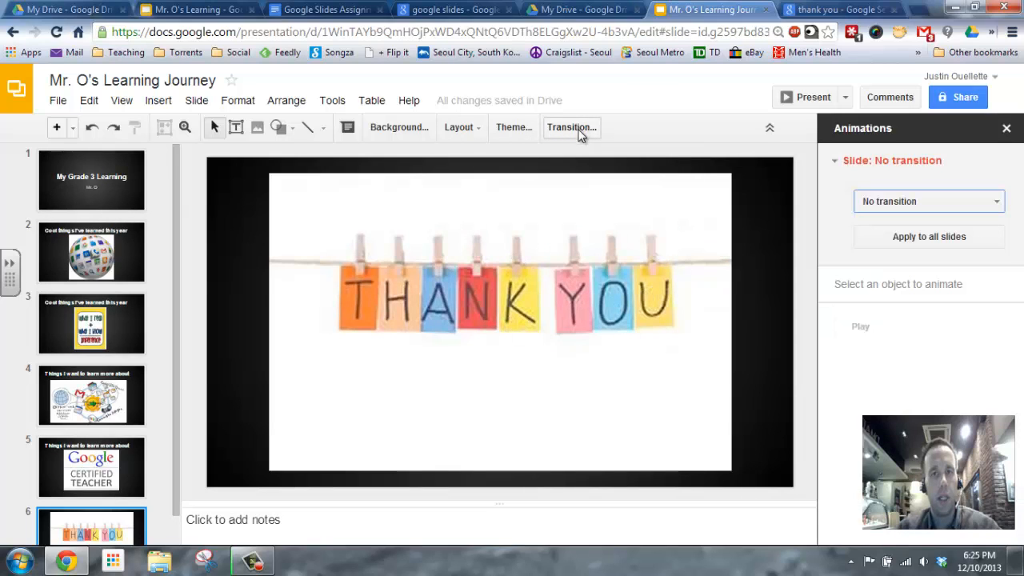
click(928, 201)
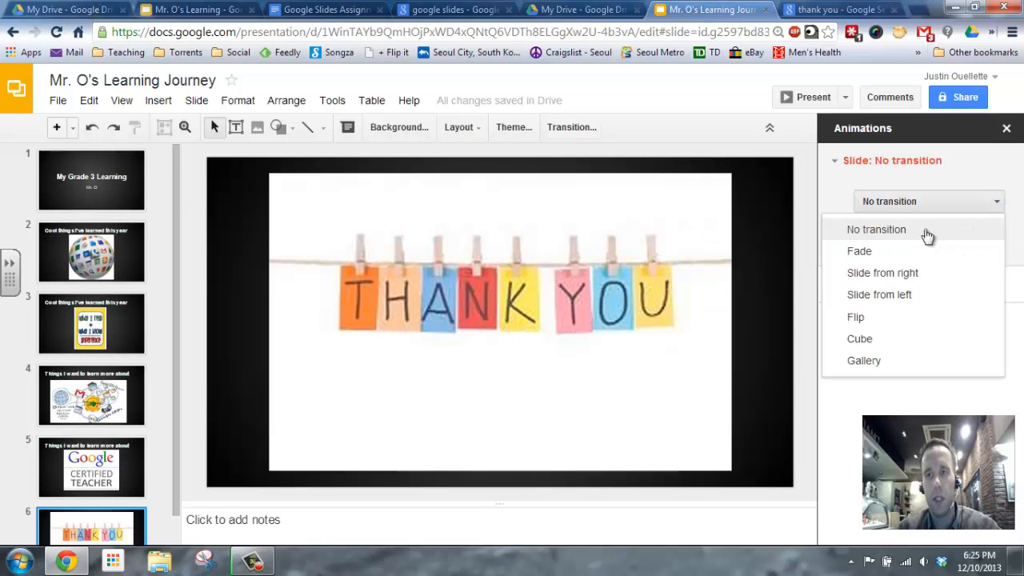
click(859, 251)
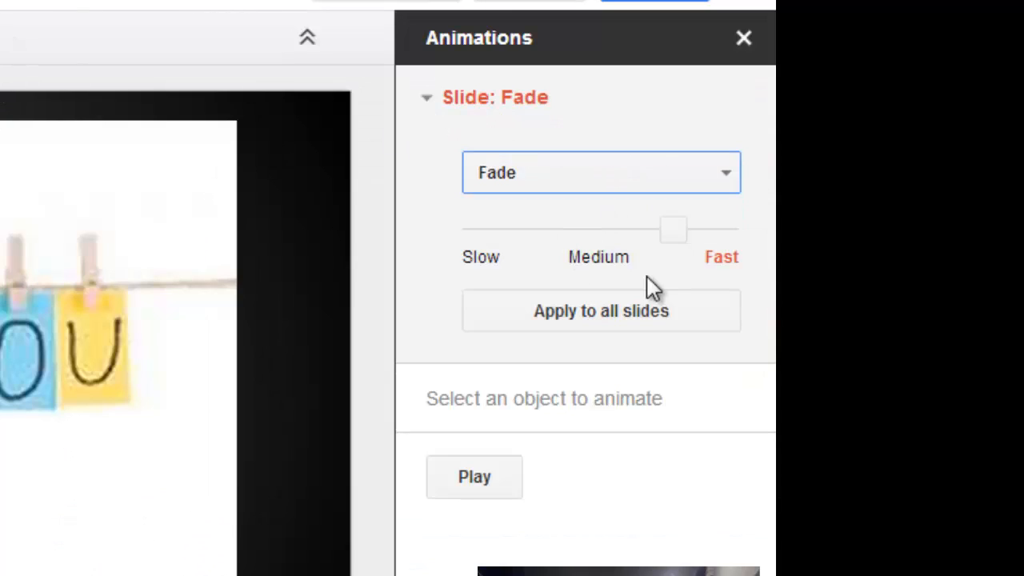
mouse_move(601, 328)
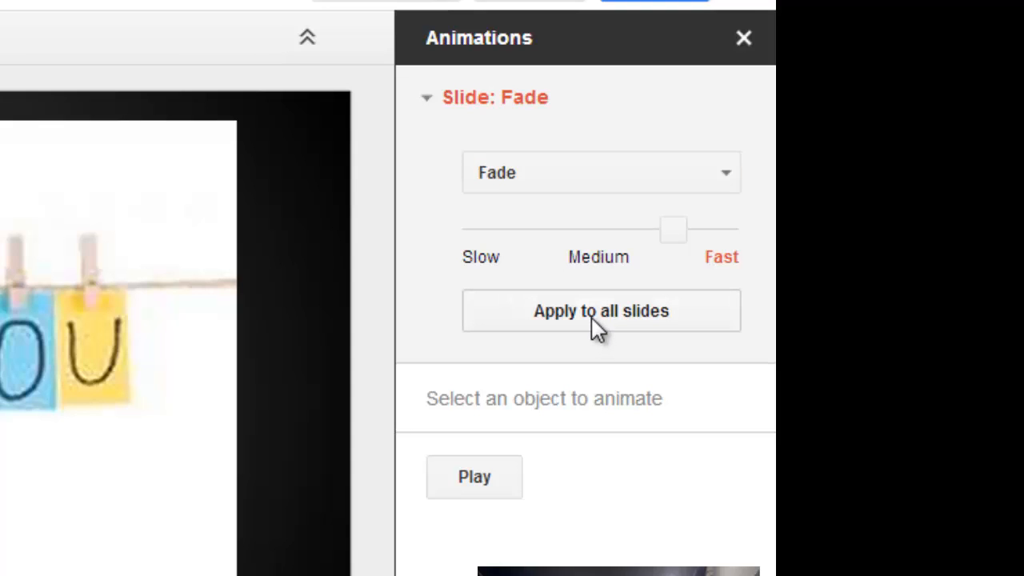
mouse_move(579, 312)
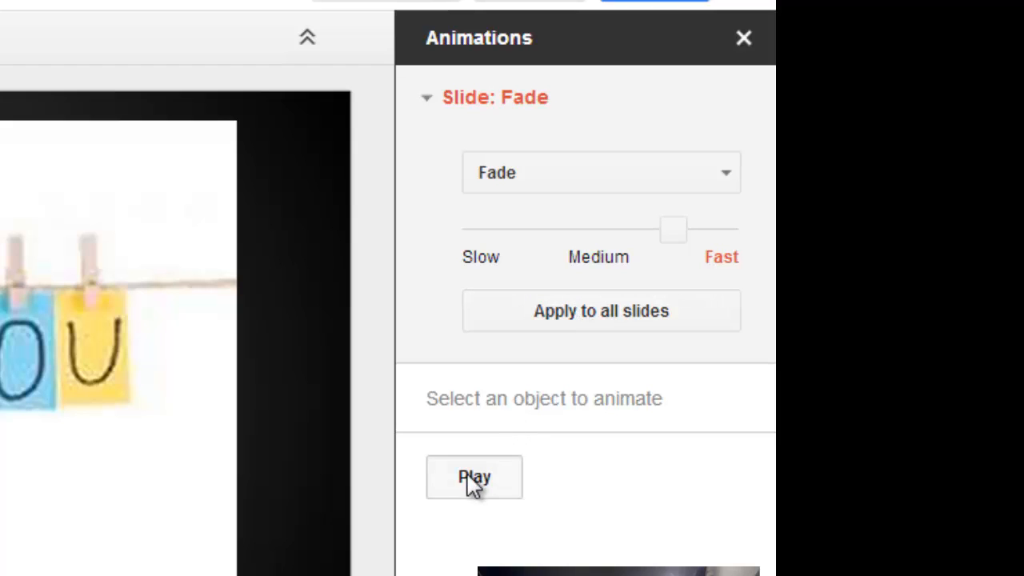
click(474, 477)
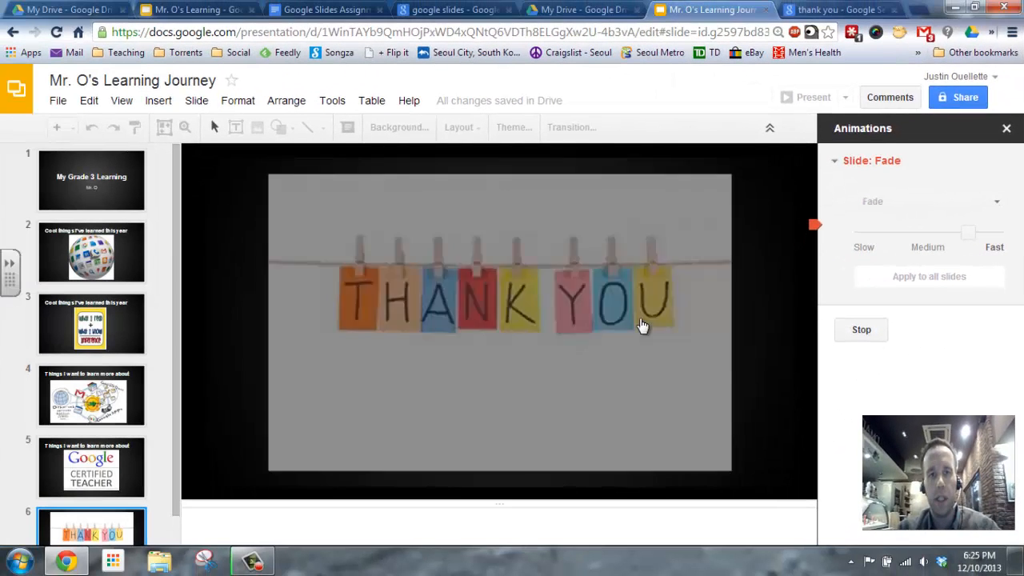
click(861, 330)
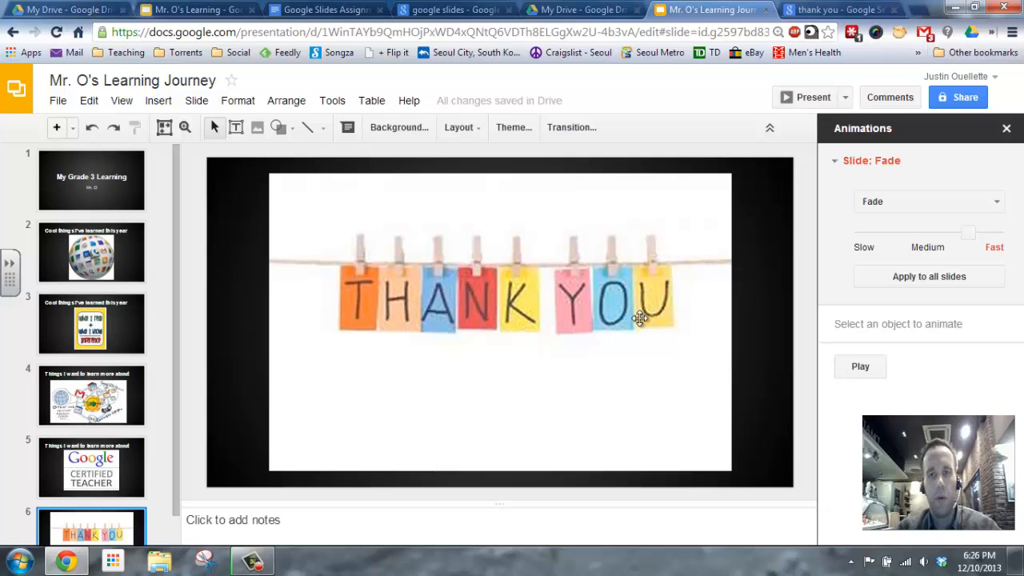
click(92, 251)
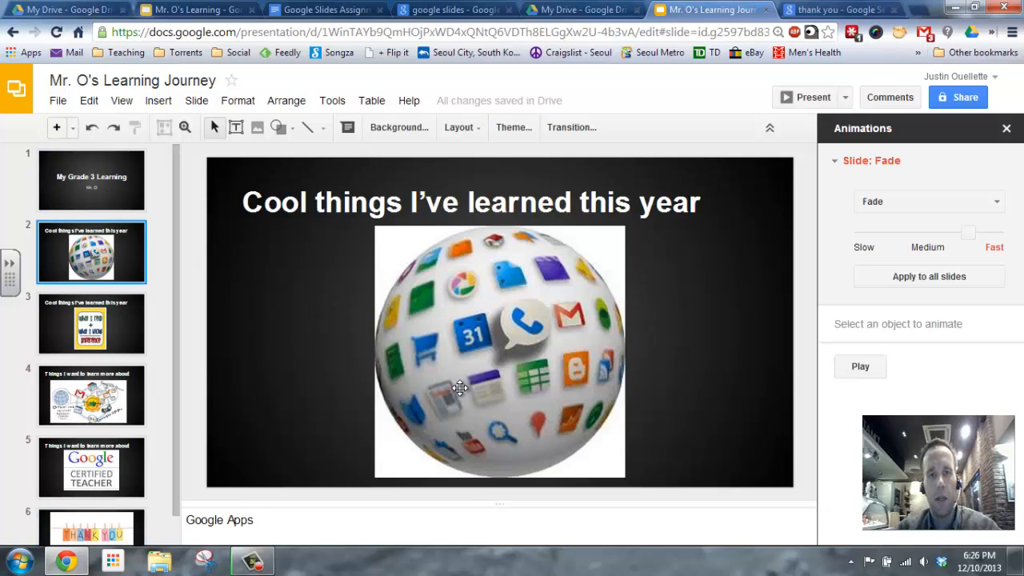
click(91, 179)
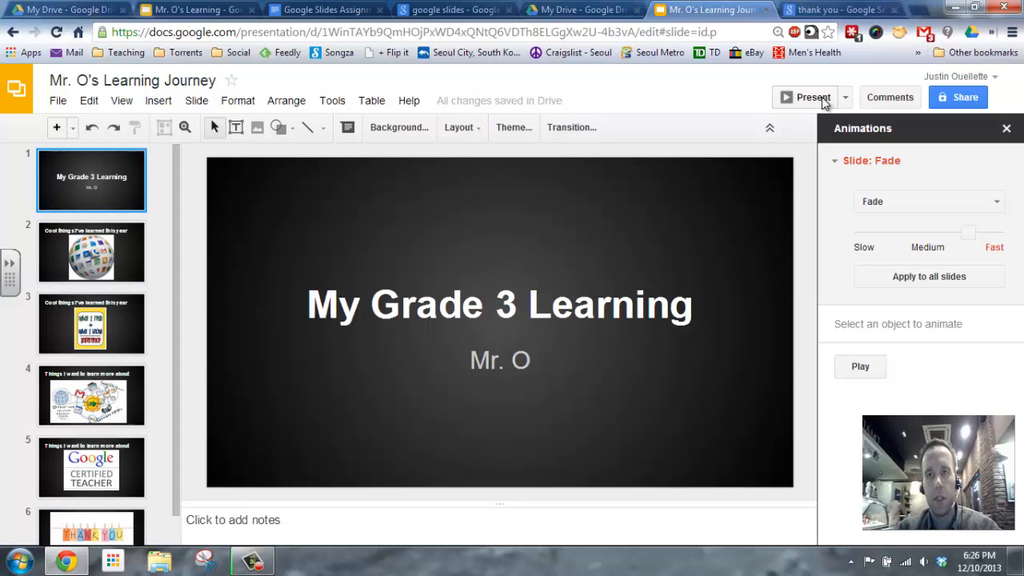
click(810, 98)
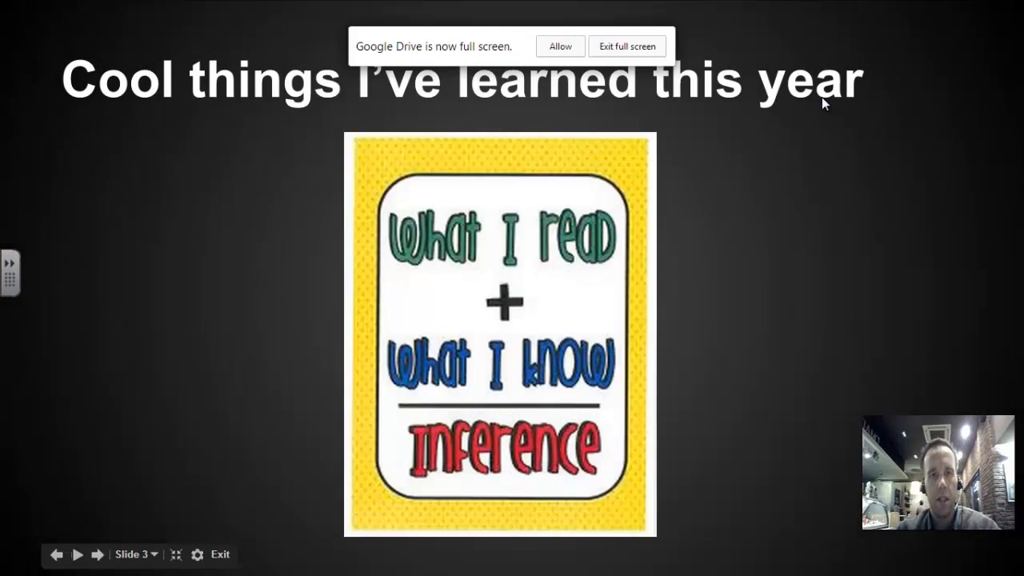
click(96, 554)
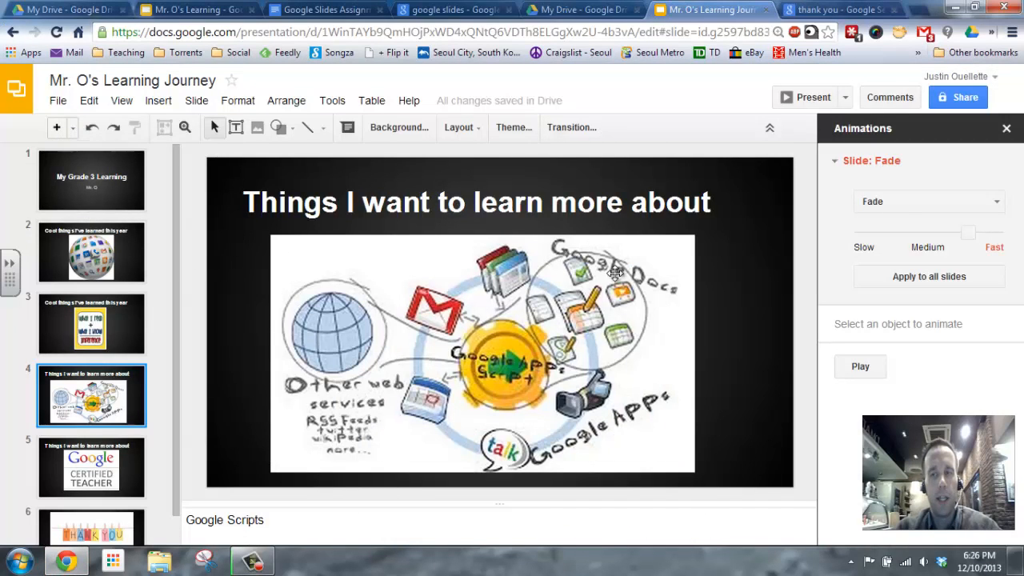
mouse_move(864, 399)
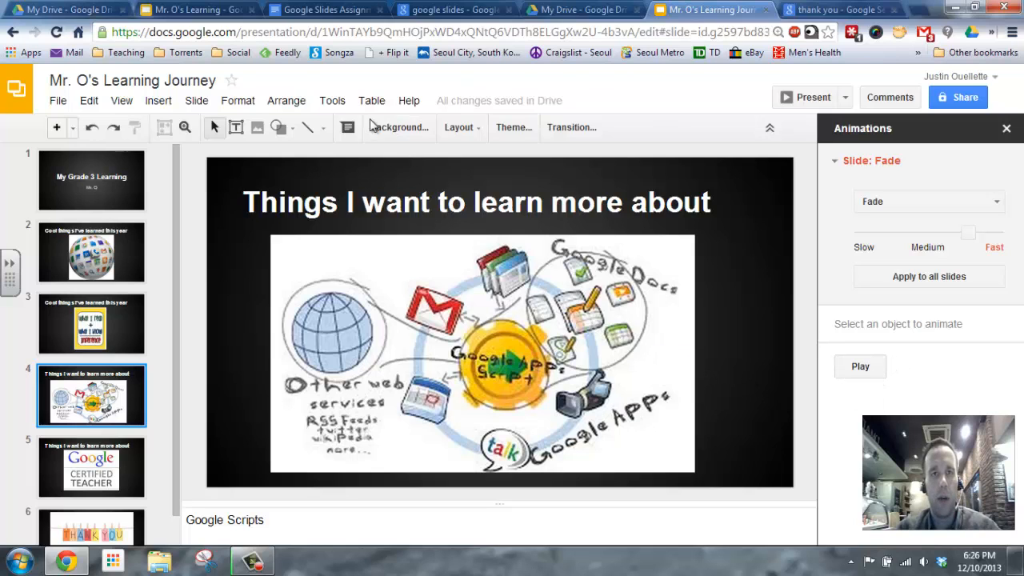
Step: Look through the Tools, Slide and Insert menus for a way to add an animation
click(333, 100)
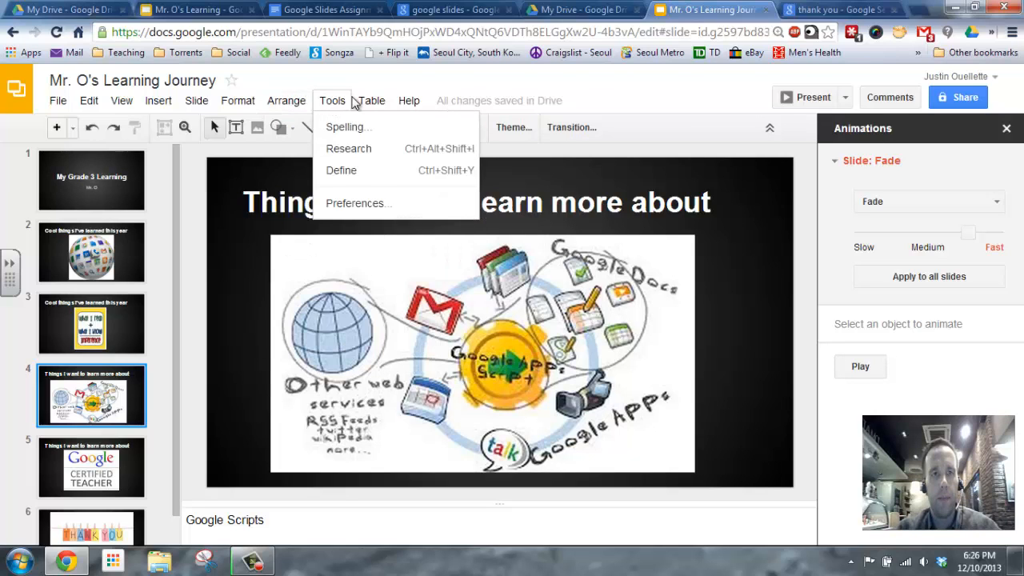
click(196, 100)
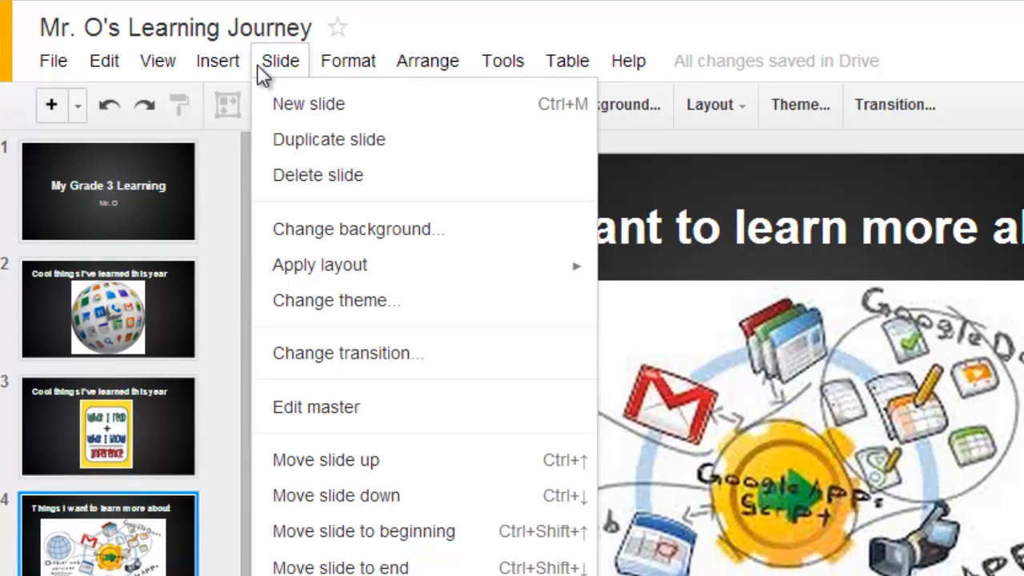
click(218, 61)
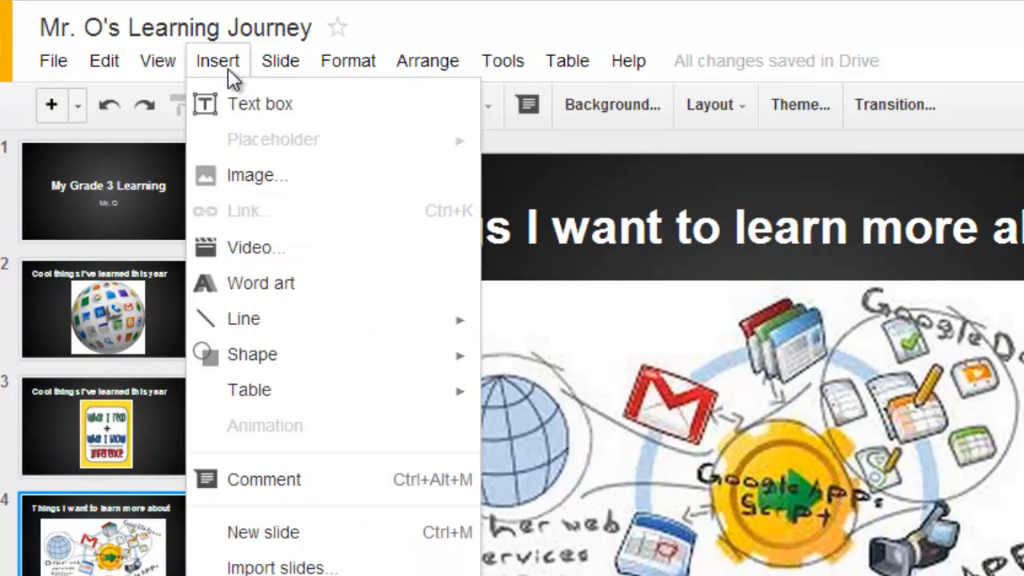
click(157, 61)
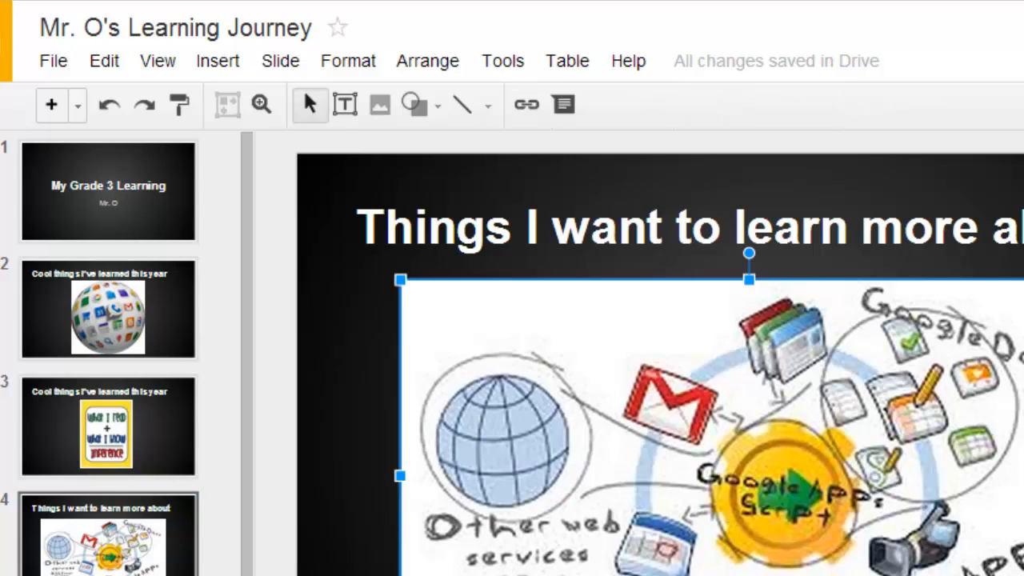
mouse_move(120, 336)
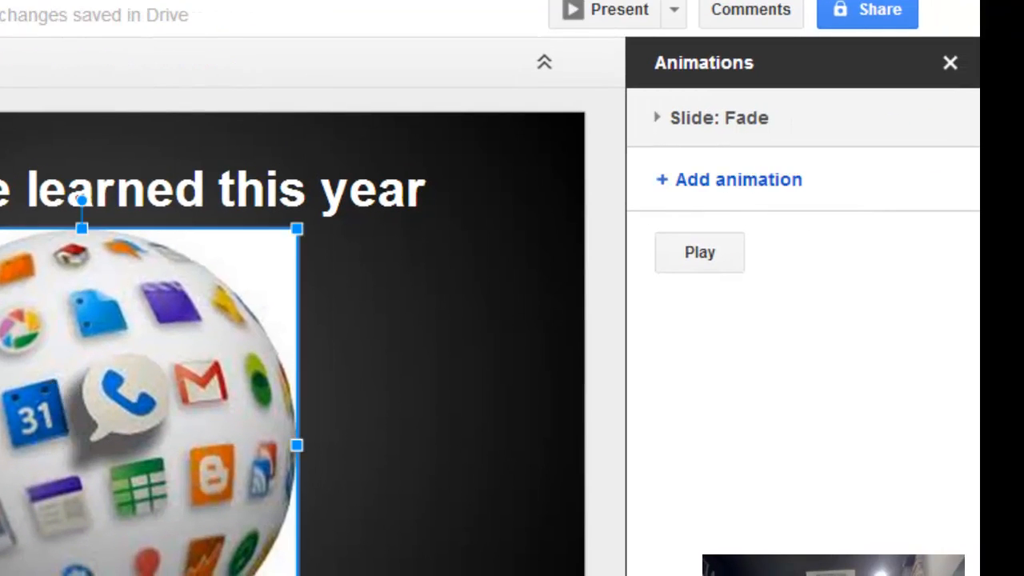
mouse_move(653, 214)
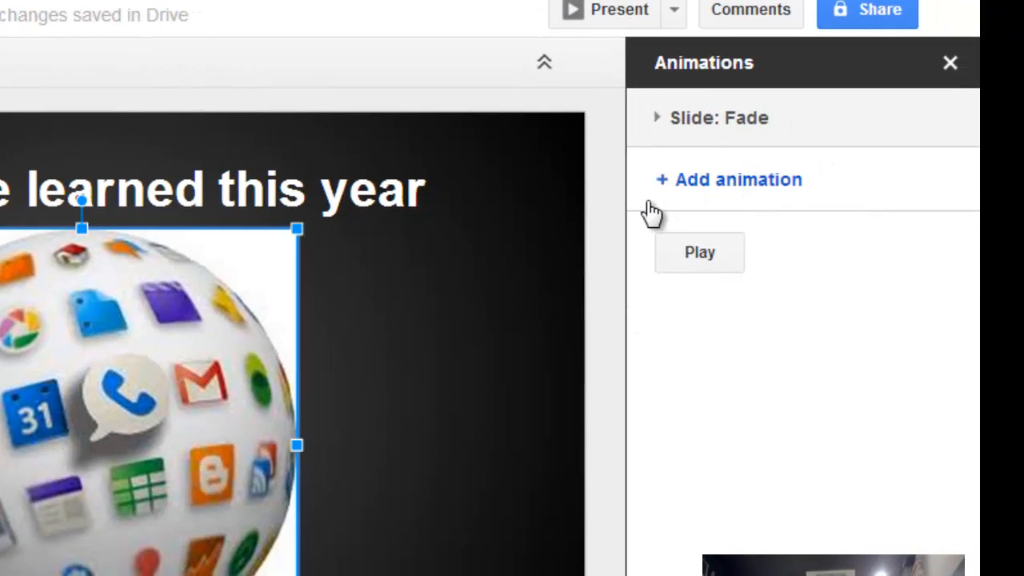
mouse_move(647, 195)
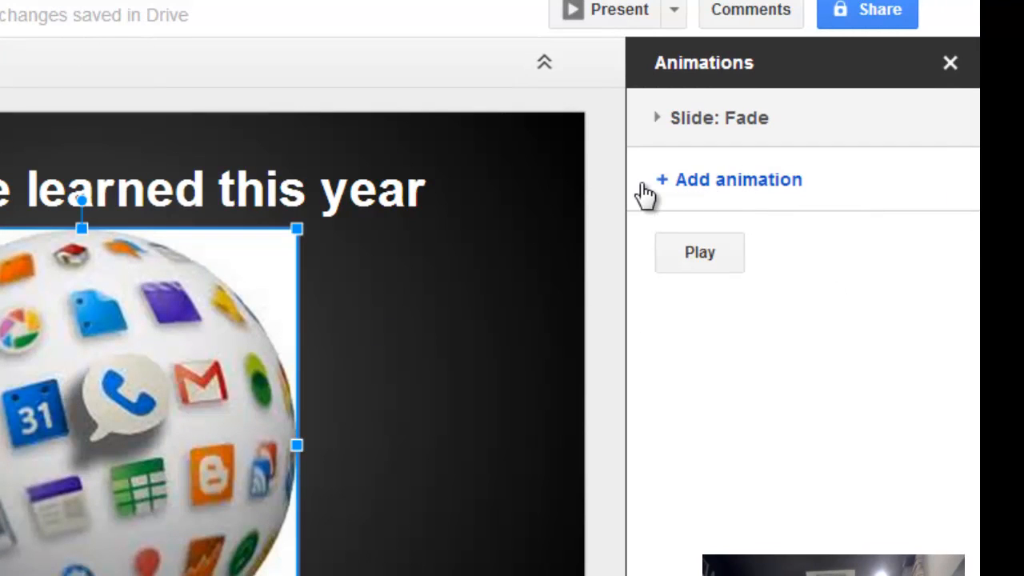
mouse_move(231, 383)
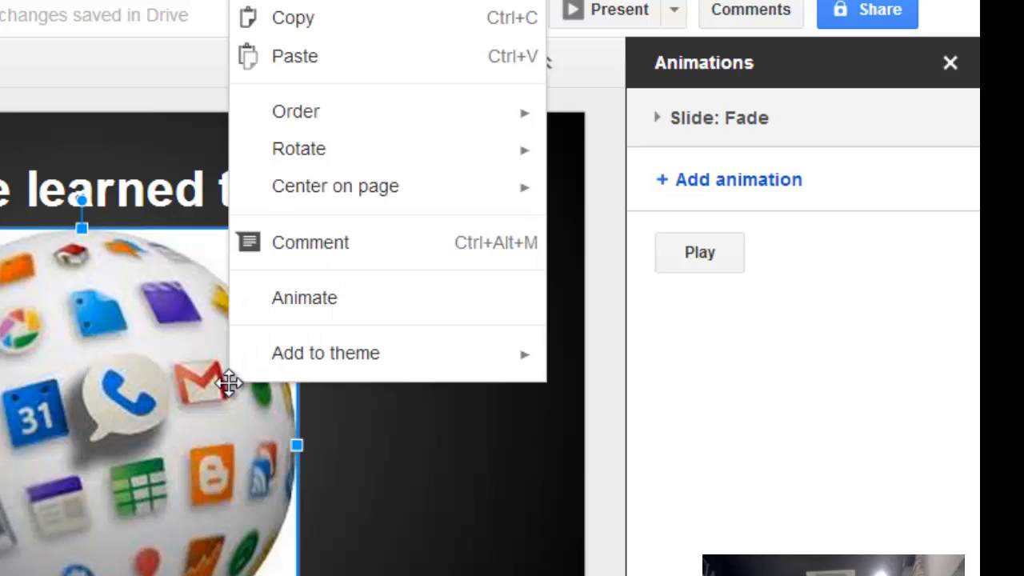
mouse_move(304, 297)
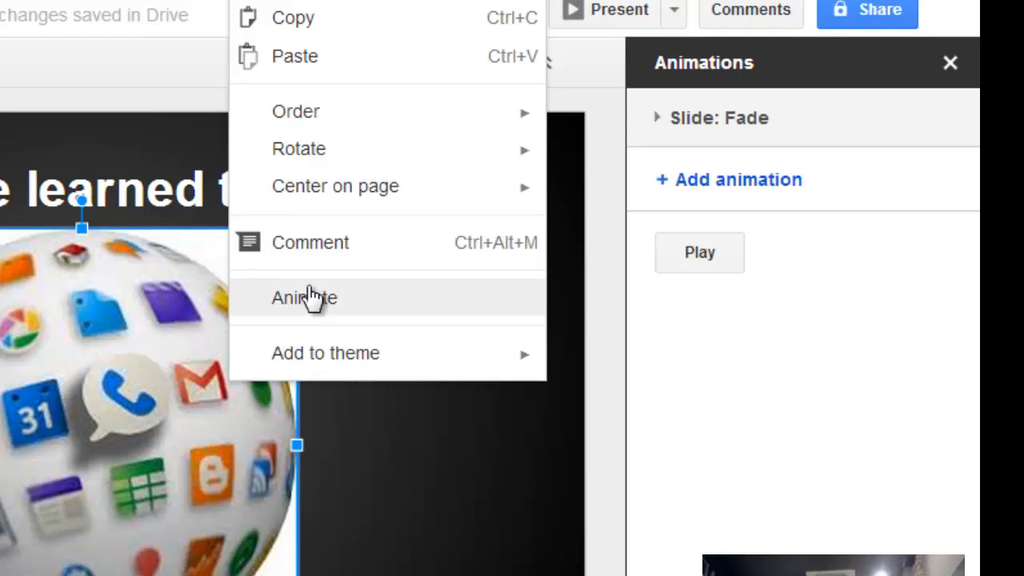
Step: Give the app-icon globe a fast Zoom in animation on click instead of Fade in, and preview it
click(304, 298)
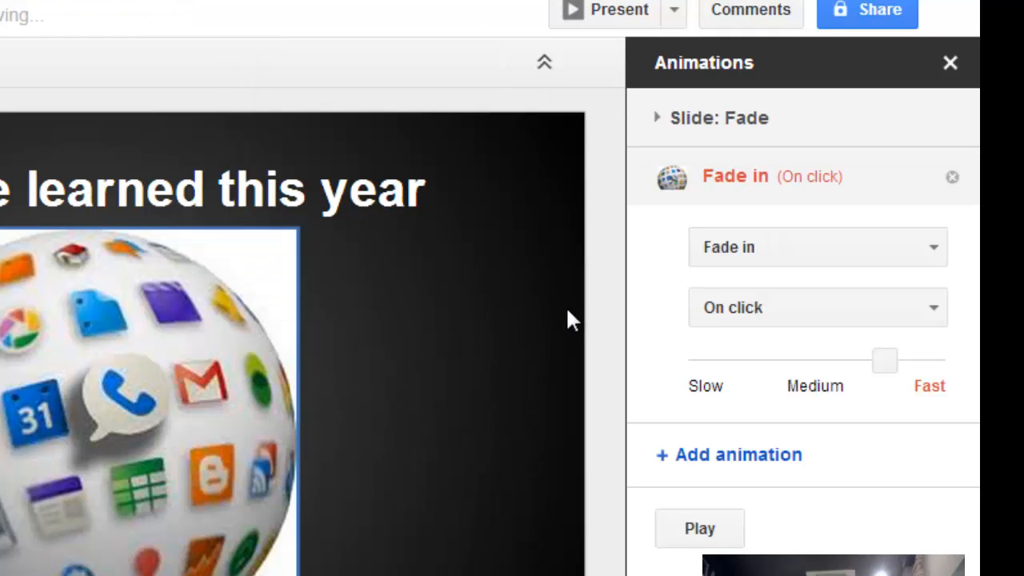
mouse_move(756, 192)
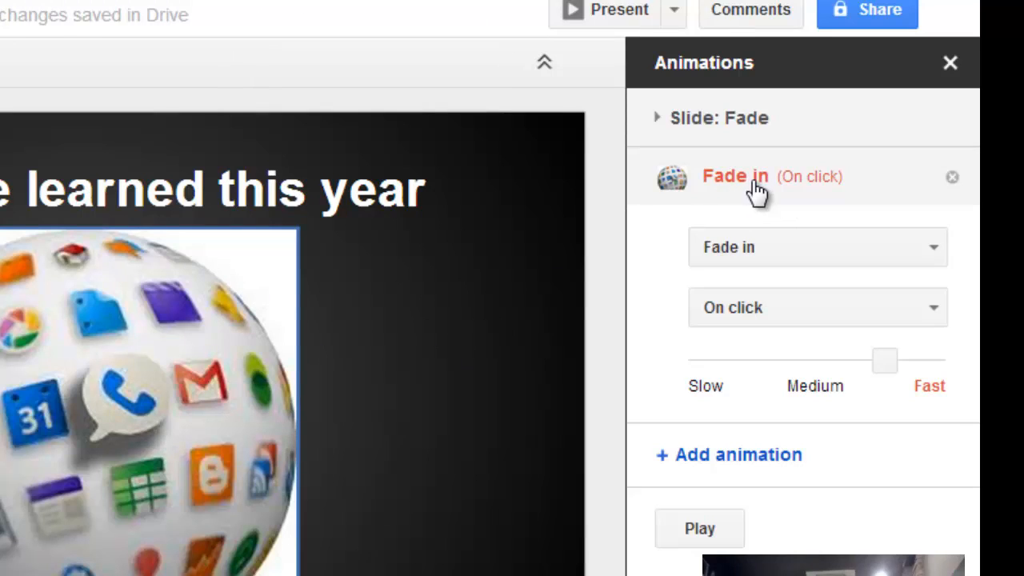
click(816, 247)
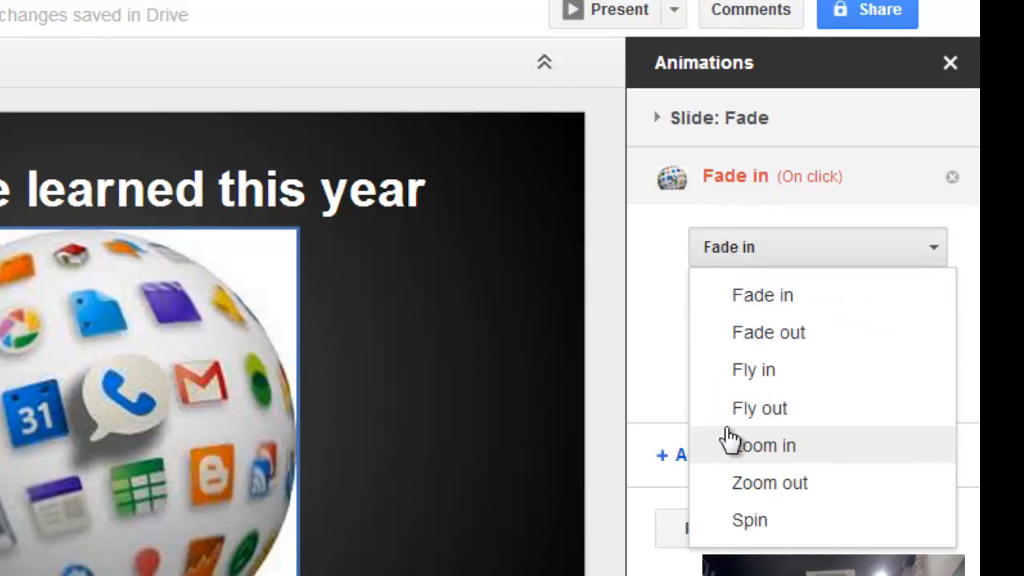
click(765, 445)
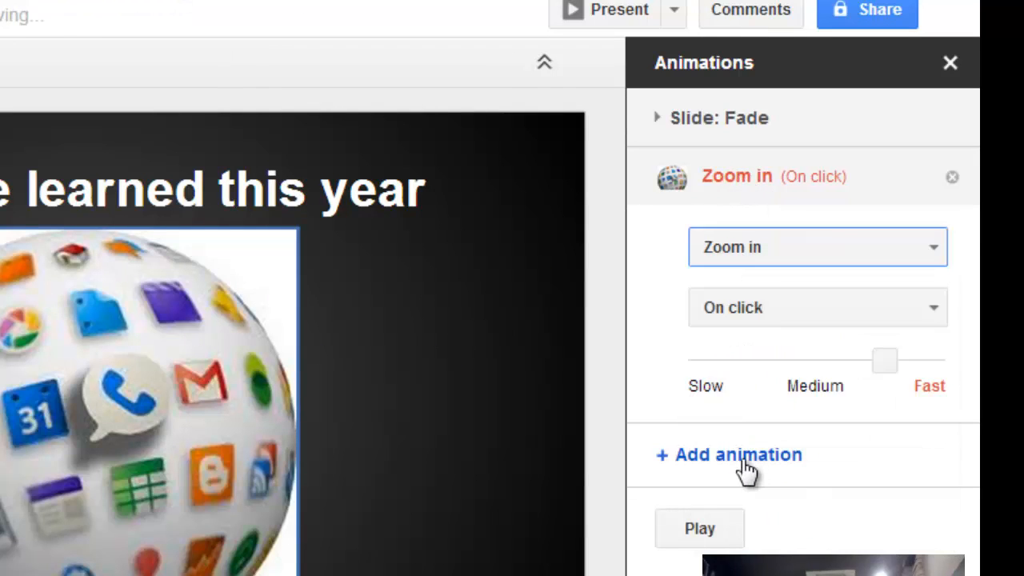
mouse_move(768, 320)
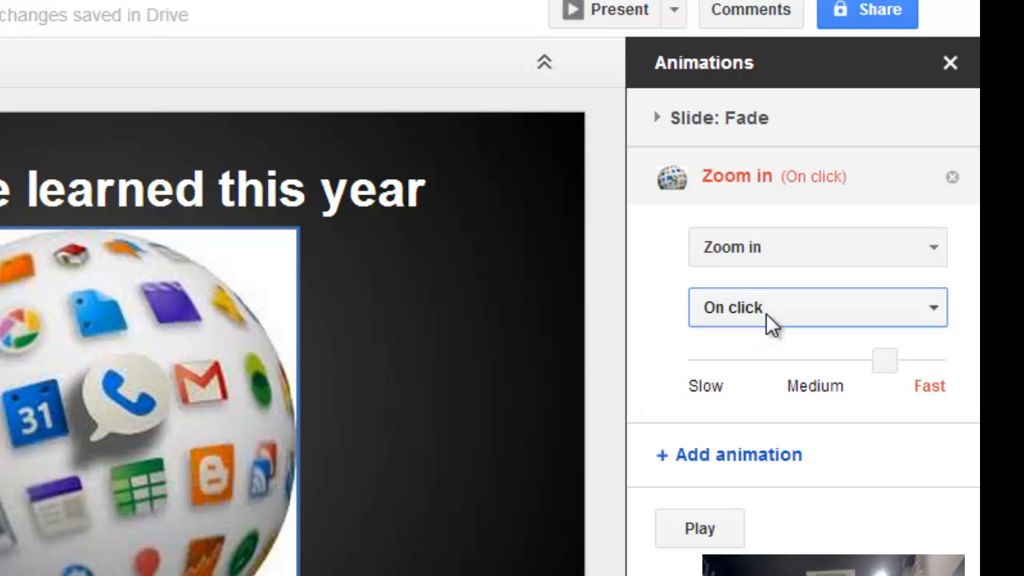
mouse_move(752, 493)
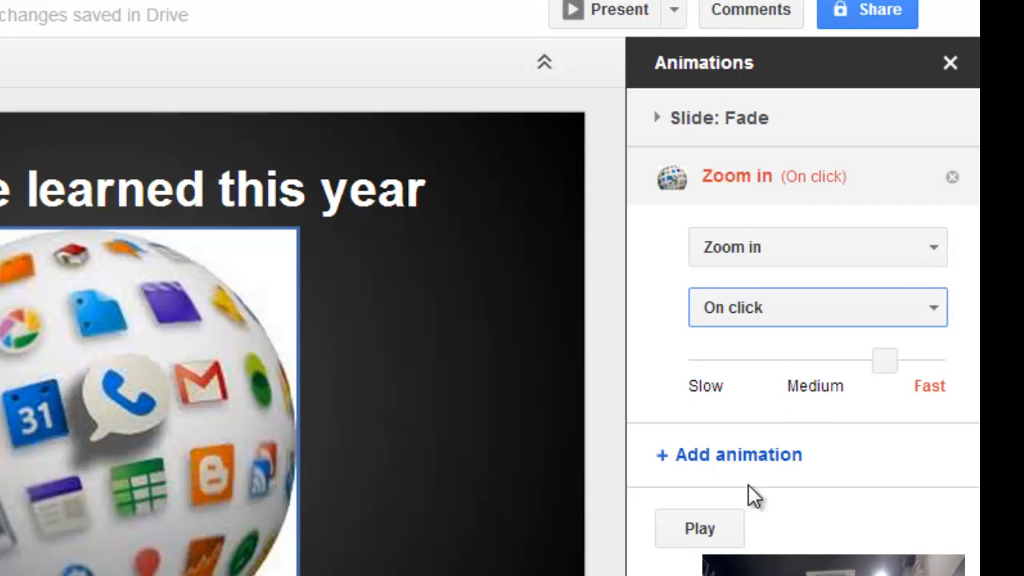
click(699, 528)
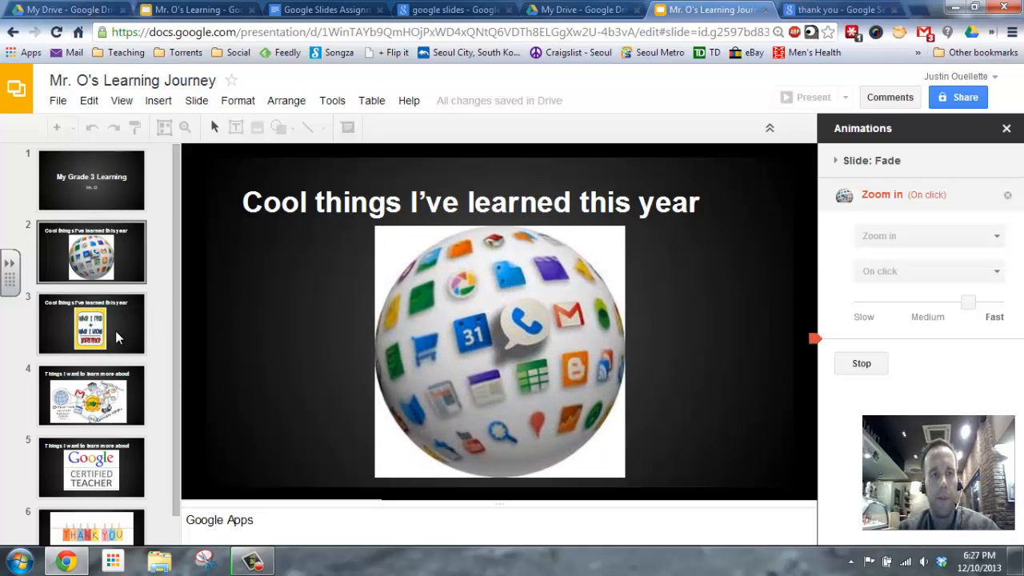
click(92, 395)
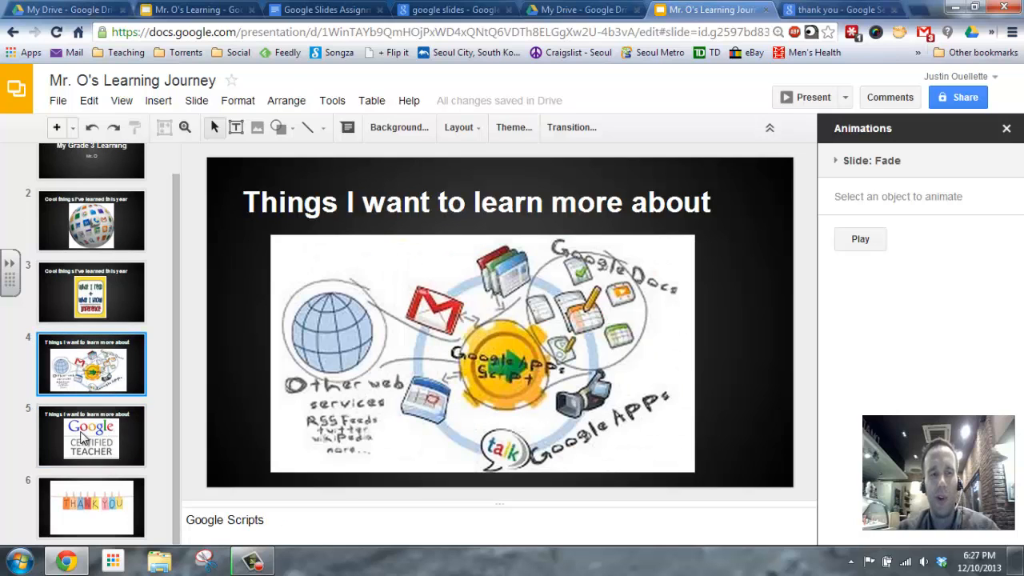
click(91, 507)
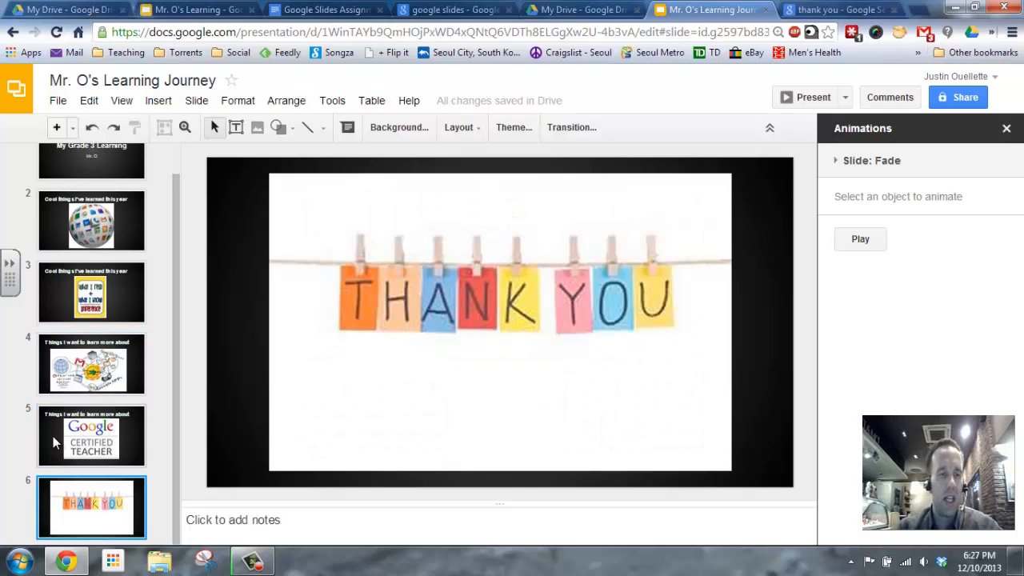
click(91, 291)
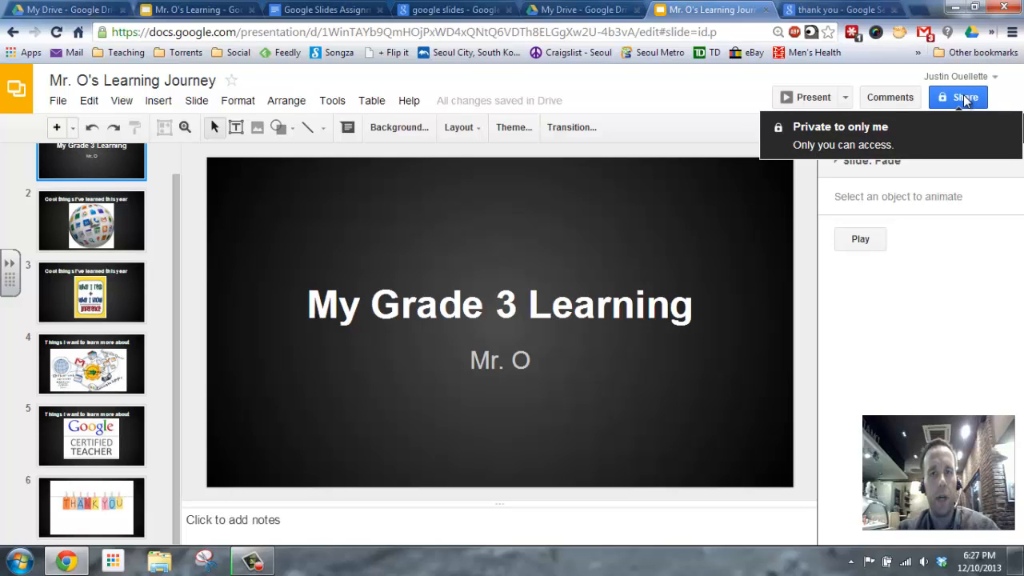
Step: Set sharing so anyone with the link can comment, save it, and start a Google+ share
click(957, 98)
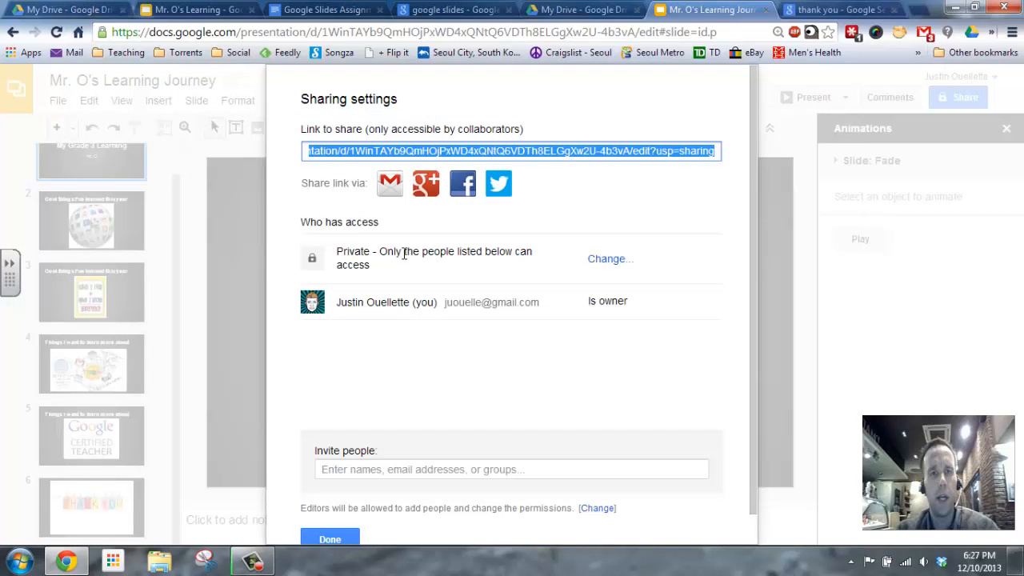
click(610, 259)
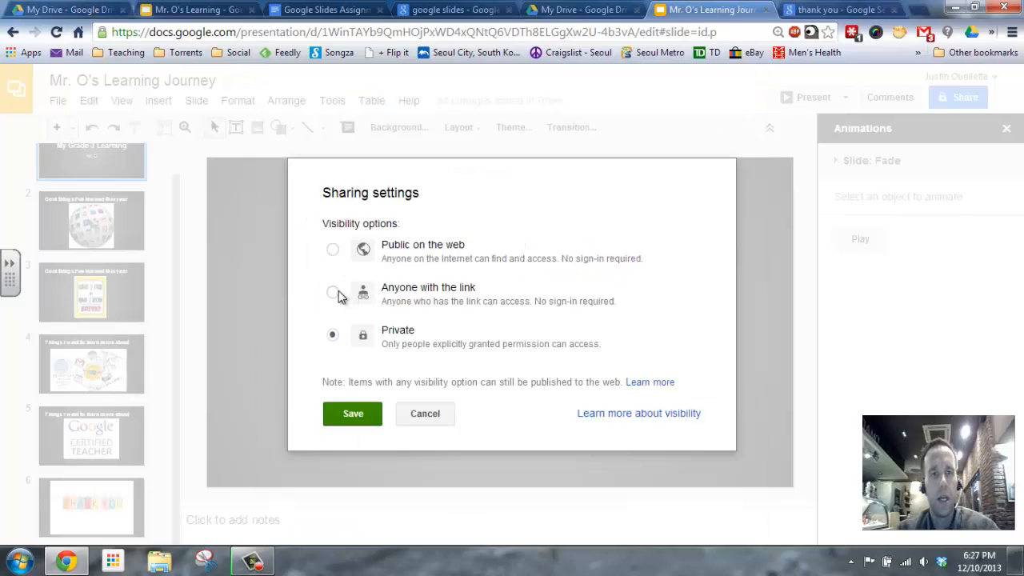
click(333, 291)
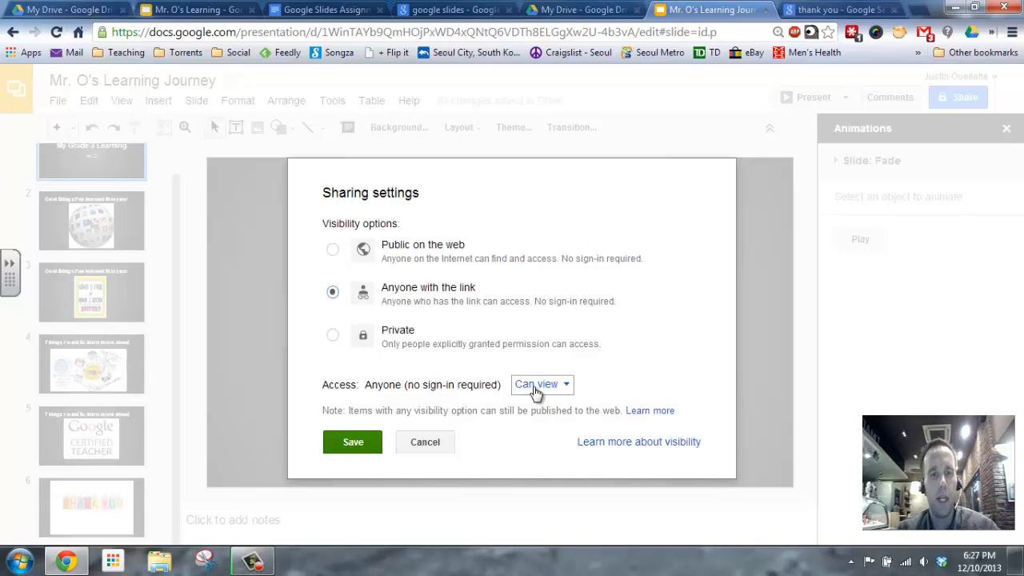
click(541, 384)
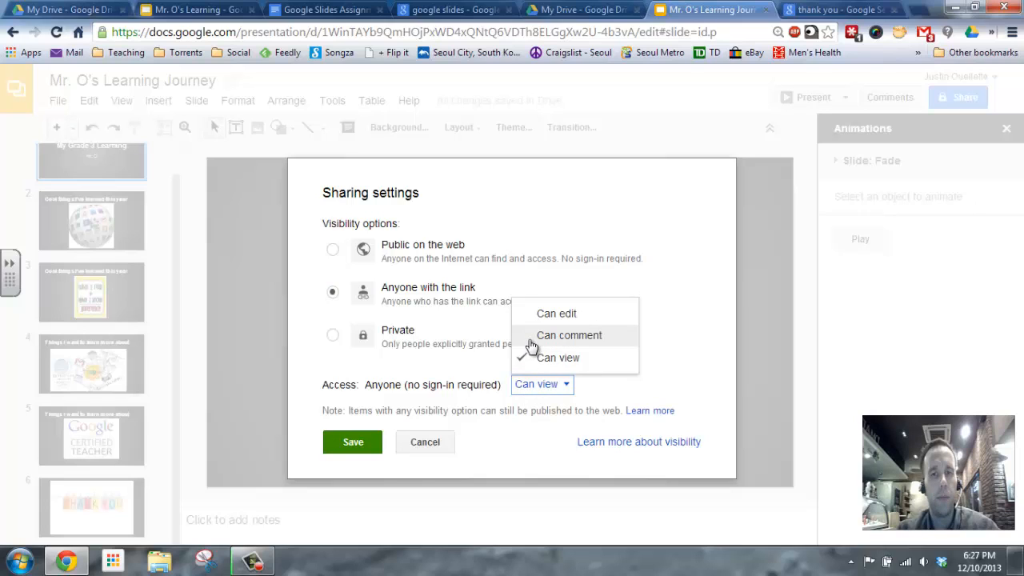
click(570, 337)
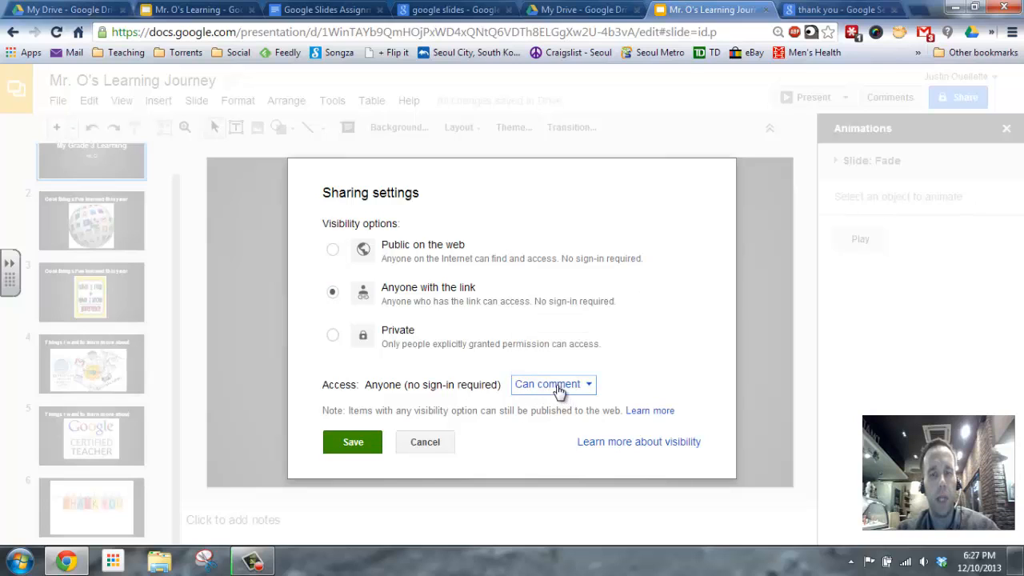
click(352, 441)
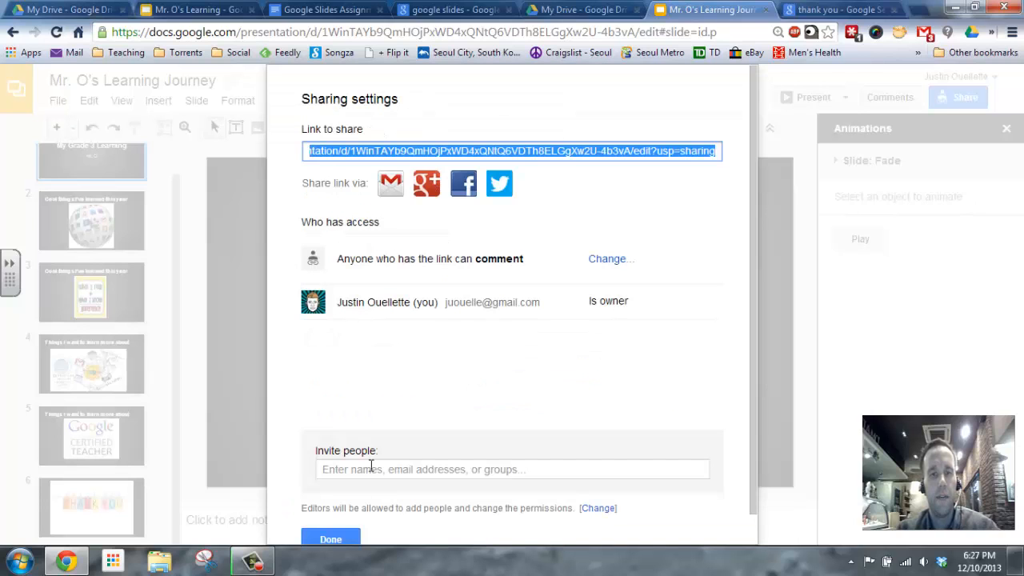
mouse_move(425, 182)
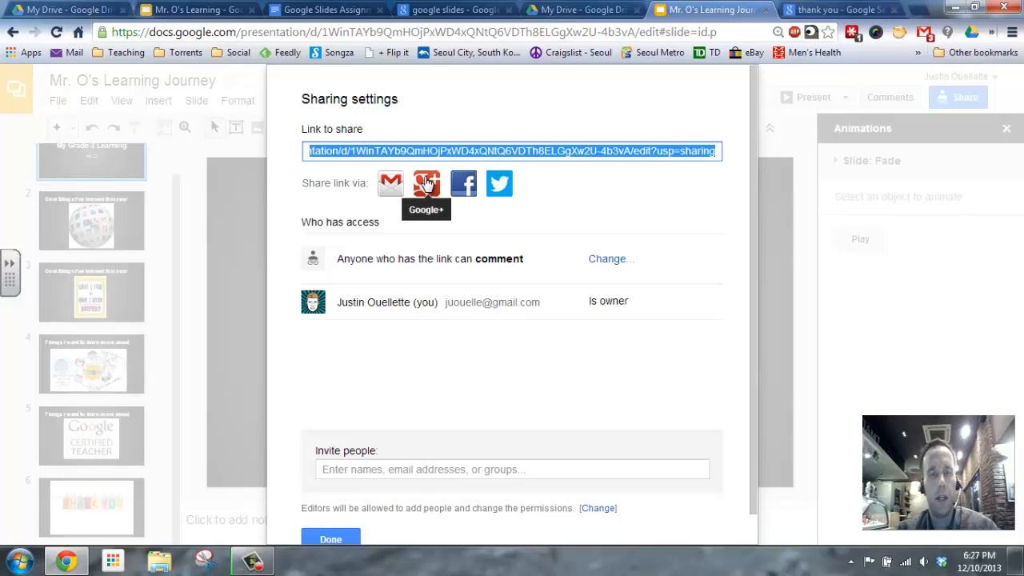
click(426, 182)
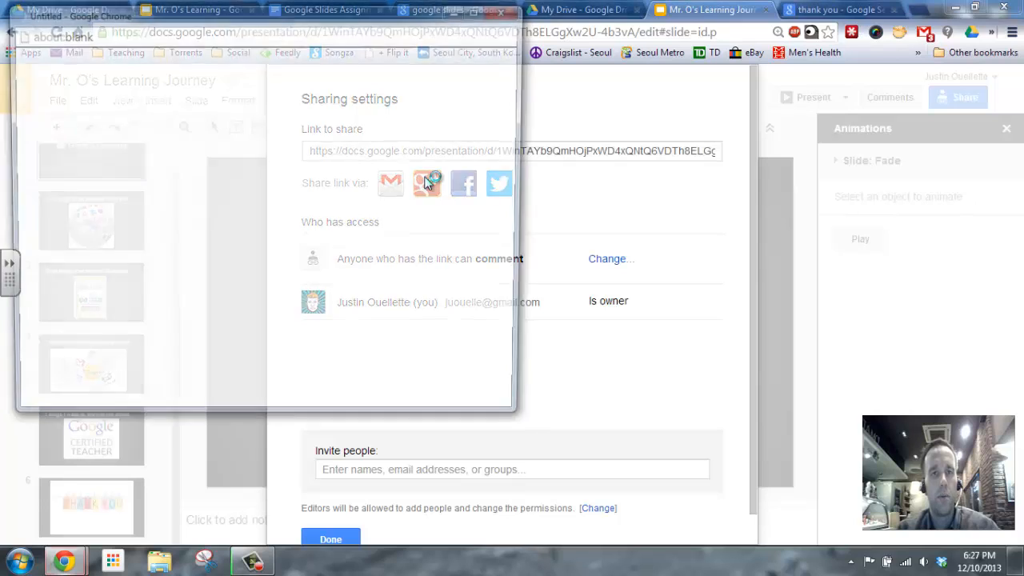
Step: Address the Google+ post to the YH 3-4: 2013-2014 community's General Discussion
click(426, 182)
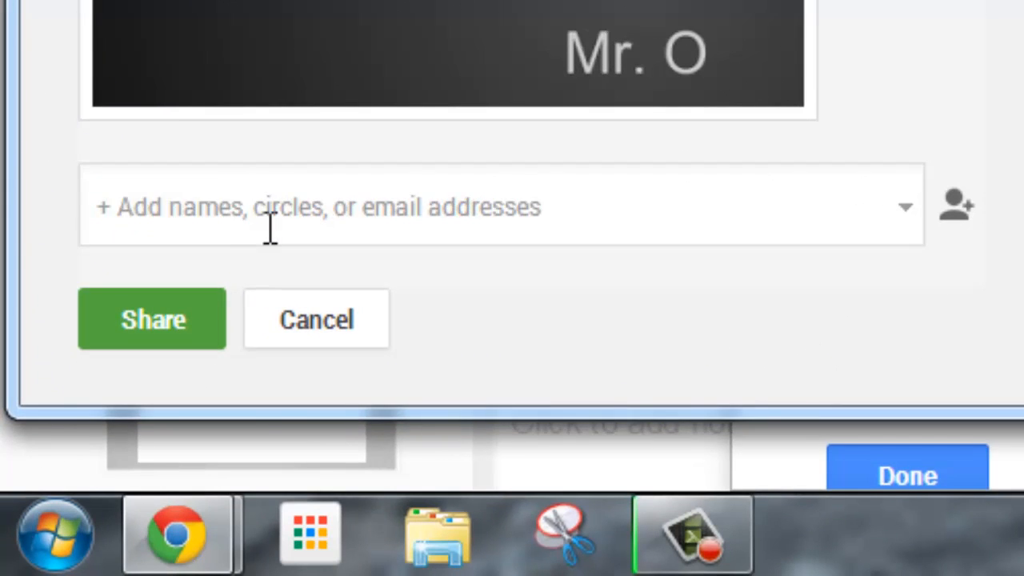
click(496, 206)
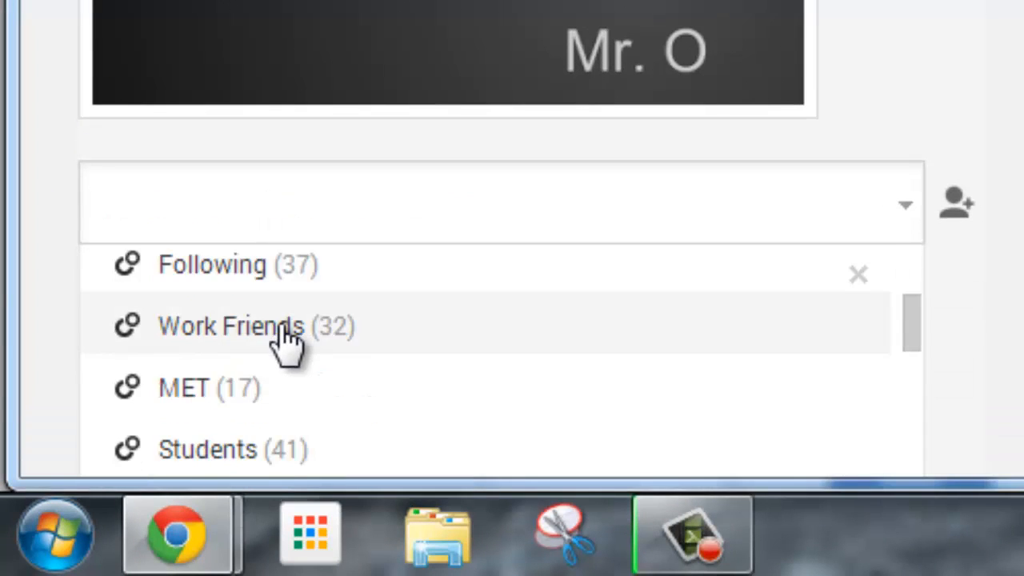
scroll(down, 3)
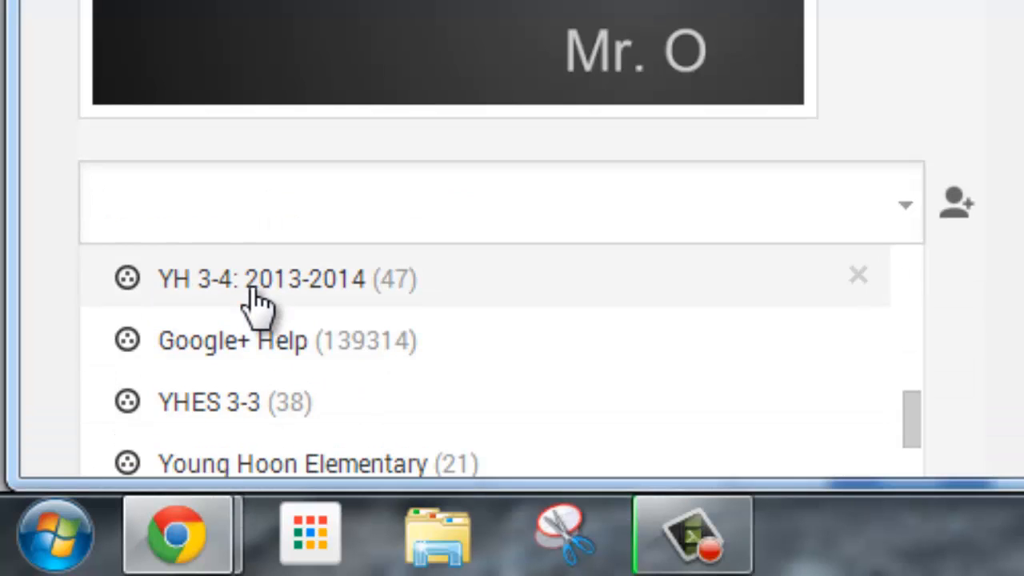
click(262, 279)
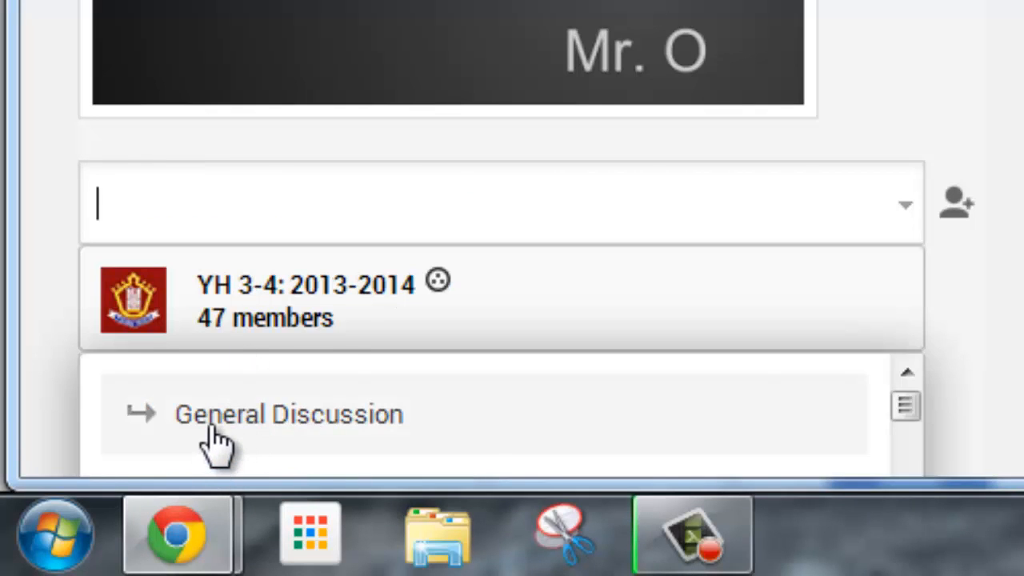
click(304, 301)
text(Here)
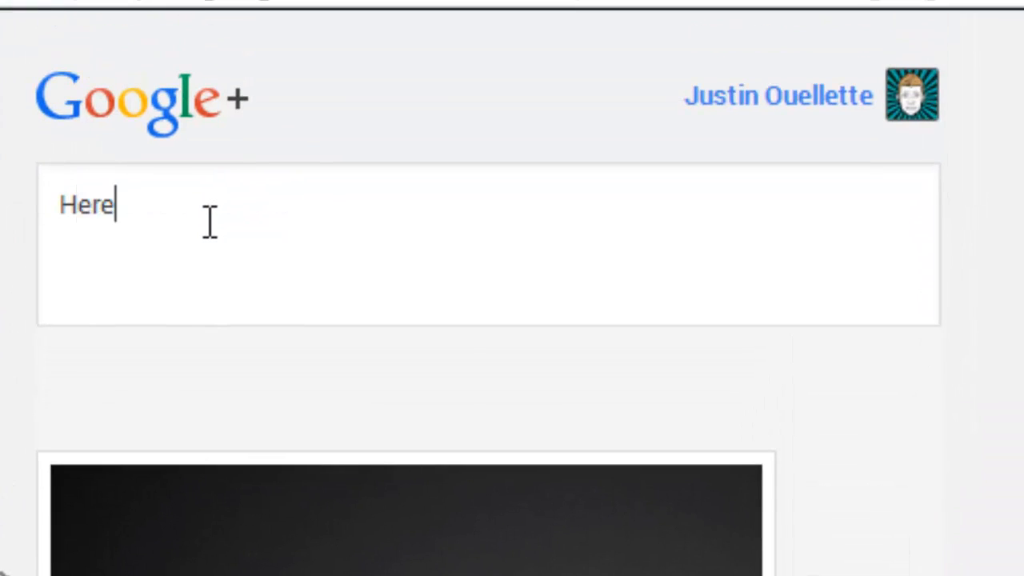
Step: Add the message "Here is my slideshow!" and post it to the community
text(is my slideshow!)
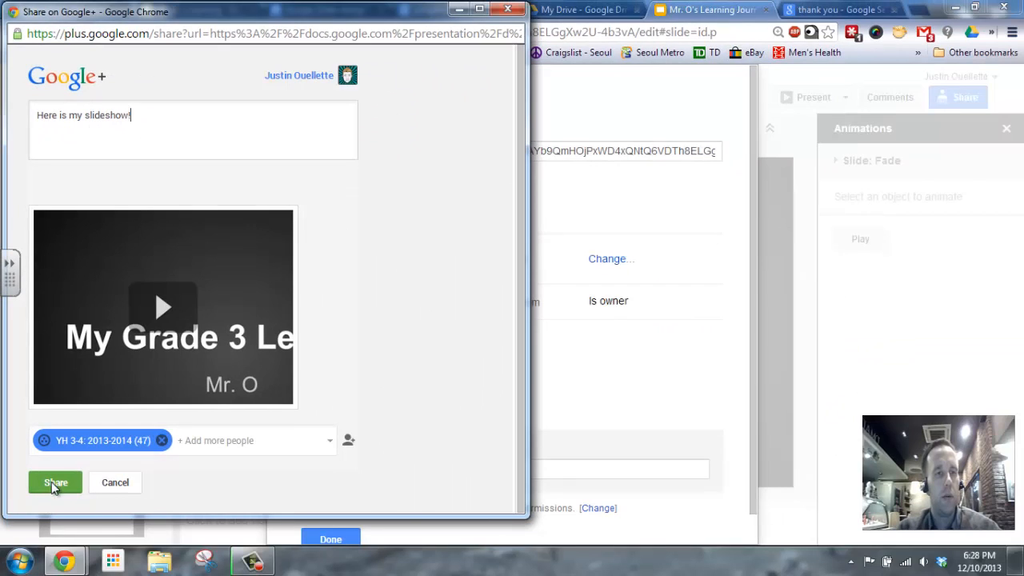
click(55, 482)
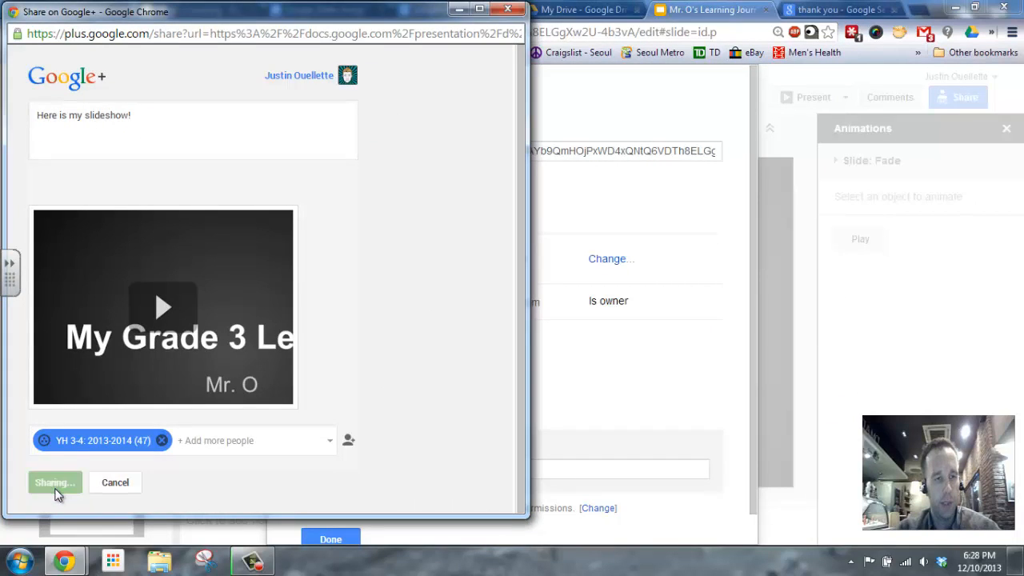
click(54, 482)
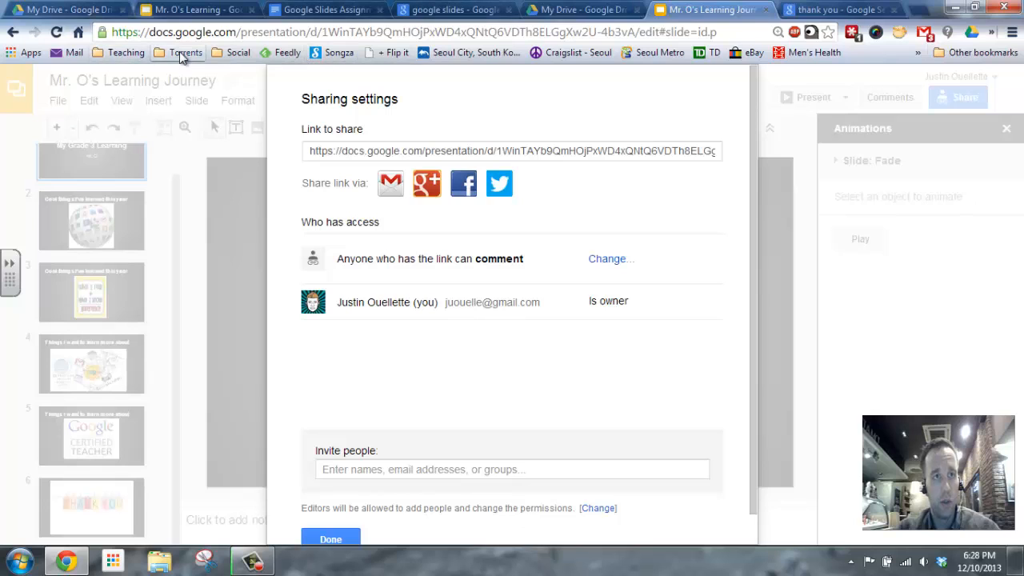
Step: View the Google+ stream in a new tab and start the post's embedded slideshow
right_click(231, 52)
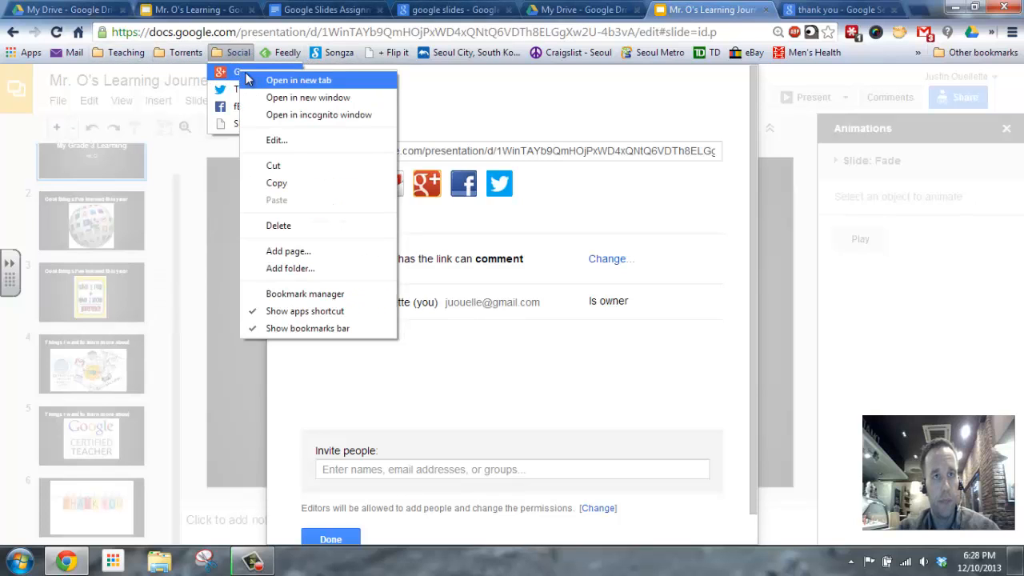
click(298, 80)
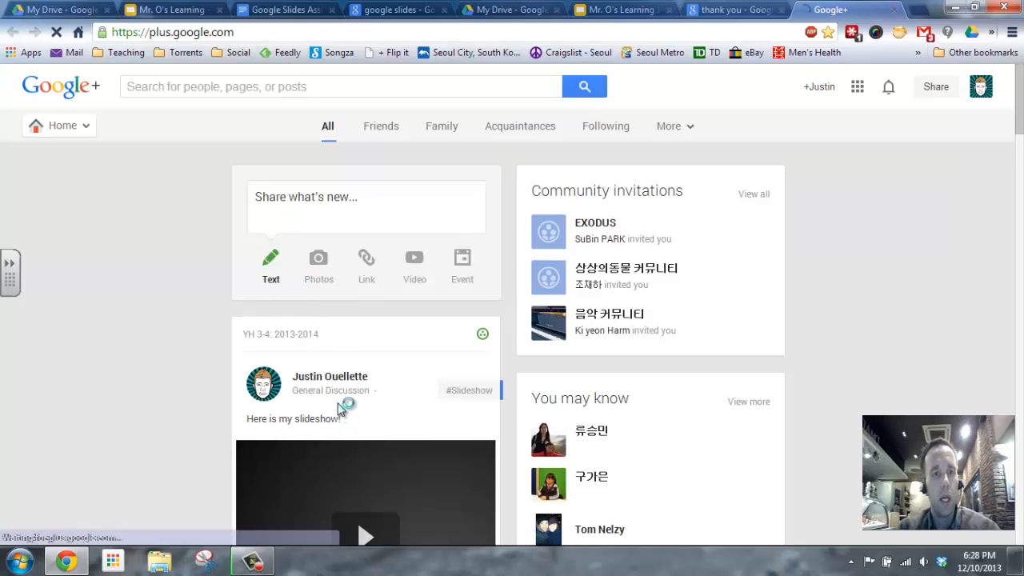
scroll(down, 3)
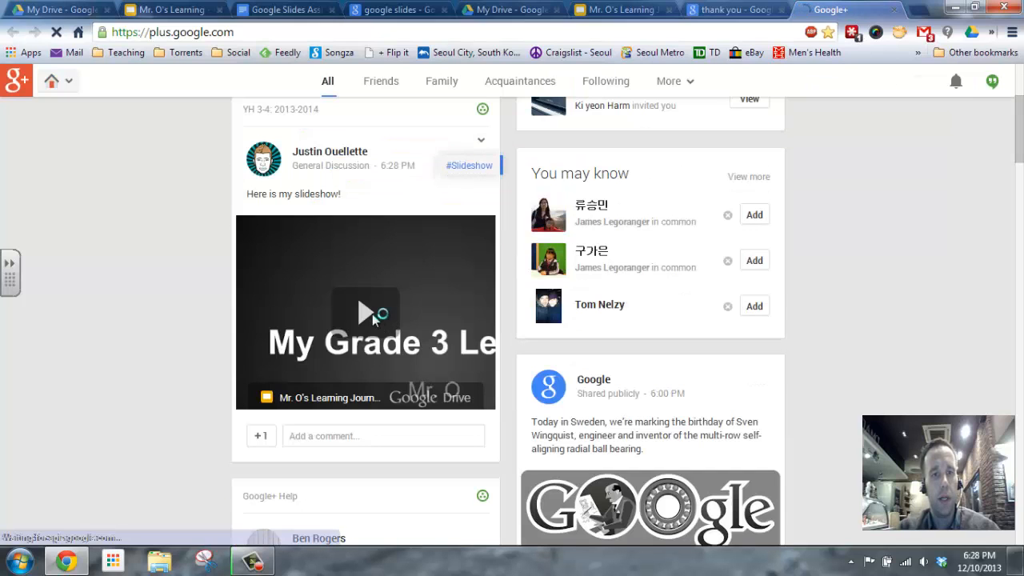
click(365, 310)
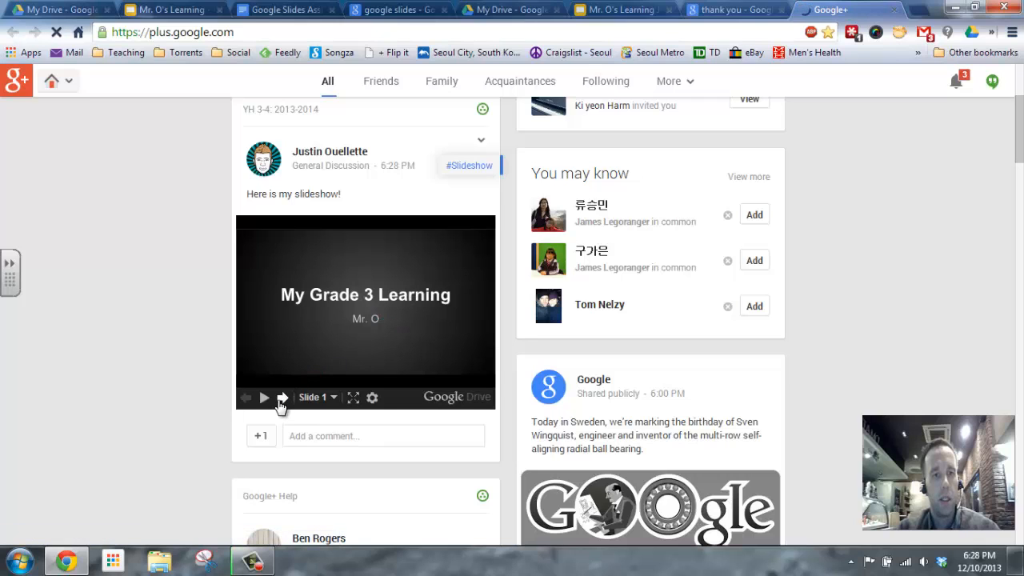
Step: Step the embedded deck through several slides, then return to the assignment document
click(282, 397)
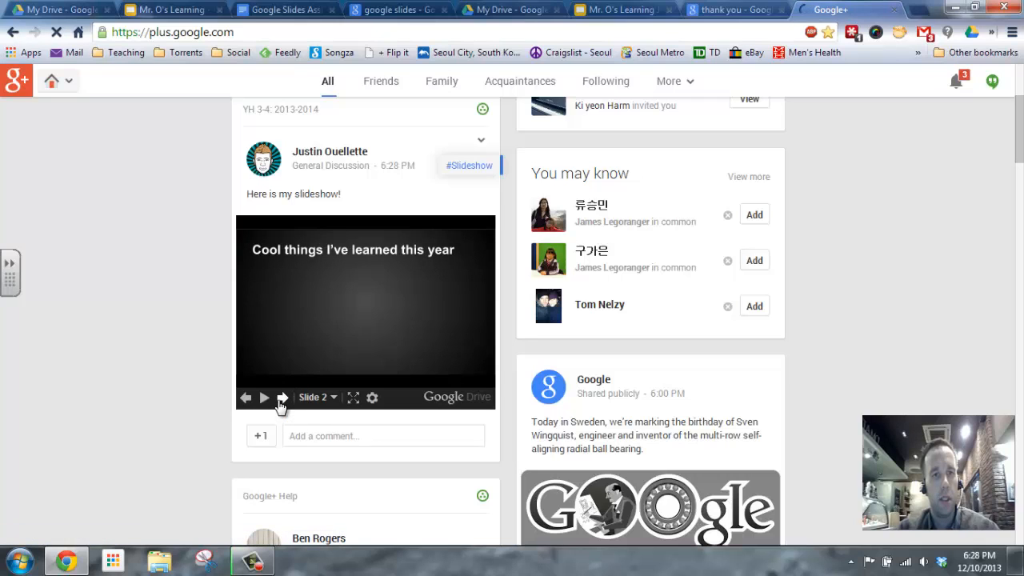
click(282, 397)
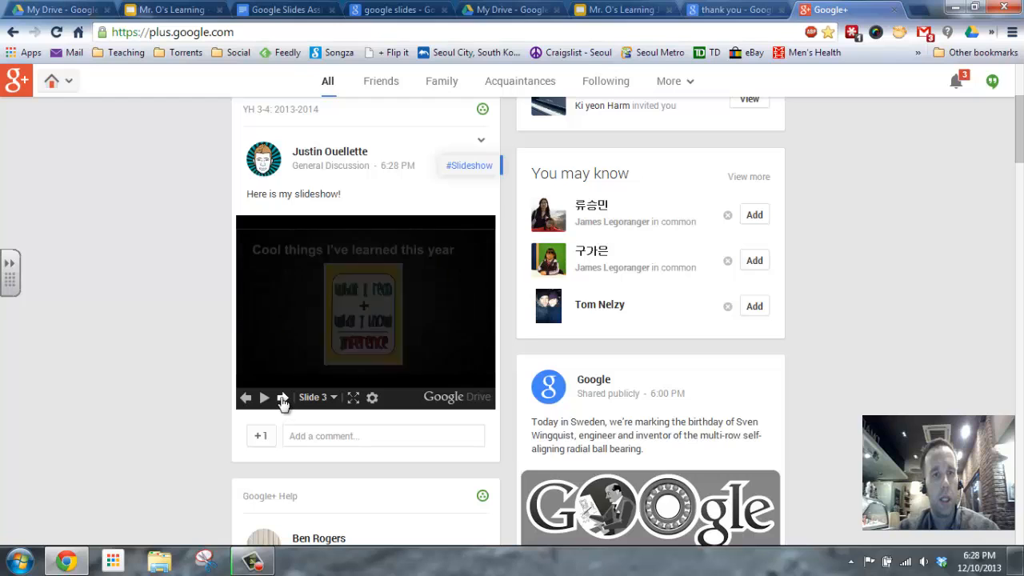
click(282, 397)
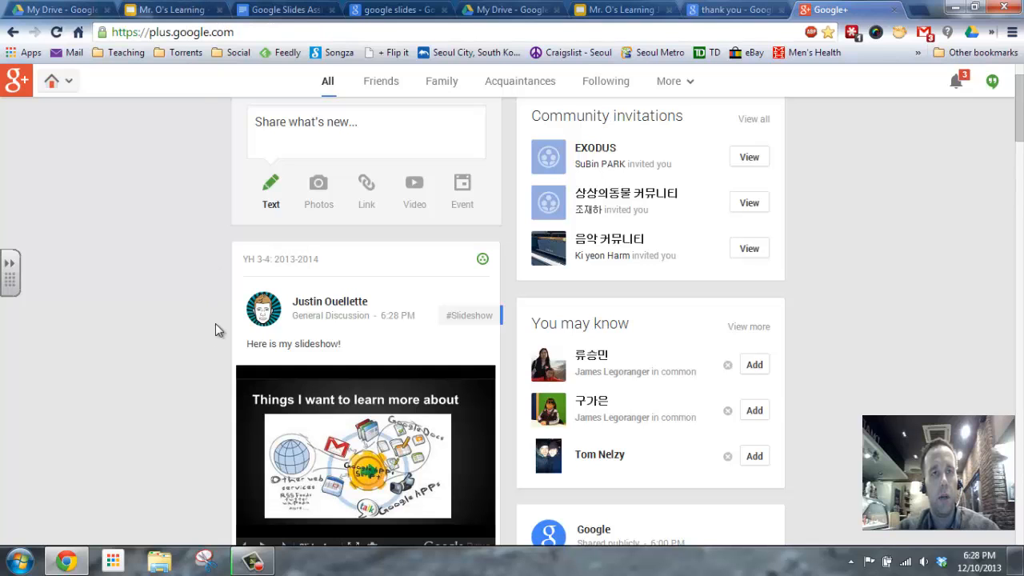
click(285, 9)
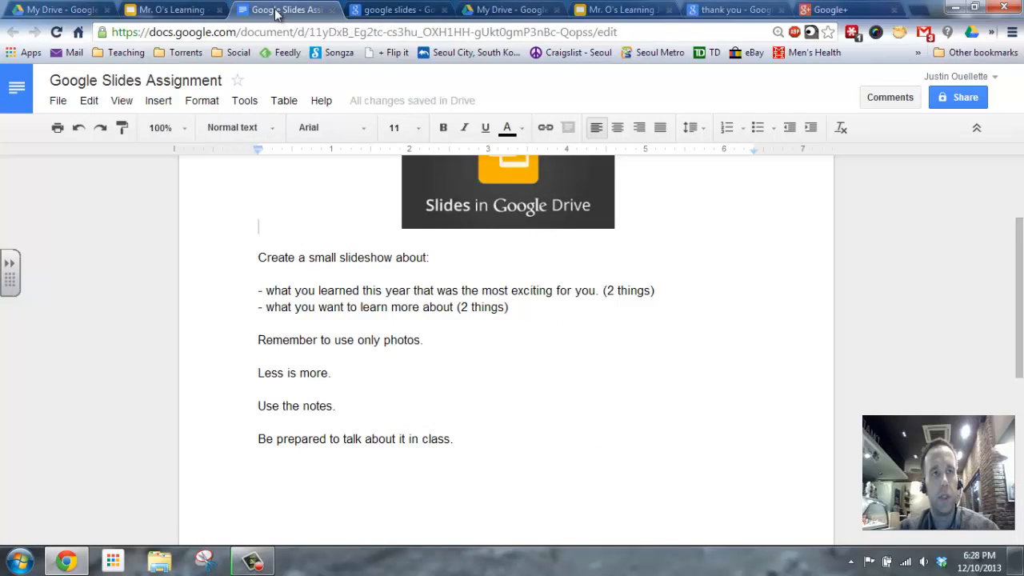
Step: Check the assignment document again and end on the Mr. O's Learning deck's Cool Learning slide
click(167, 10)
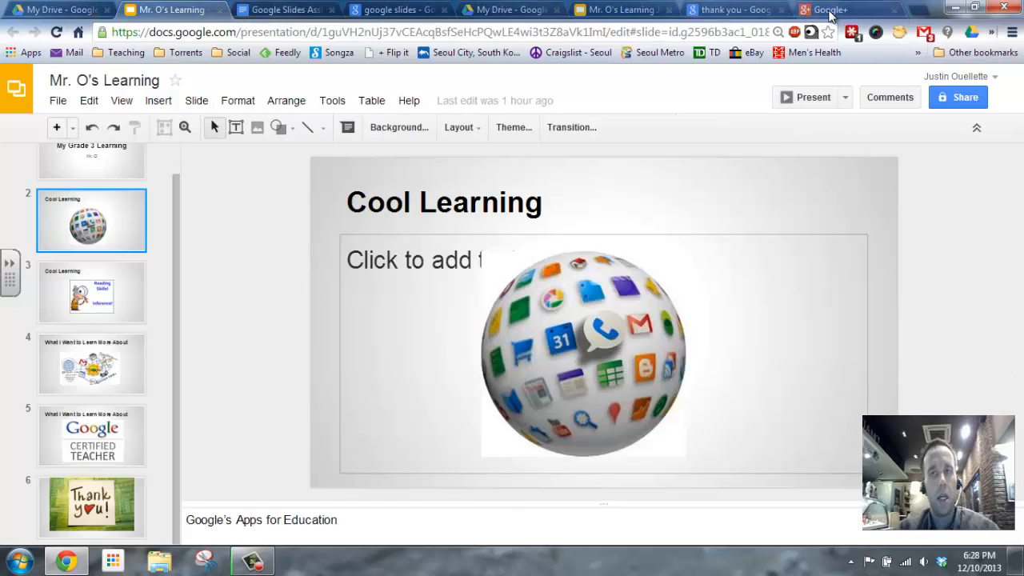
click(285, 10)
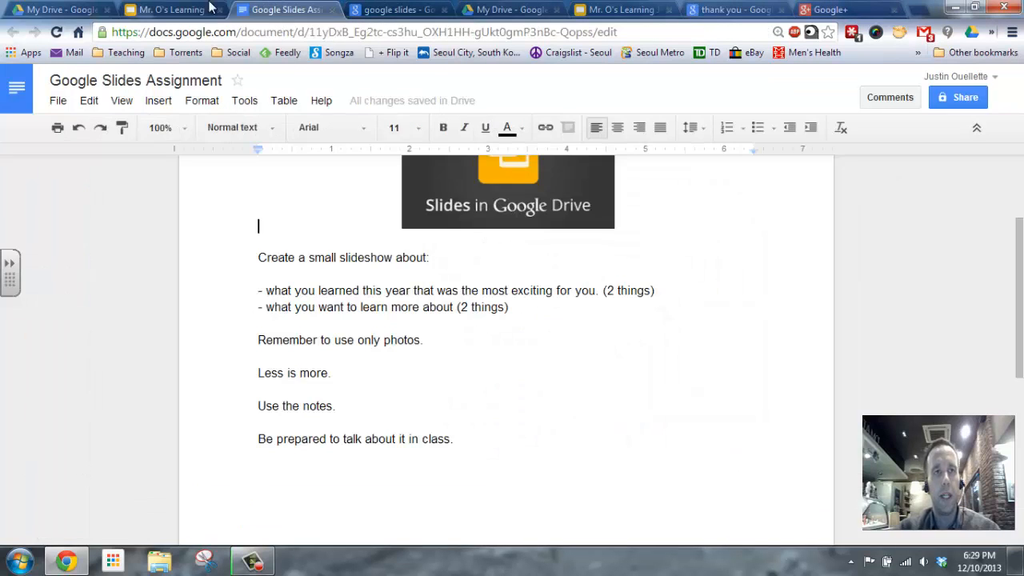
click(168, 10)
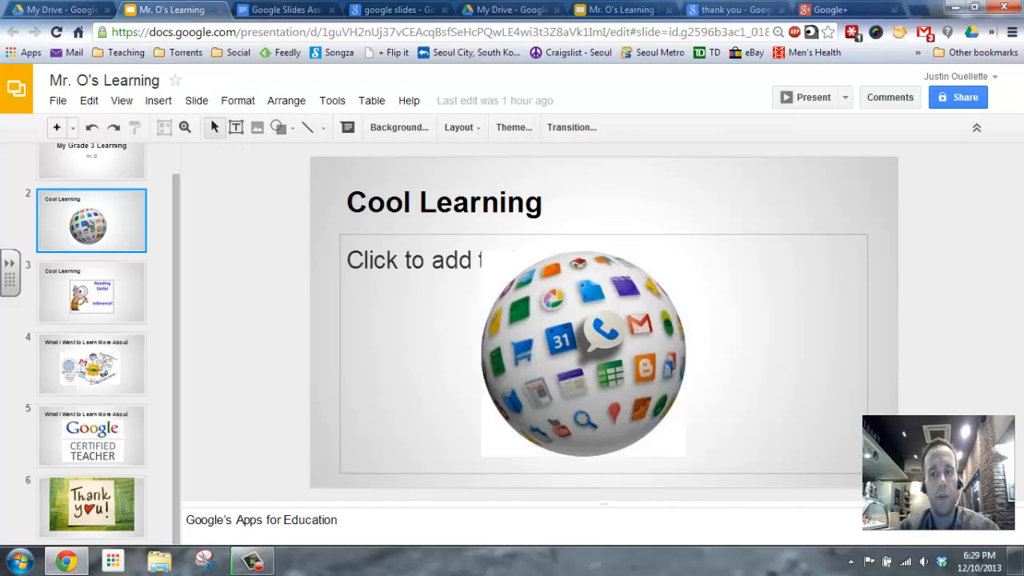
click(484, 519)
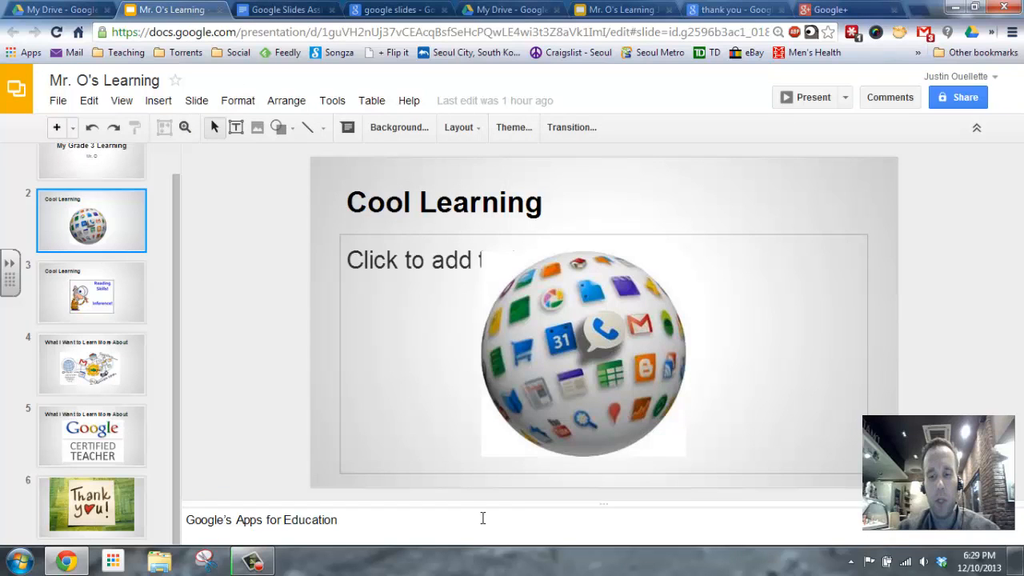